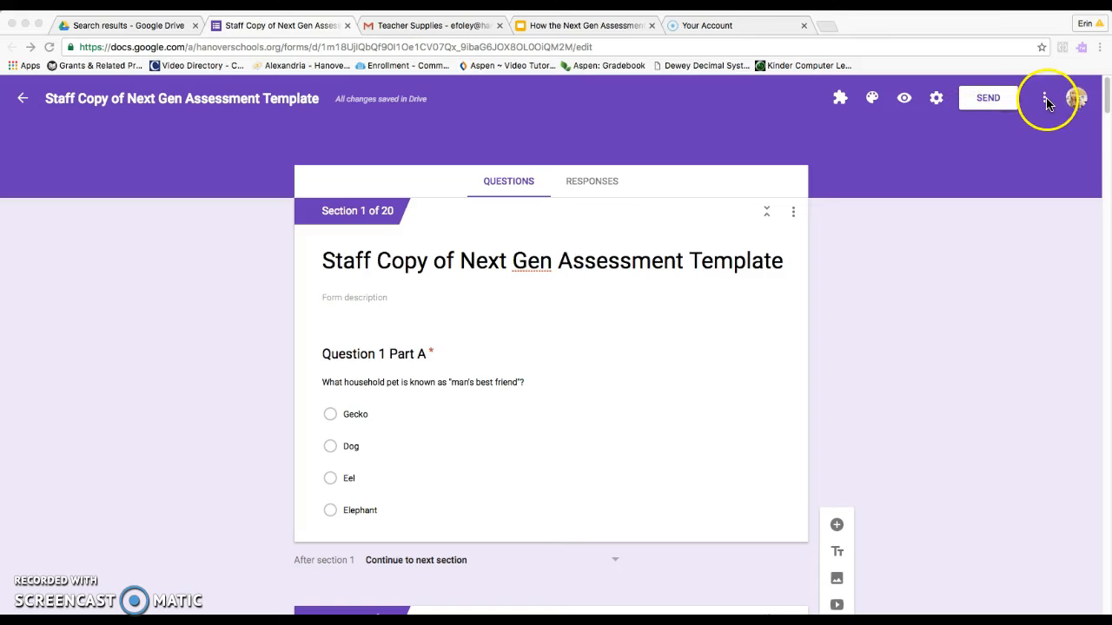
# Make a copy of the assessment template form, prefixing the name with 'oley'
pyautogui.click(1045, 97)
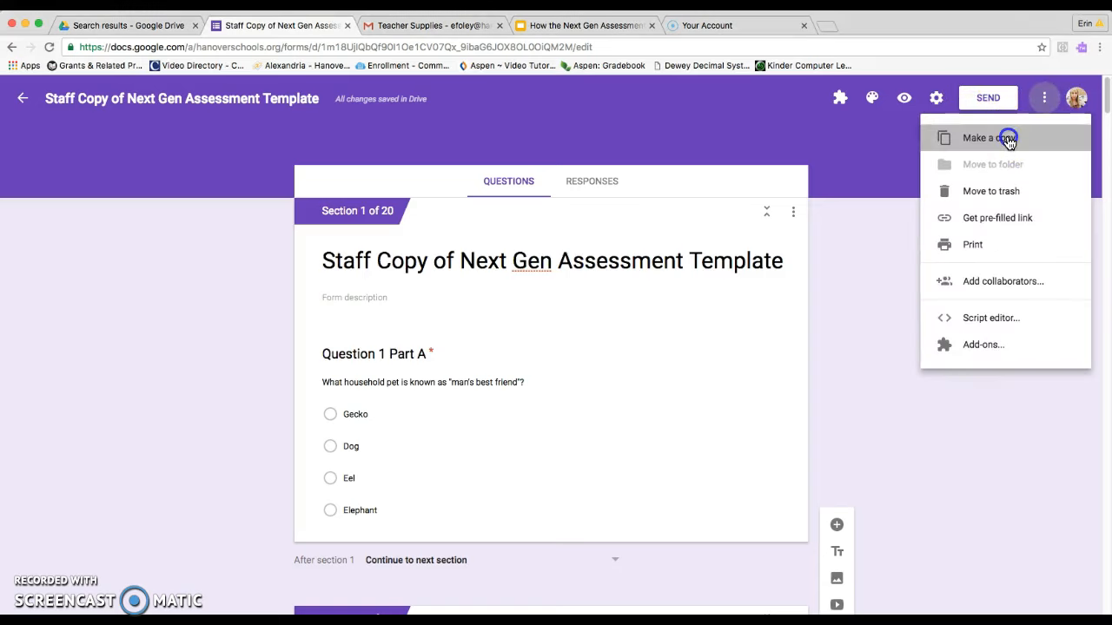
pyautogui.click(986, 137)
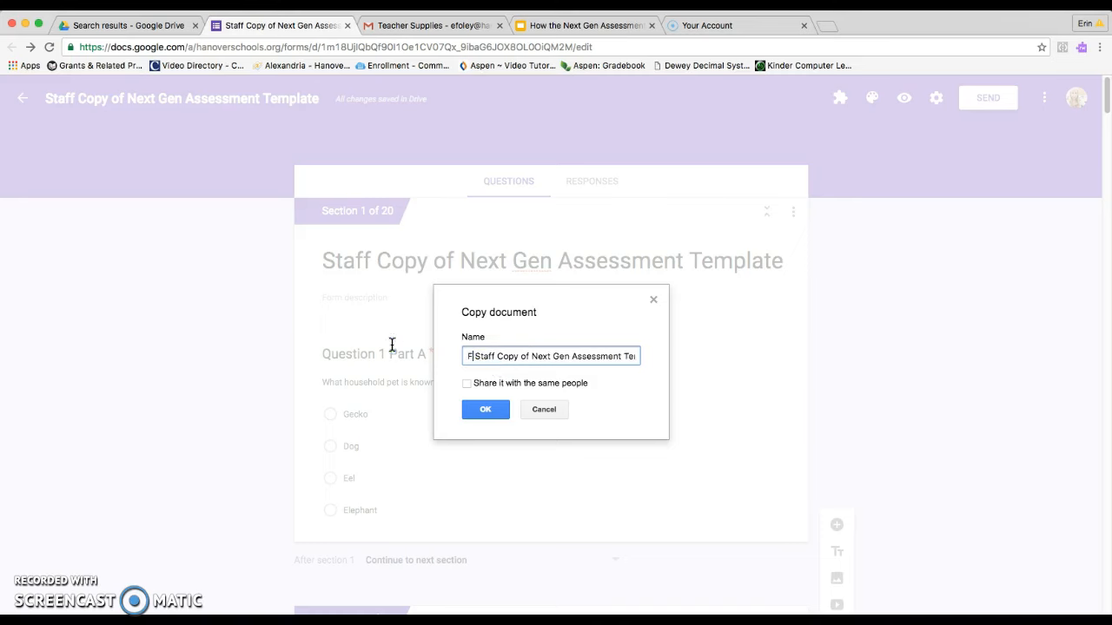
pyautogui.write('oley')
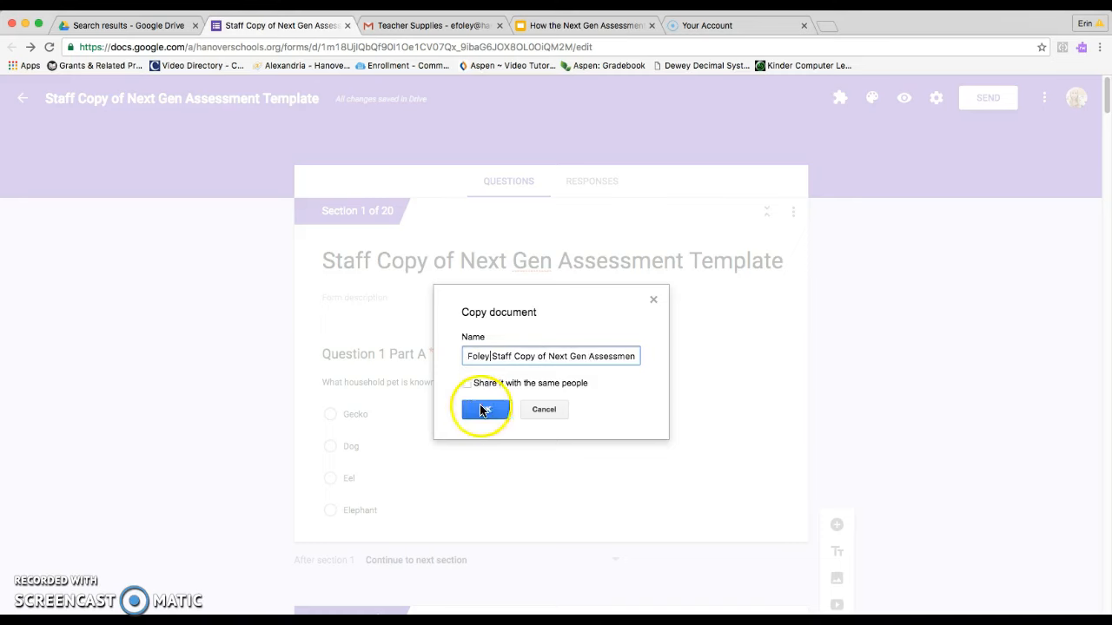
pyautogui.click(483, 409)
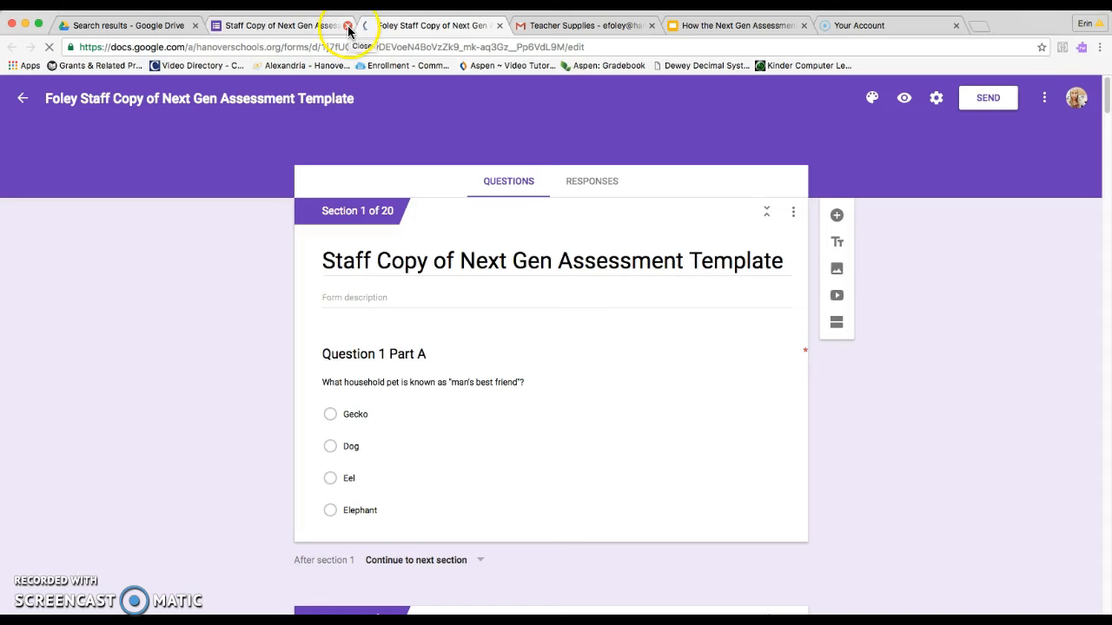
# Close the original template's browser tab, leaving the new copy open
pyautogui.click(347, 25)
pyautogui.write('What')
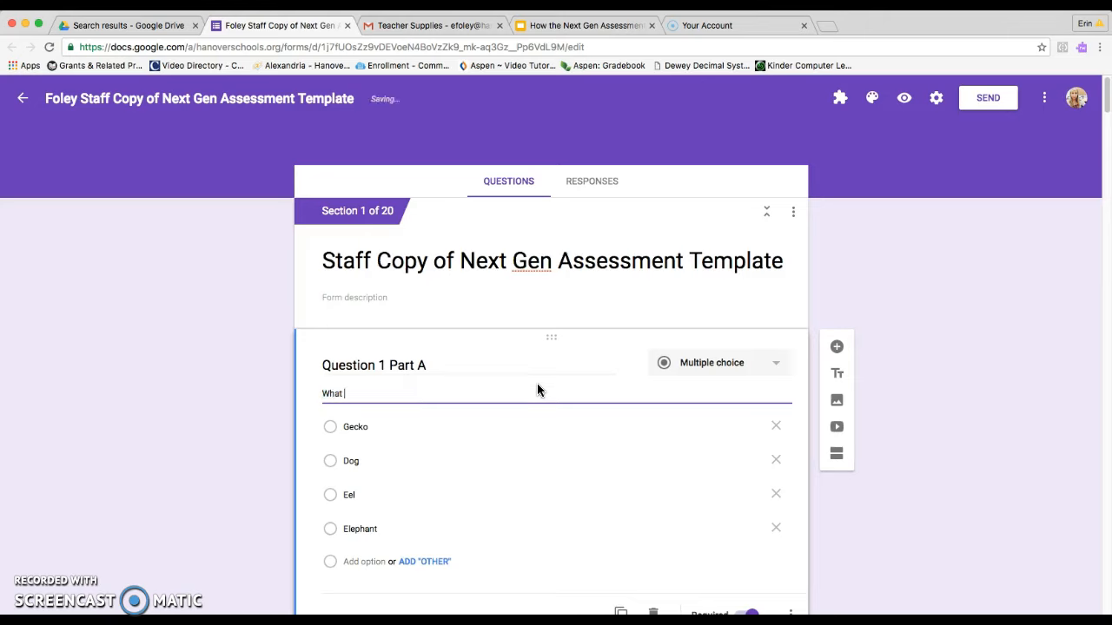
# Reword Question 1 Part A to 'What color is the sky?' with options Pink and Red
pyautogui.write('color is the sky')
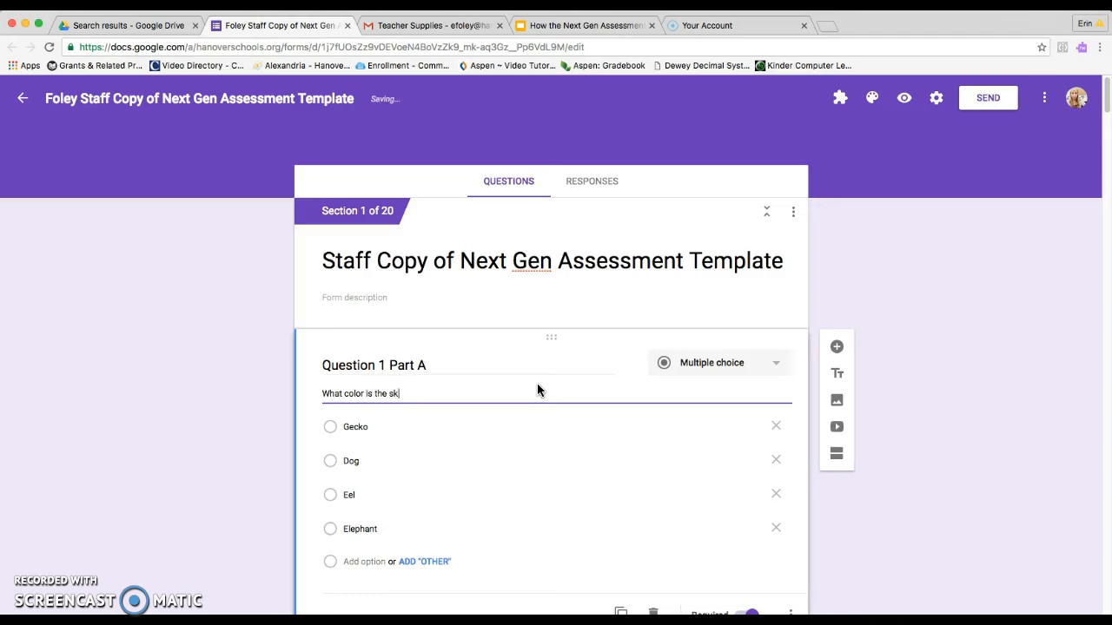
pyautogui.click(355, 427)
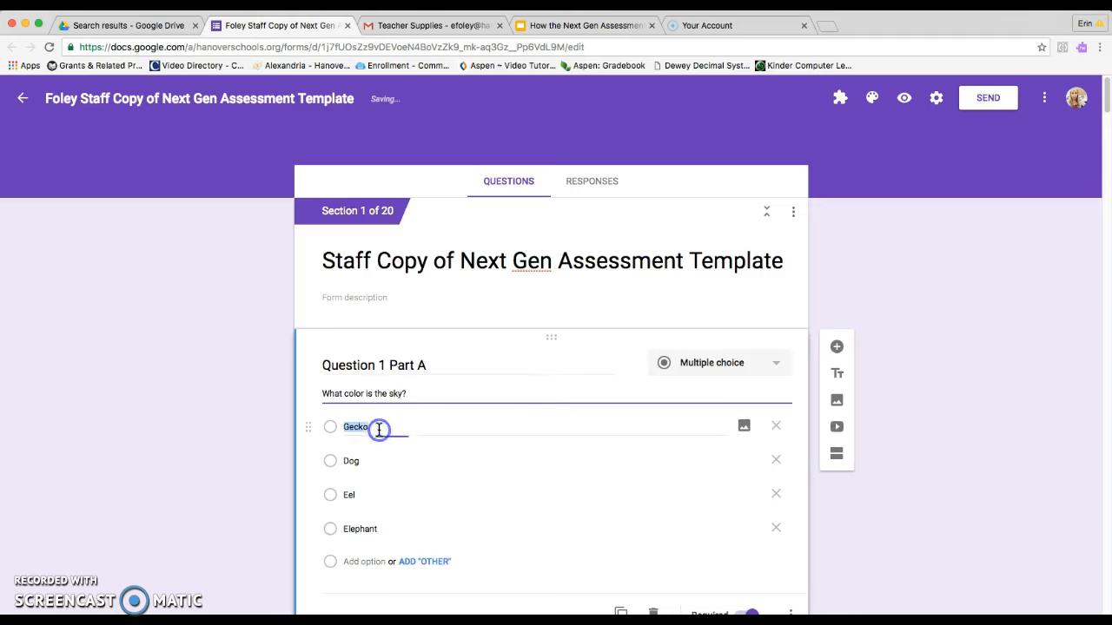
pyautogui.write('Pink')
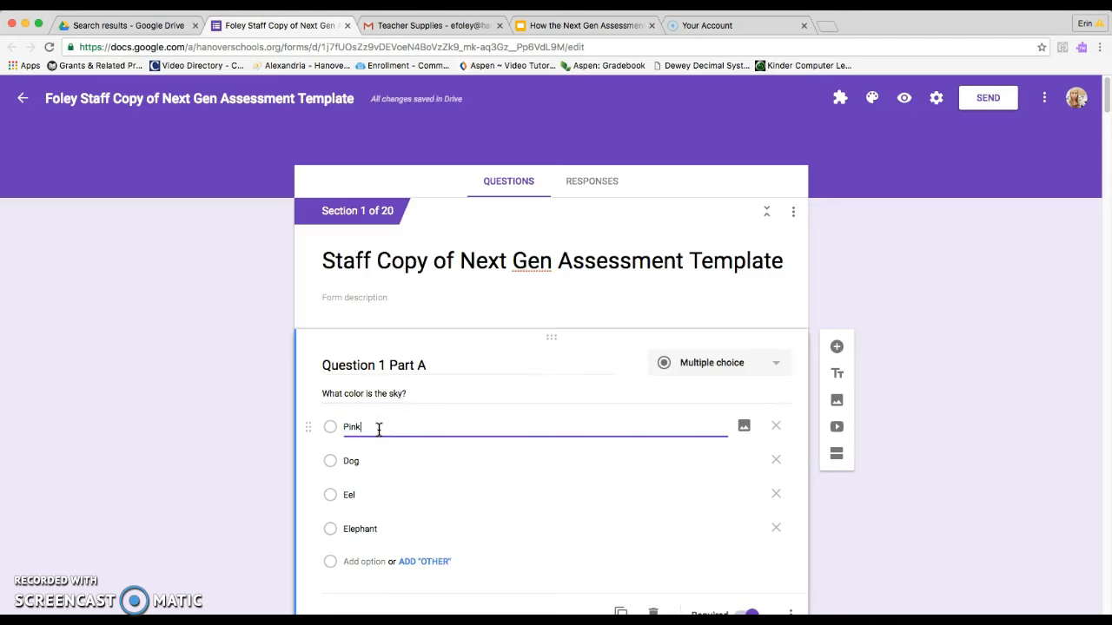
pyautogui.write('Red')
pyautogui.click(535, 528)
pyautogui.write('Green')
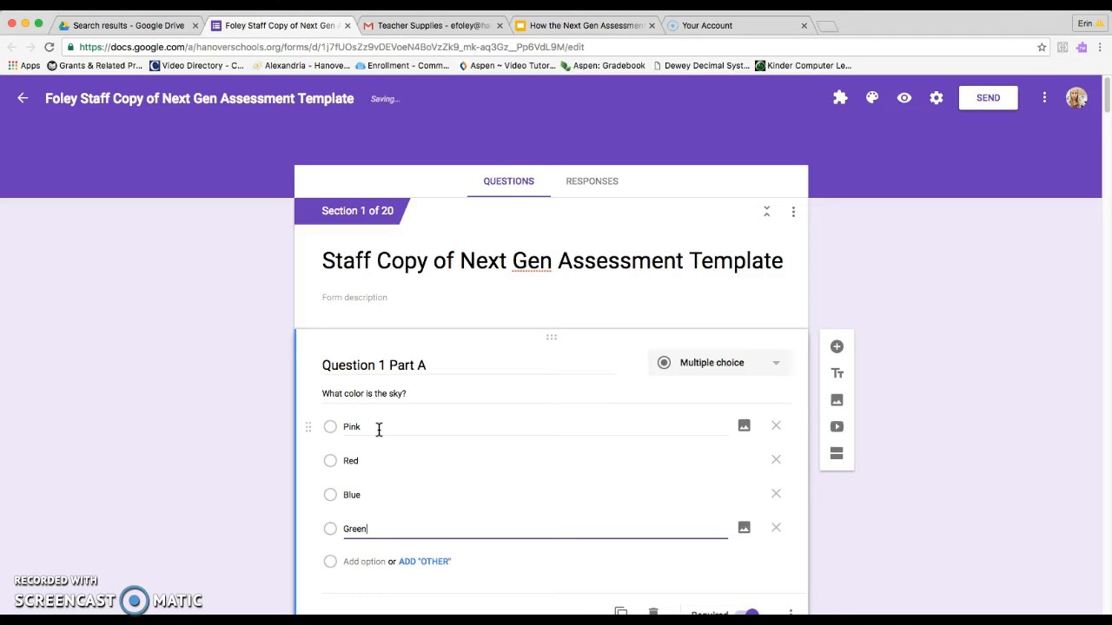
pyautogui.moveTo(931, 452)
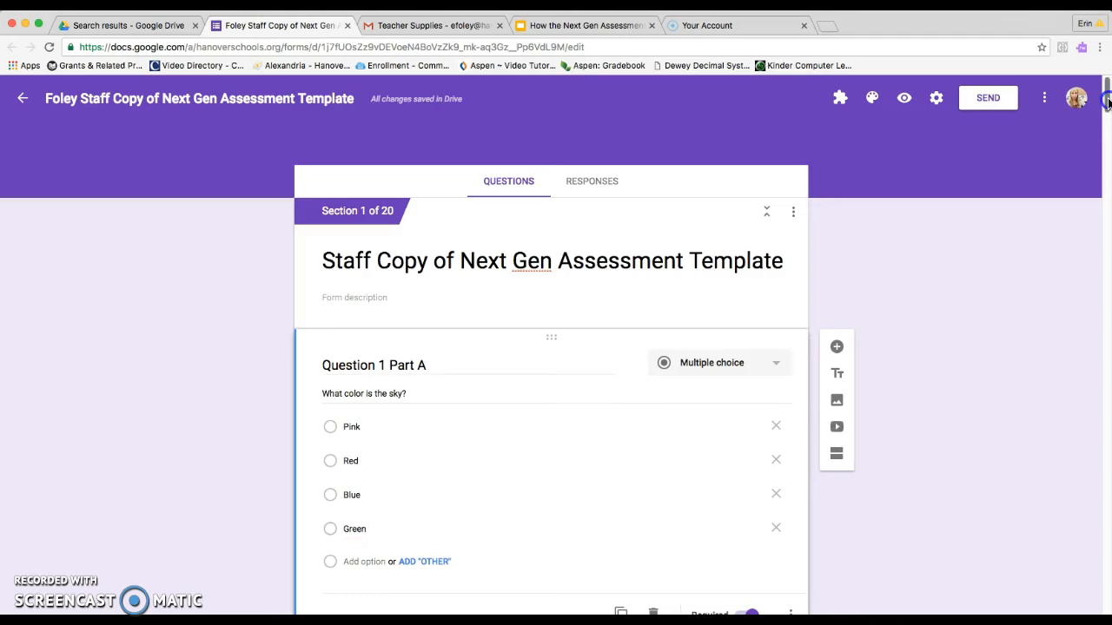
# Change section 2's title to read You answered A. "Pink"
pyautogui.scroll(-3)
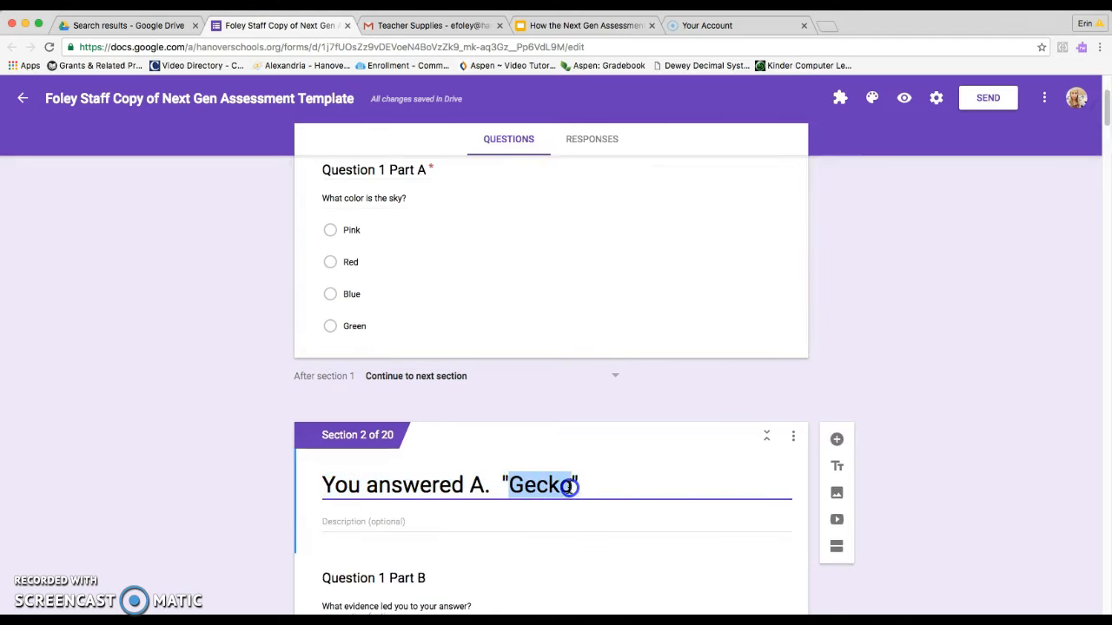
pyautogui.moveTo(385, 226)
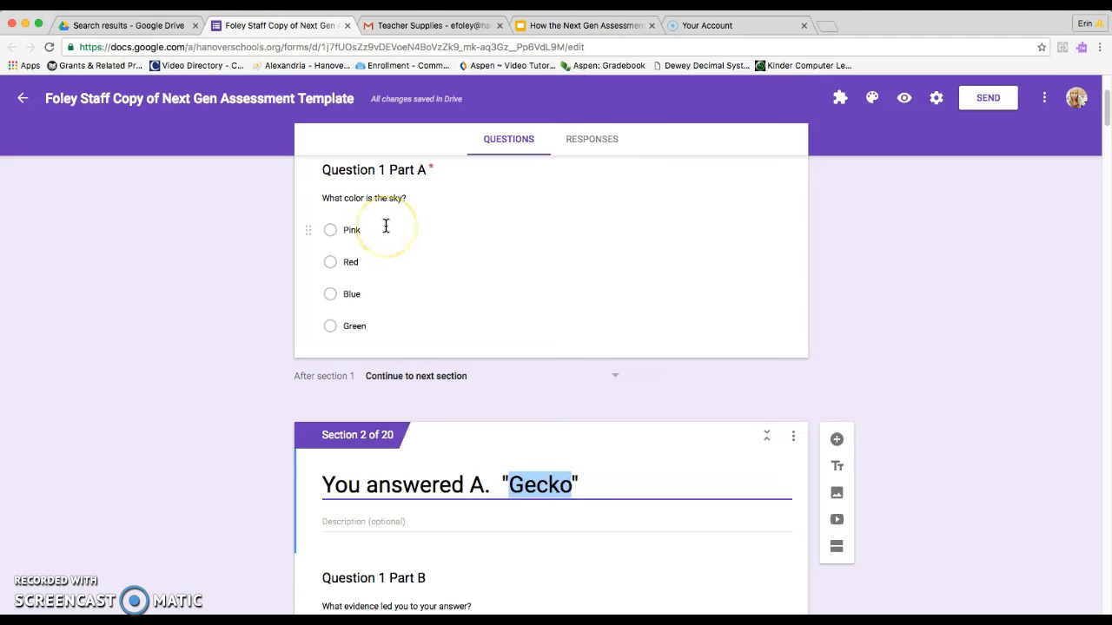
pyautogui.write('Pink')
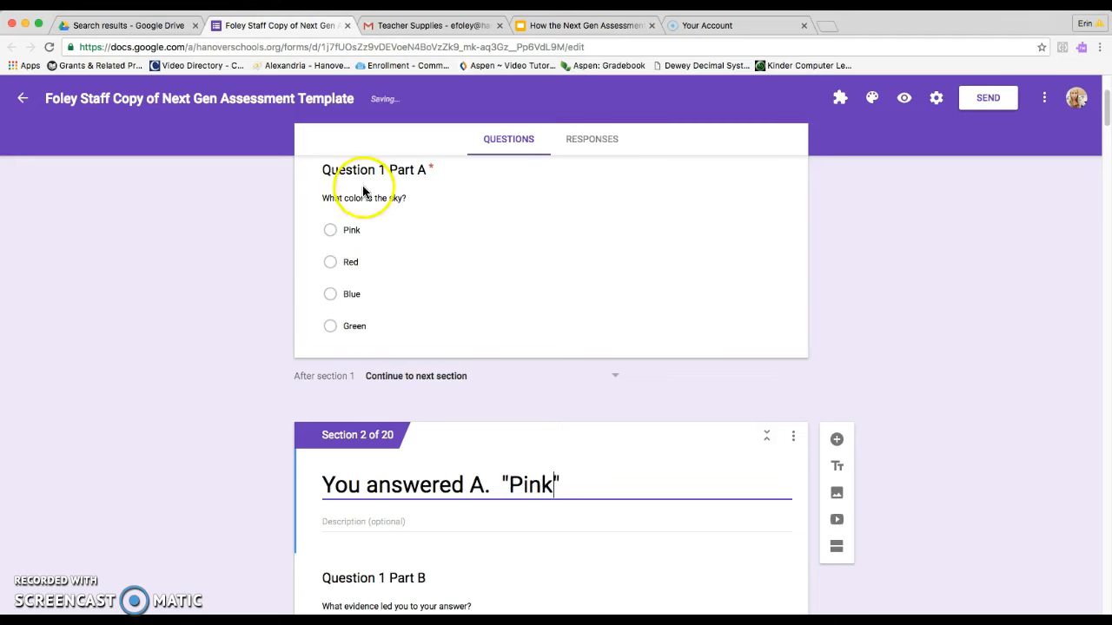
pyautogui.moveTo(1069, 287)
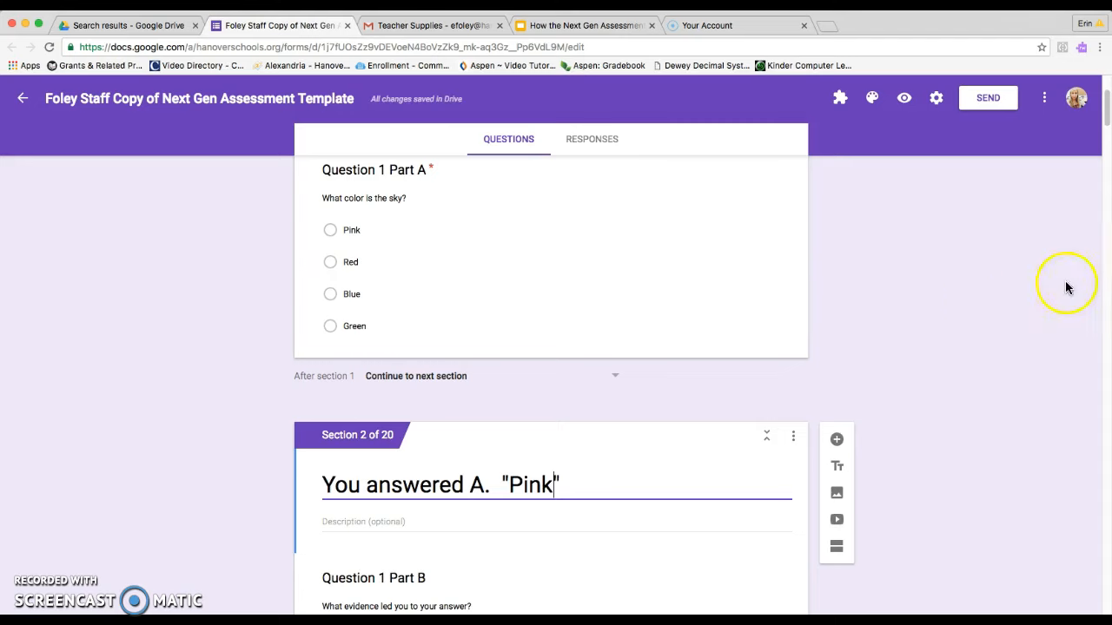
pyautogui.scroll(-3)
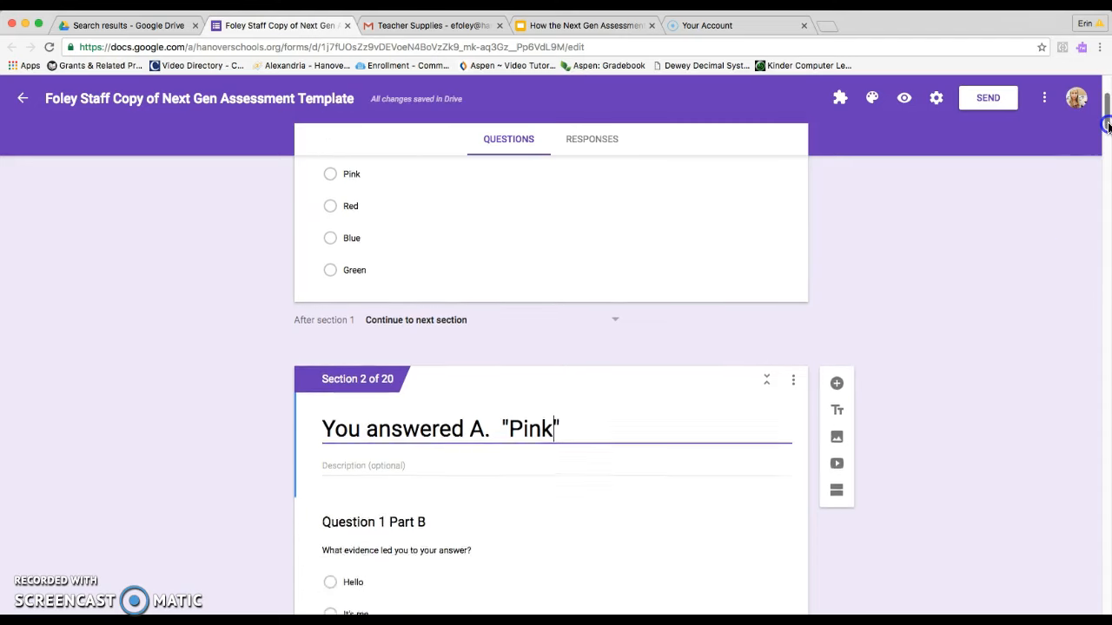
pyautogui.scroll(-3)
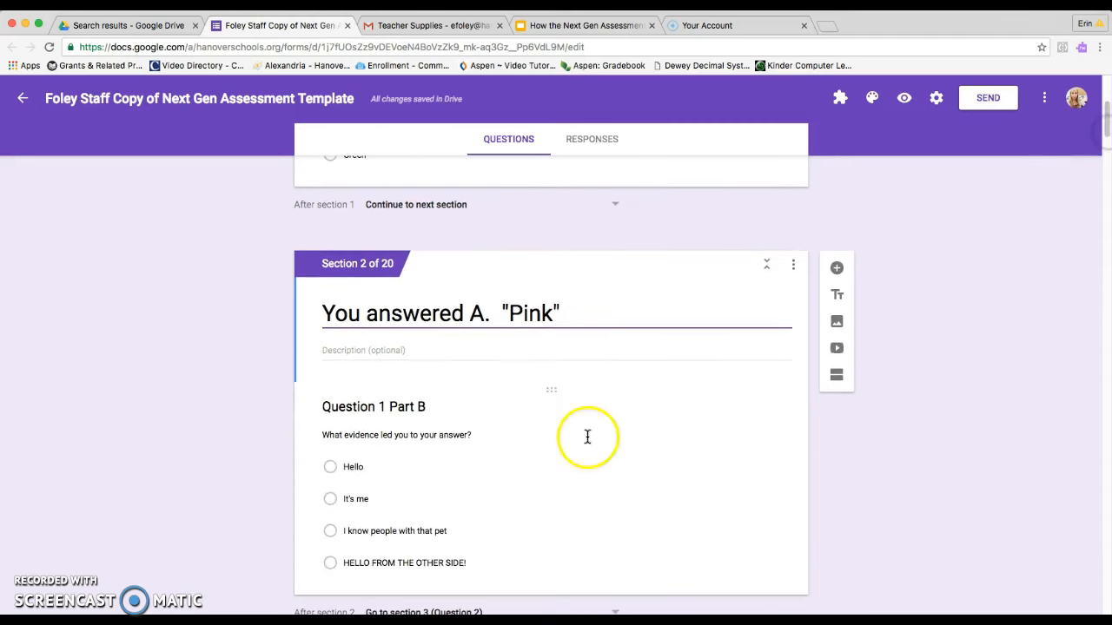
pyautogui.moveTo(382, 425)
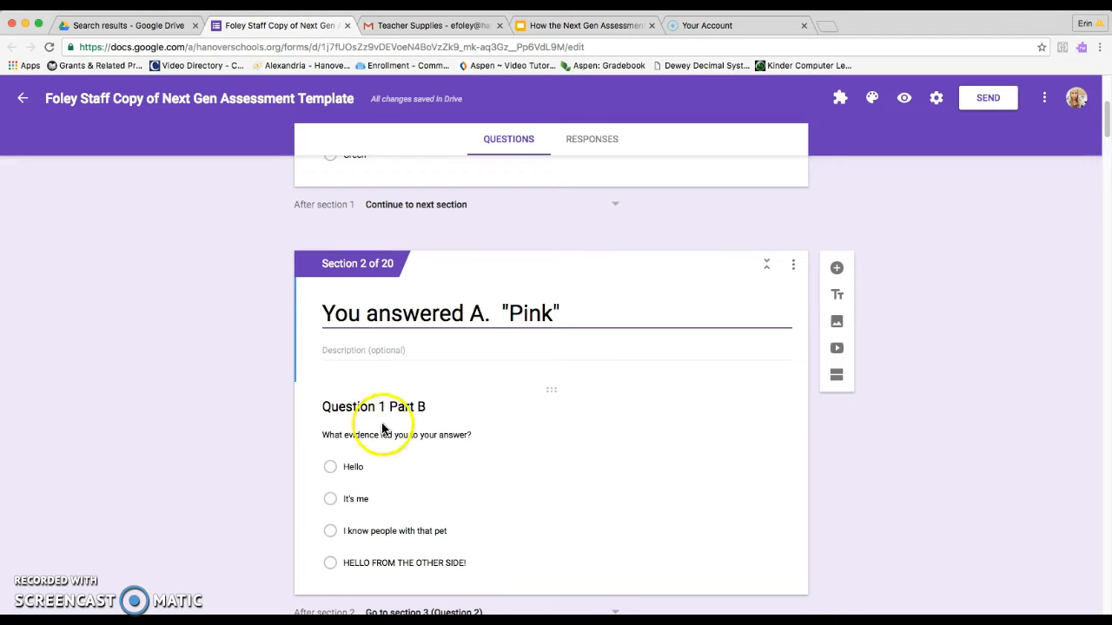
# Rewrite Question 1 Part B's prompt as 'How do you know?'
pyautogui.click(373, 407)
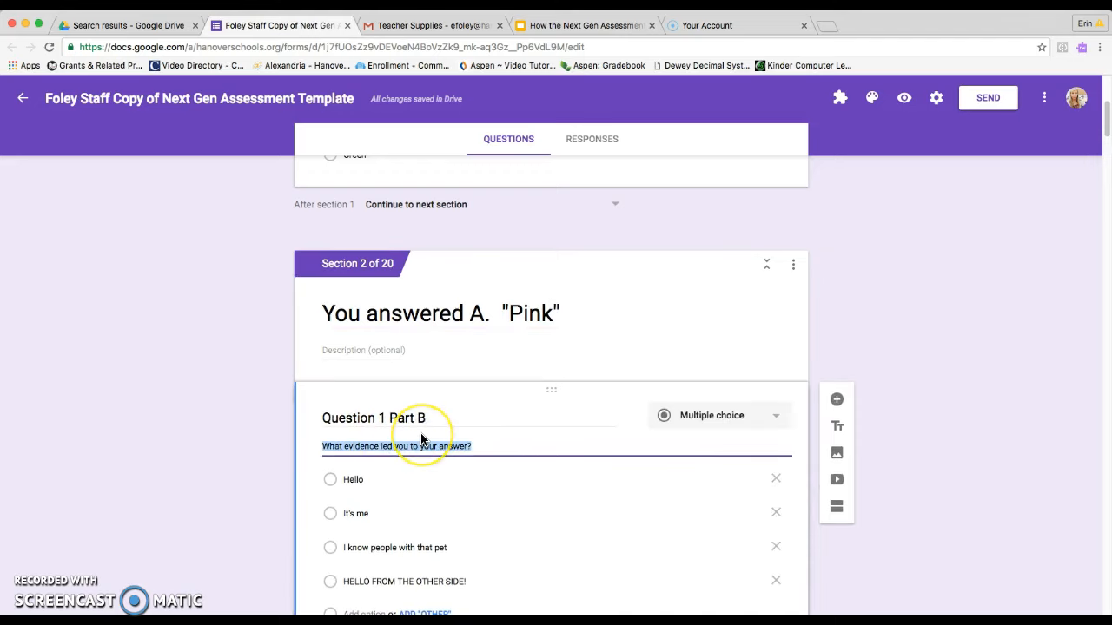
pyautogui.write('How do y')
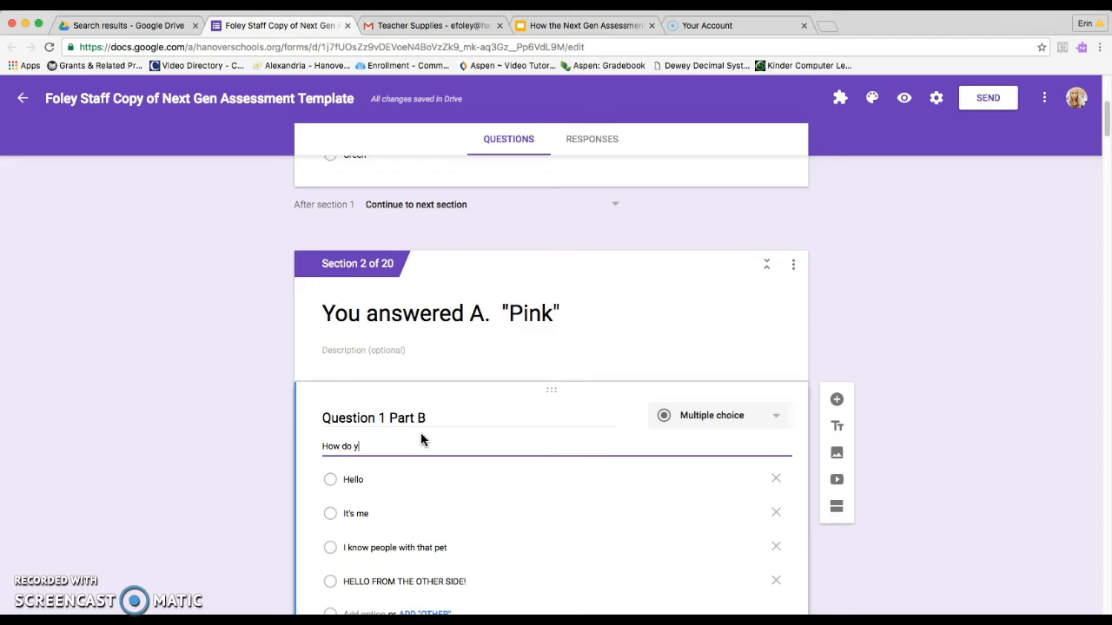
pyautogui.write('ou know?')
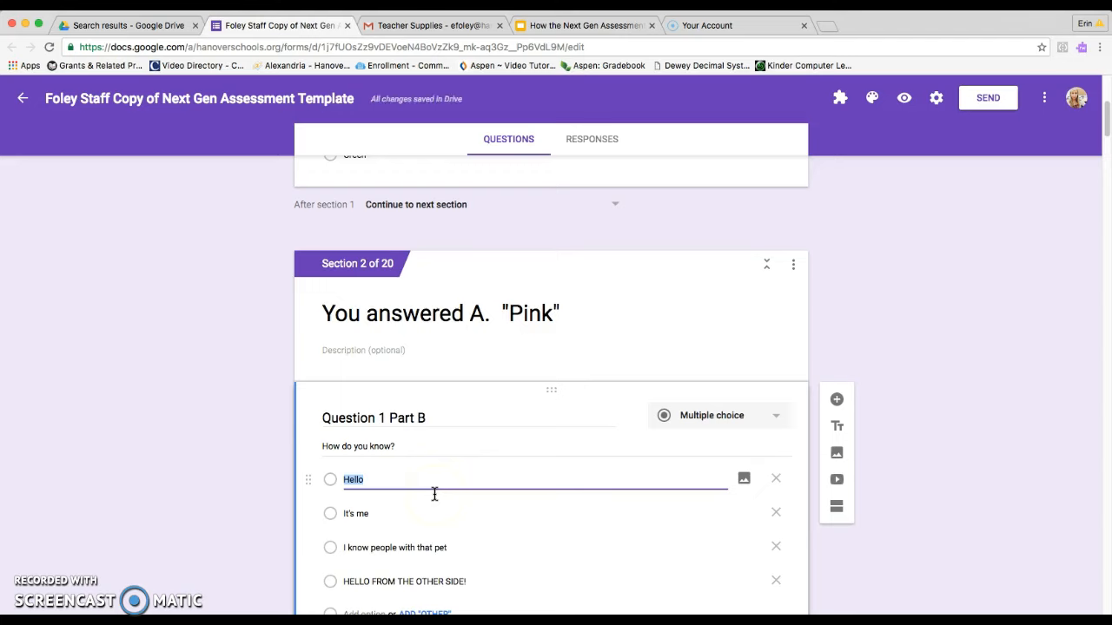
# Enter Part B choices 'I've seen the sky before.', 'Is it time to go home?' and 'None of the above'
pyautogui.write("I've s")
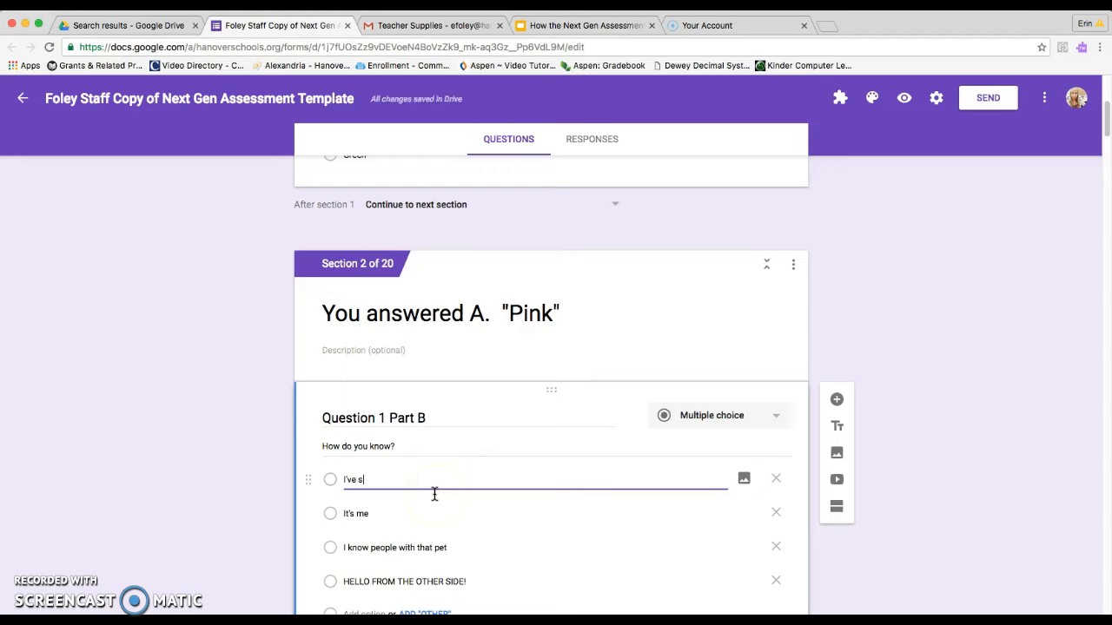
pyautogui.write('een the sky bef')
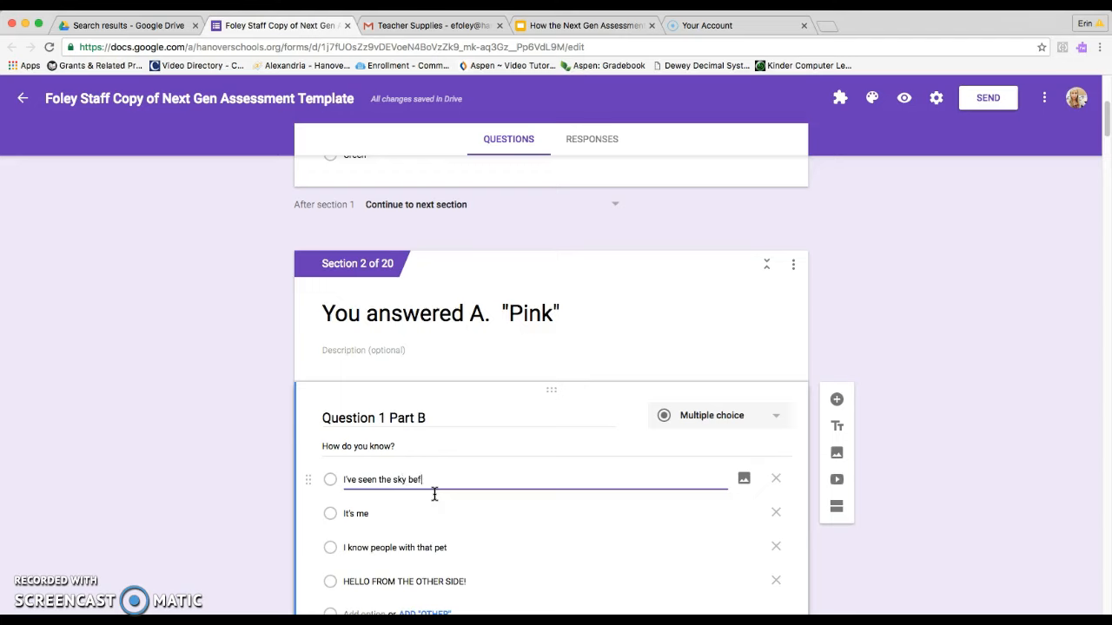
pyautogui.write('ore.')
pyautogui.click(535, 513)
pyautogui.write('I cheated.')
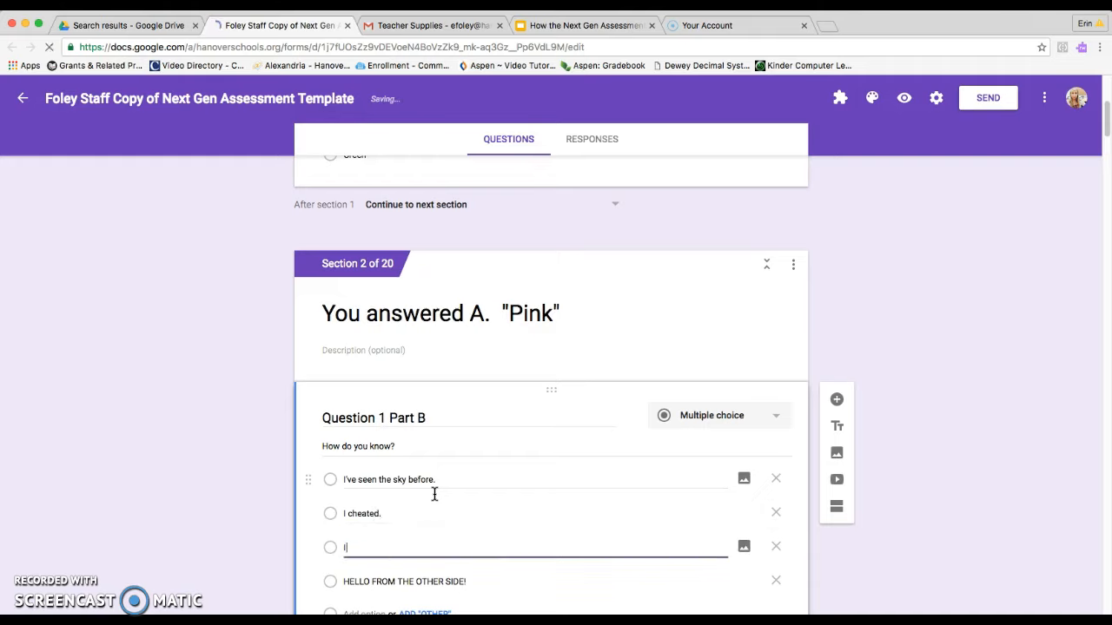
pyautogui.write('Is it time to go ho')
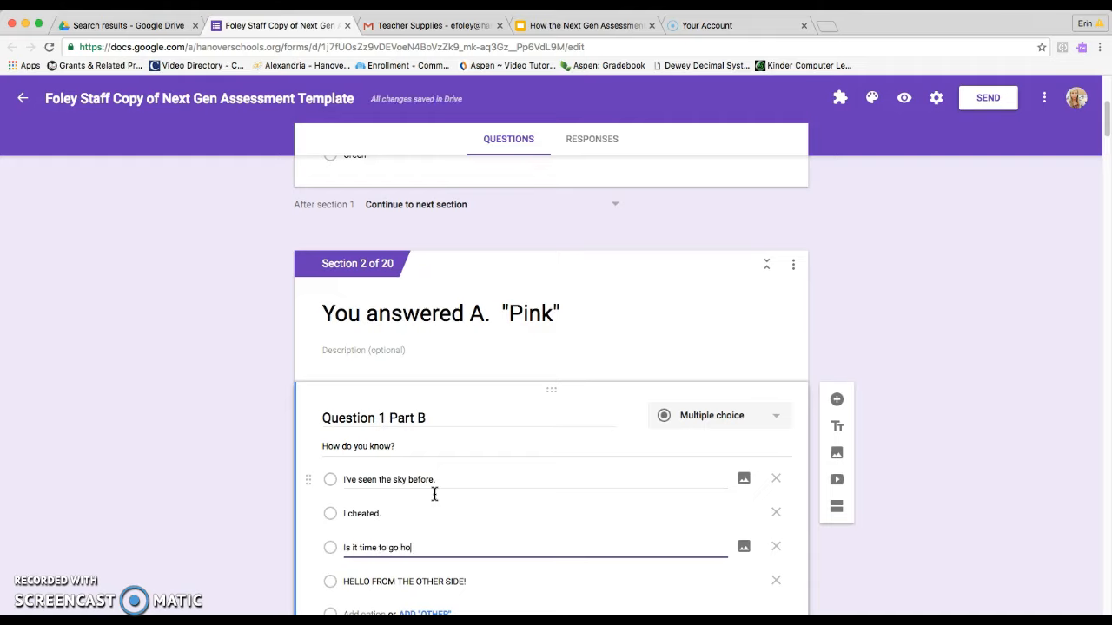
pyautogui.write('me?')
pyautogui.click(535, 582)
pyautogui.write('None of the')
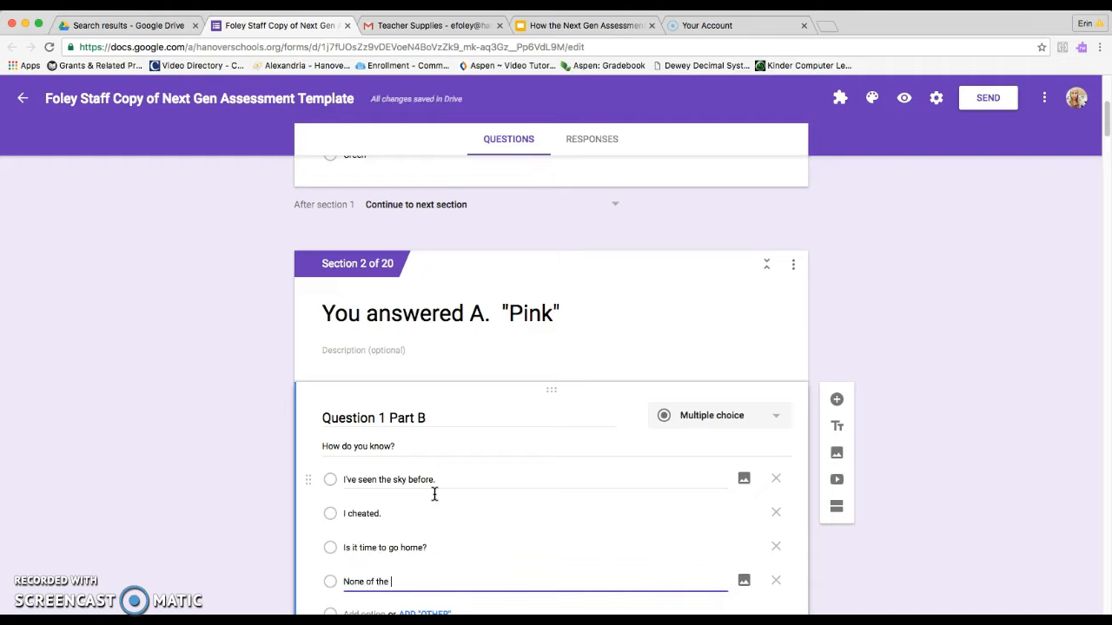
pyautogui.write('a')
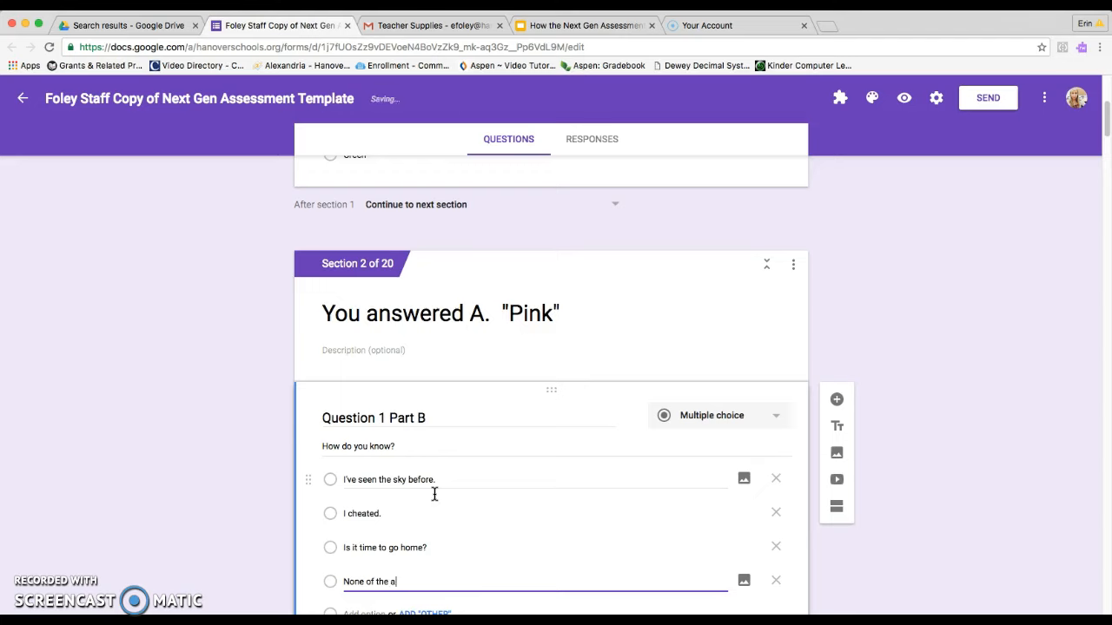
pyautogui.write('bove')
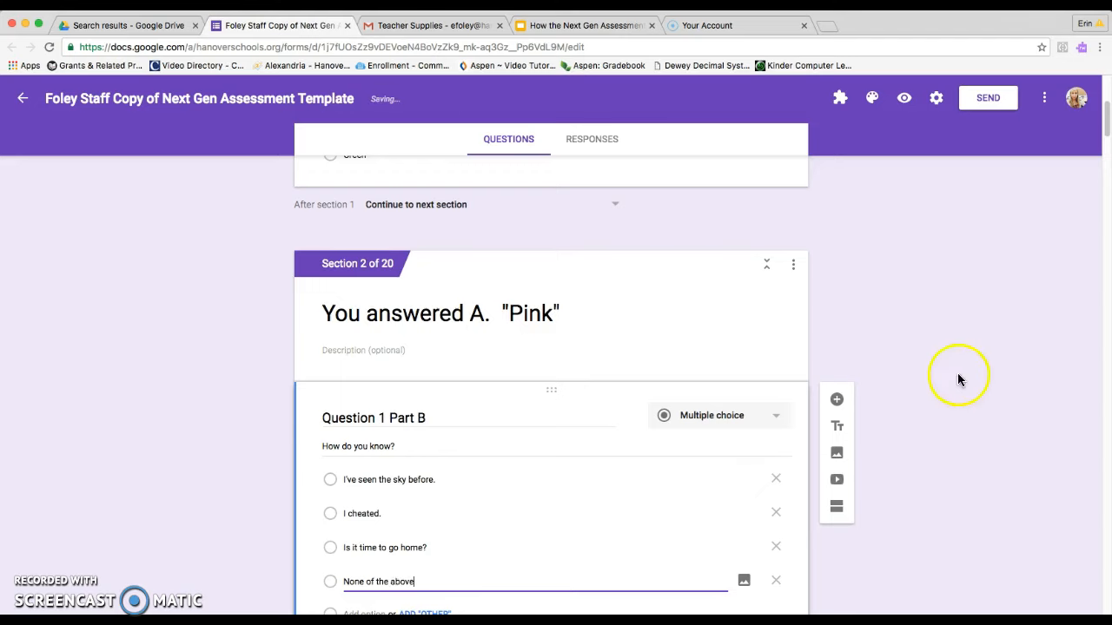
pyautogui.scroll(3)
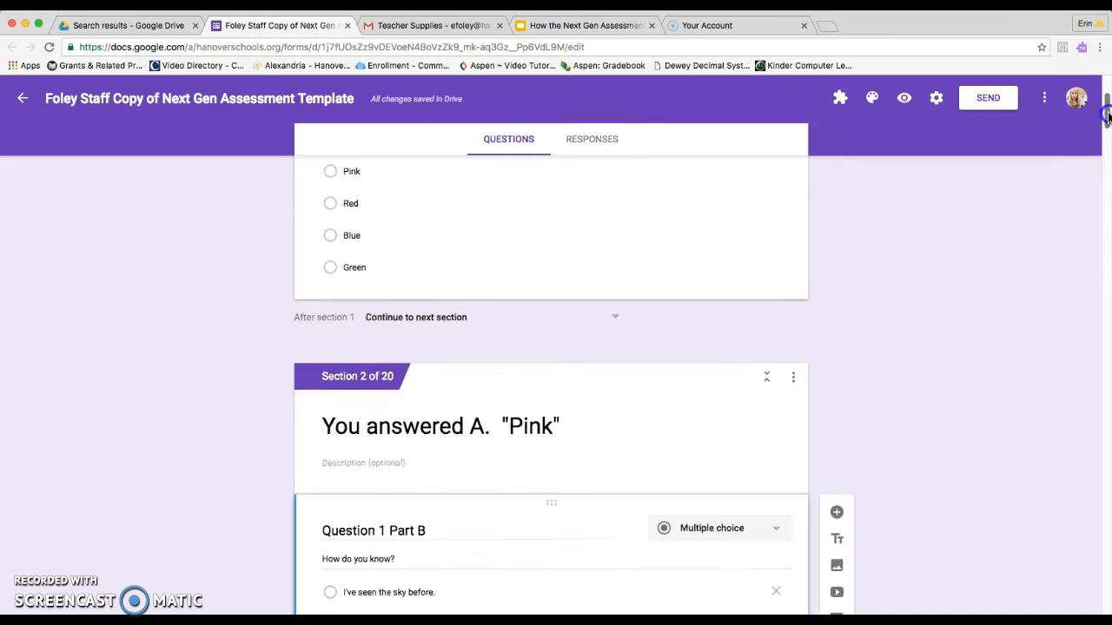
pyautogui.scroll(-3)
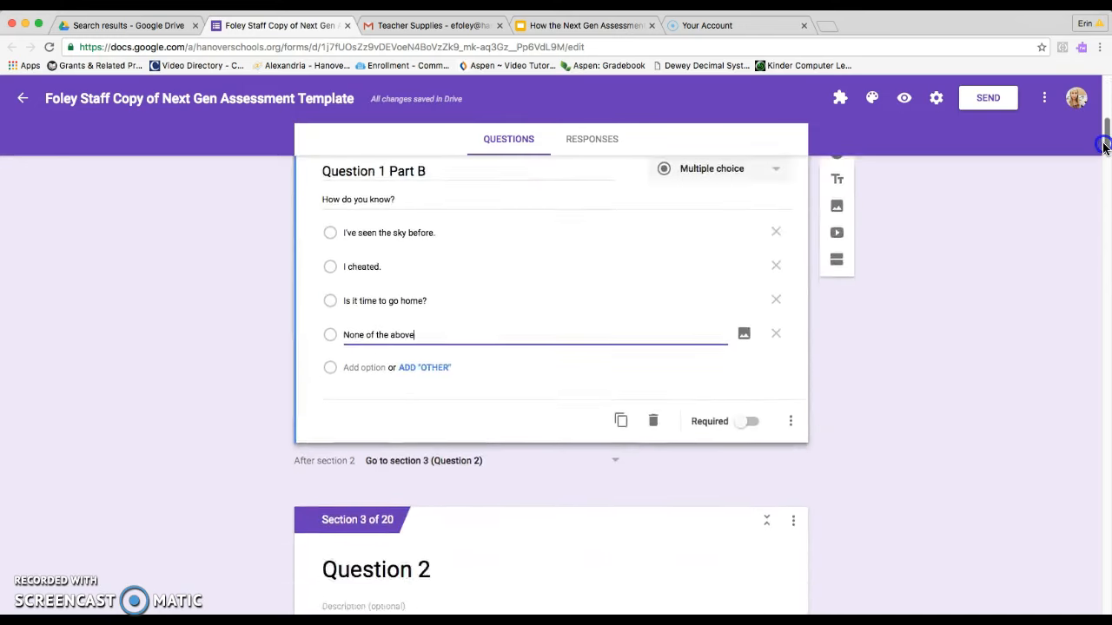
pyautogui.scroll(3)
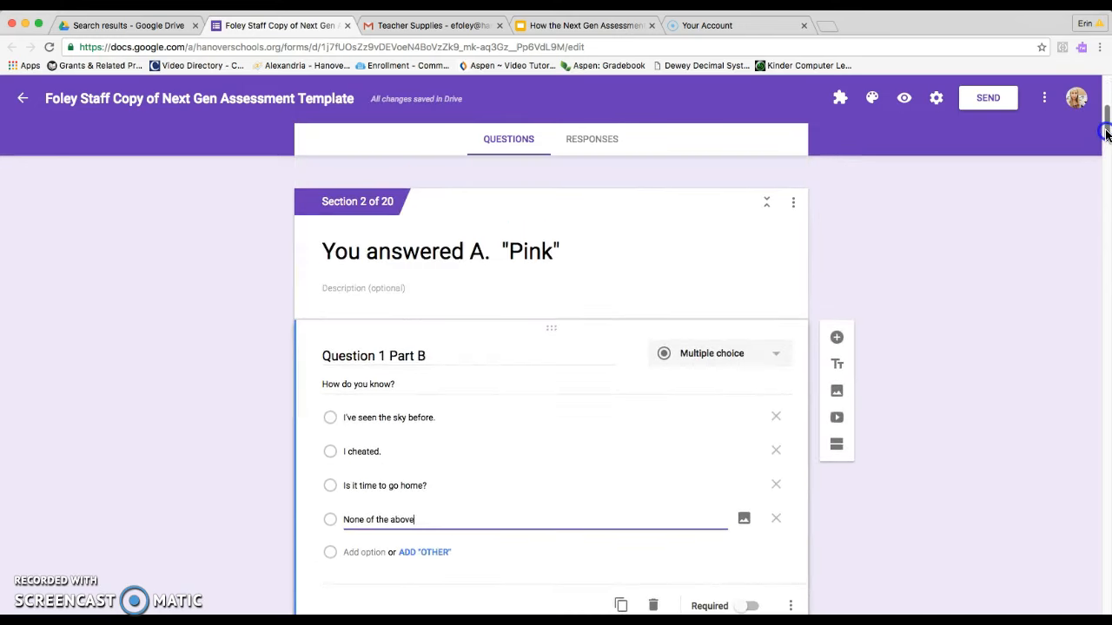
pyautogui.moveTo(1088, 130)
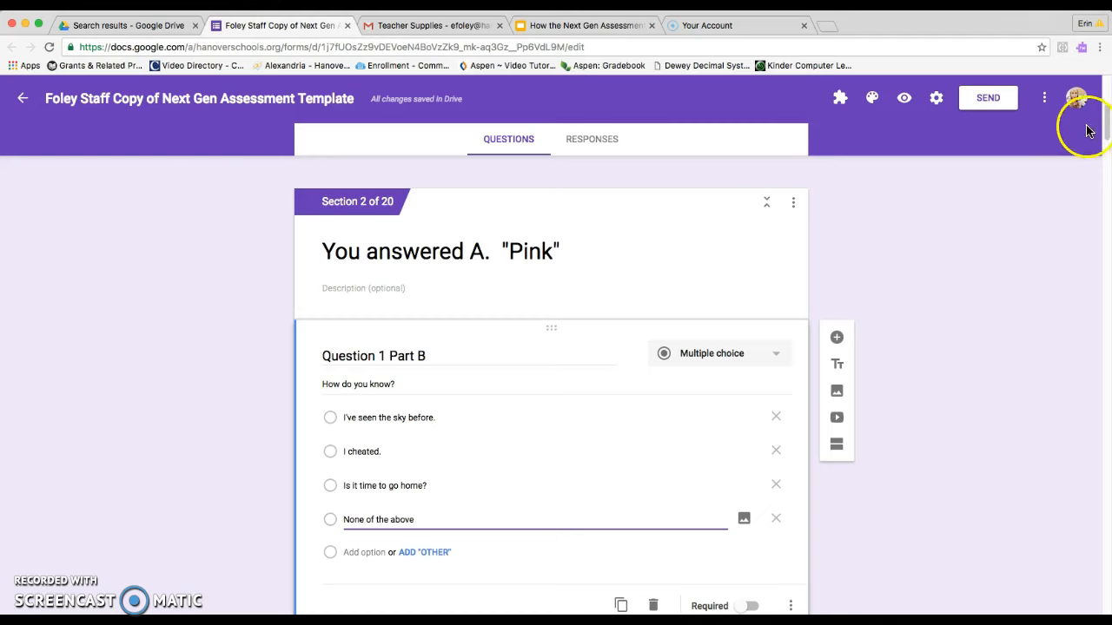
pyautogui.scroll(3)
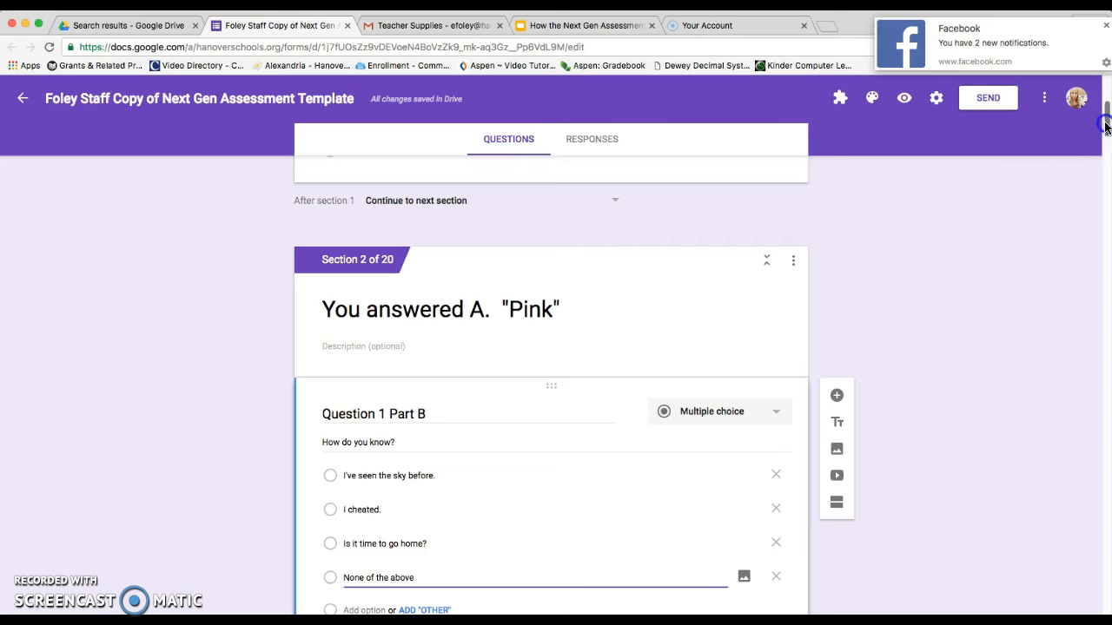
pyautogui.scroll(3)
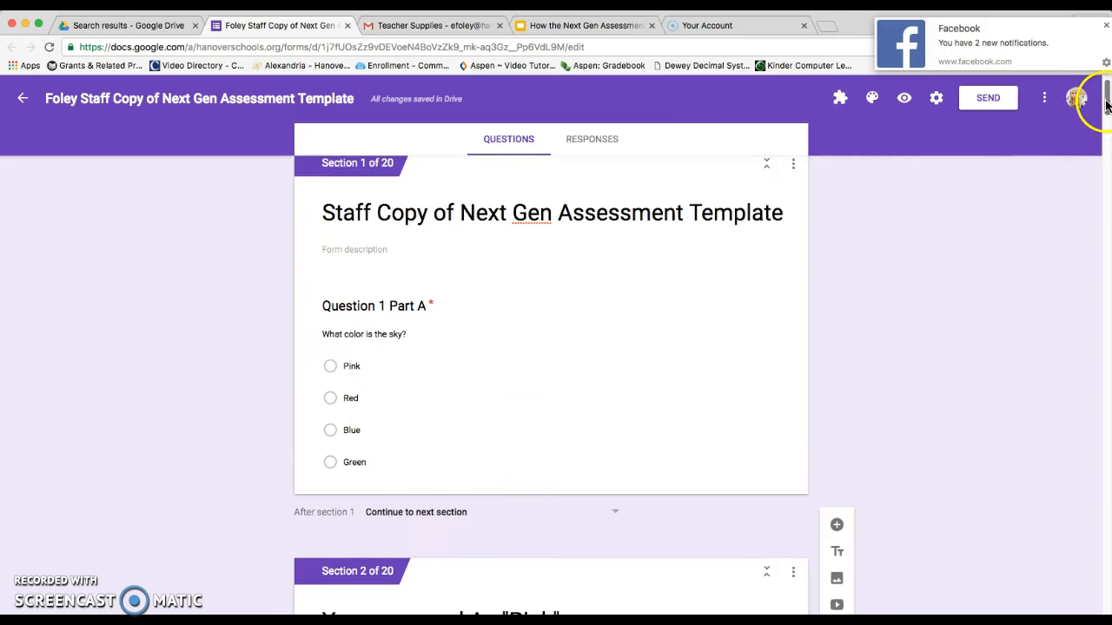
pyautogui.scroll(-3)
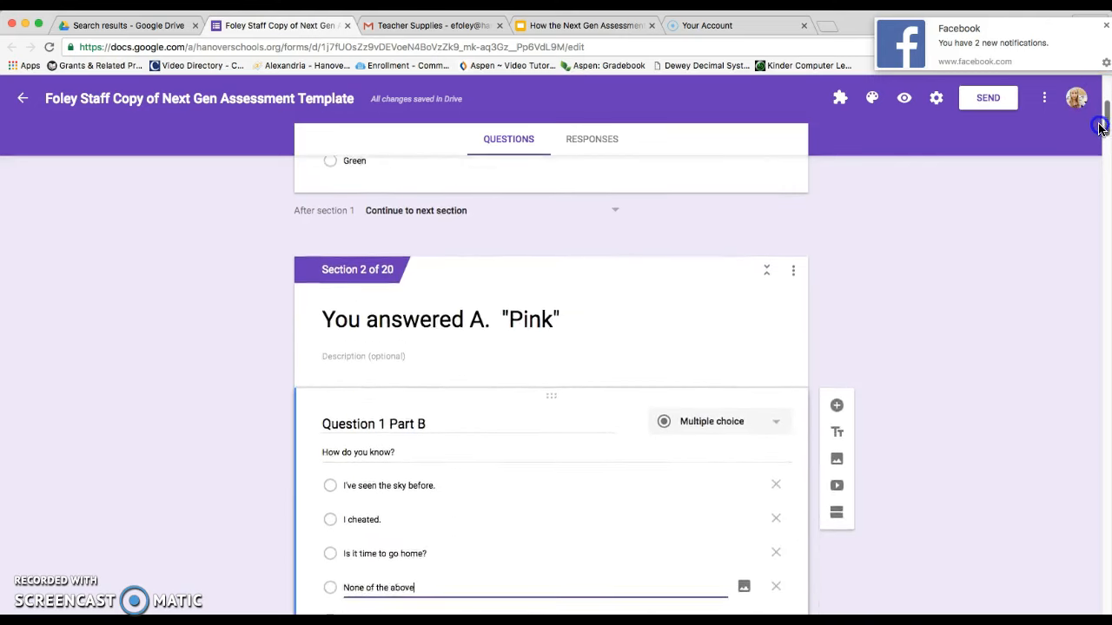
pyautogui.scroll(-3)
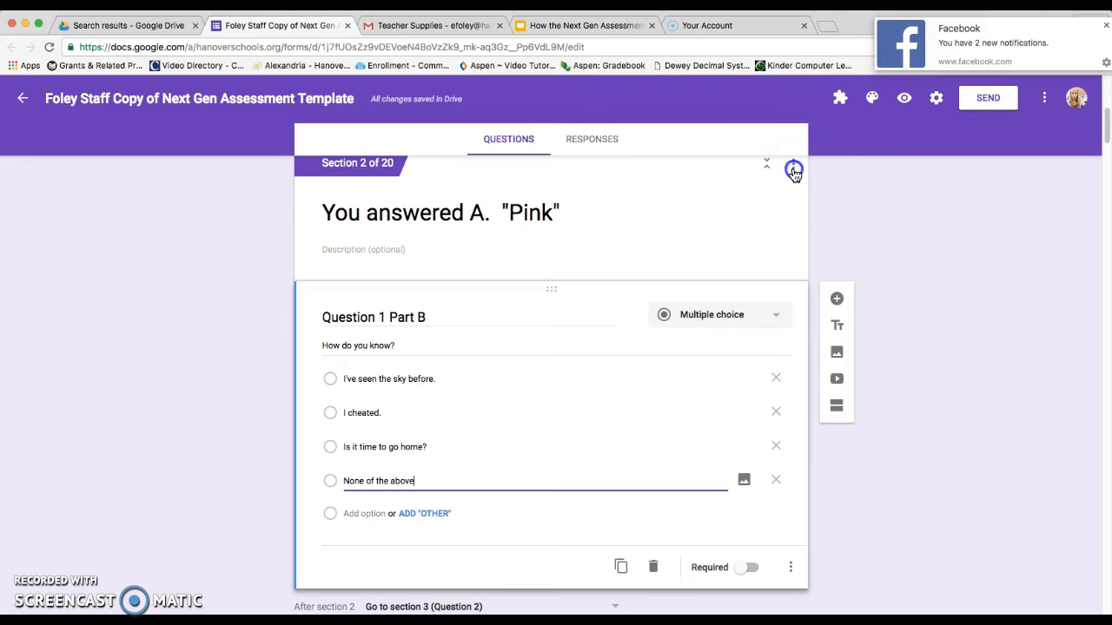
# Duplicate the Pink section and retitle the copy You answered B. "Red"
pyautogui.click(792, 163)
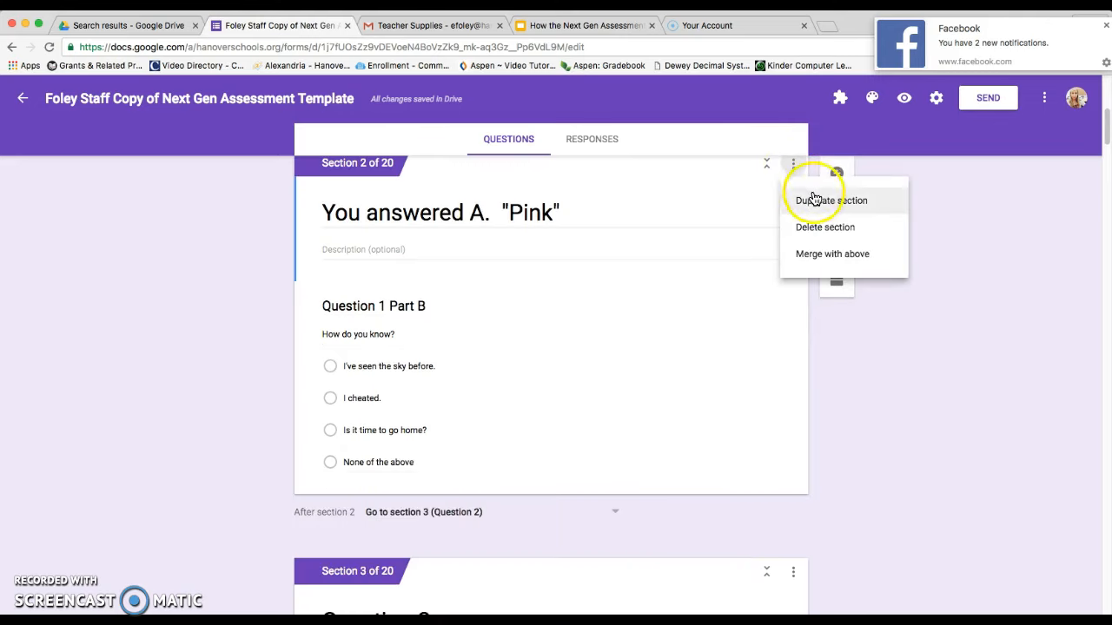
pyautogui.click(831, 201)
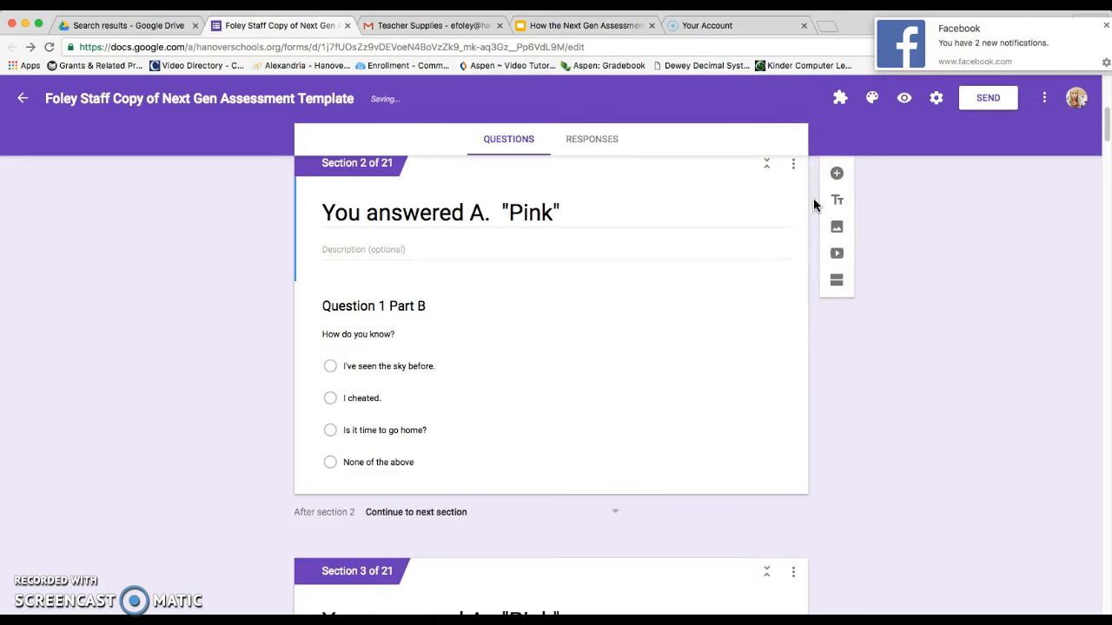
pyautogui.scroll(3)
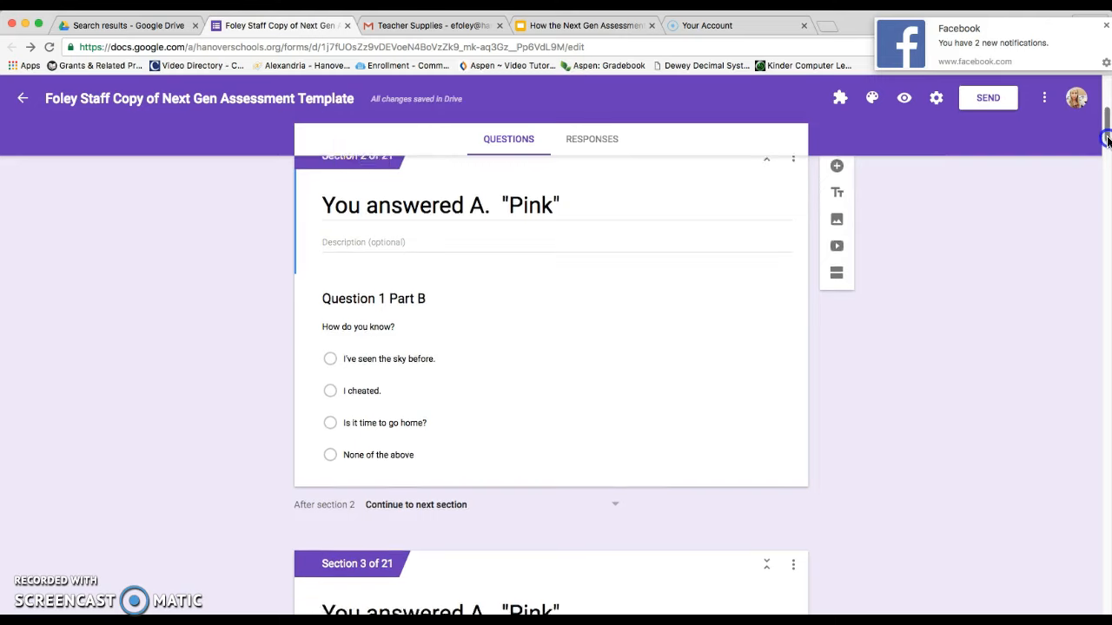
pyautogui.scroll(-3)
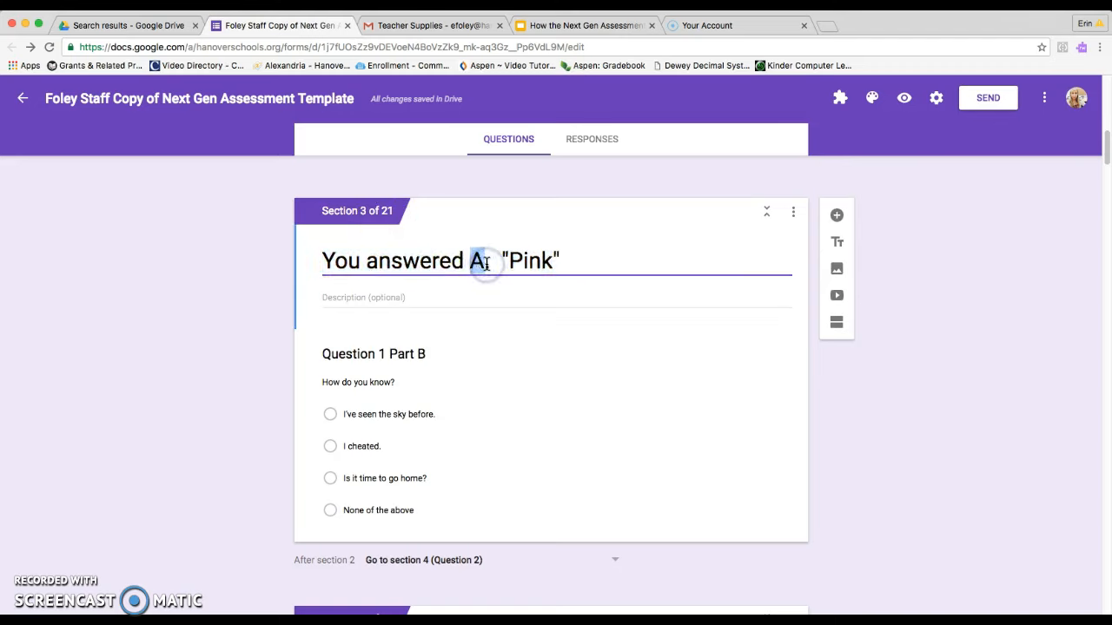
pyautogui.write('B.')
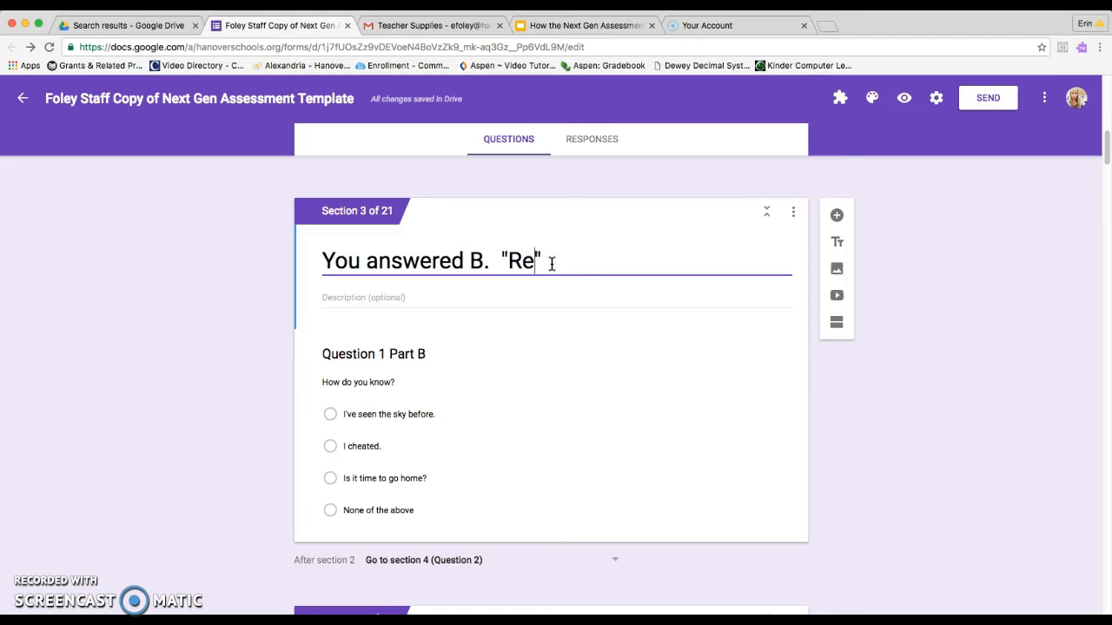
pyautogui.write('d')
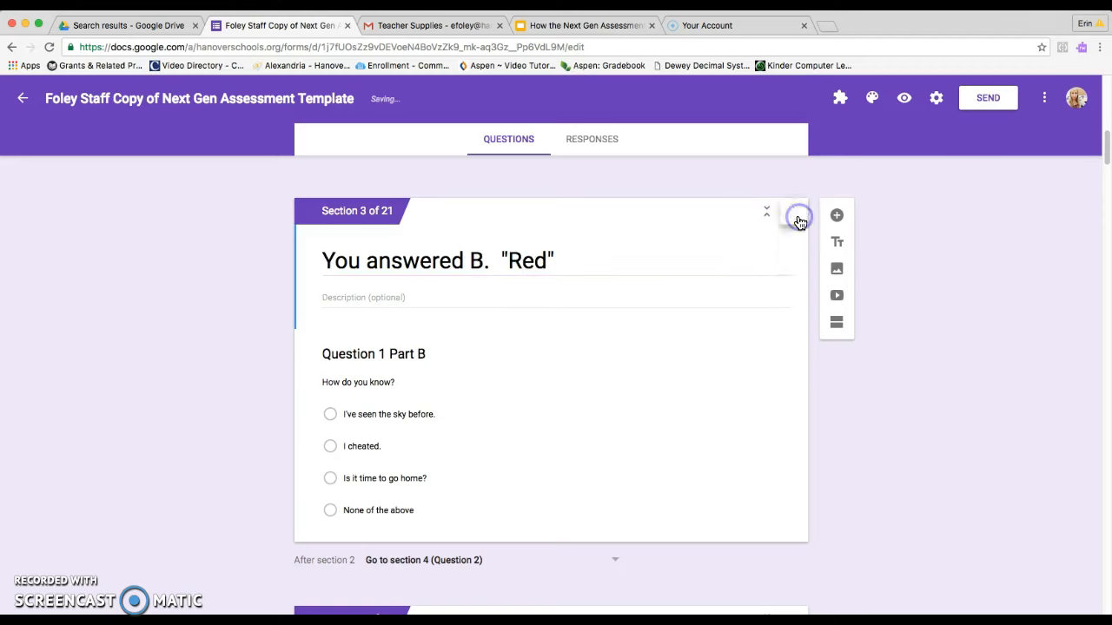
# Duplicate the Red section and retitle the copy You answered C. "Blue"
pyautogui.click(797, 217)
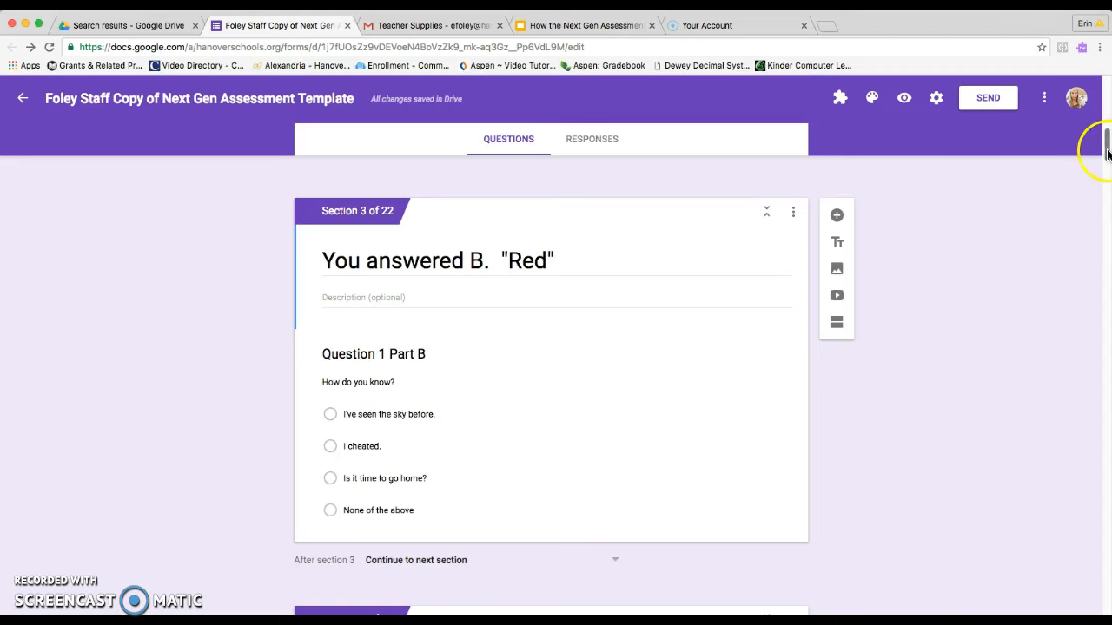
pyautogui.scroll(-3)
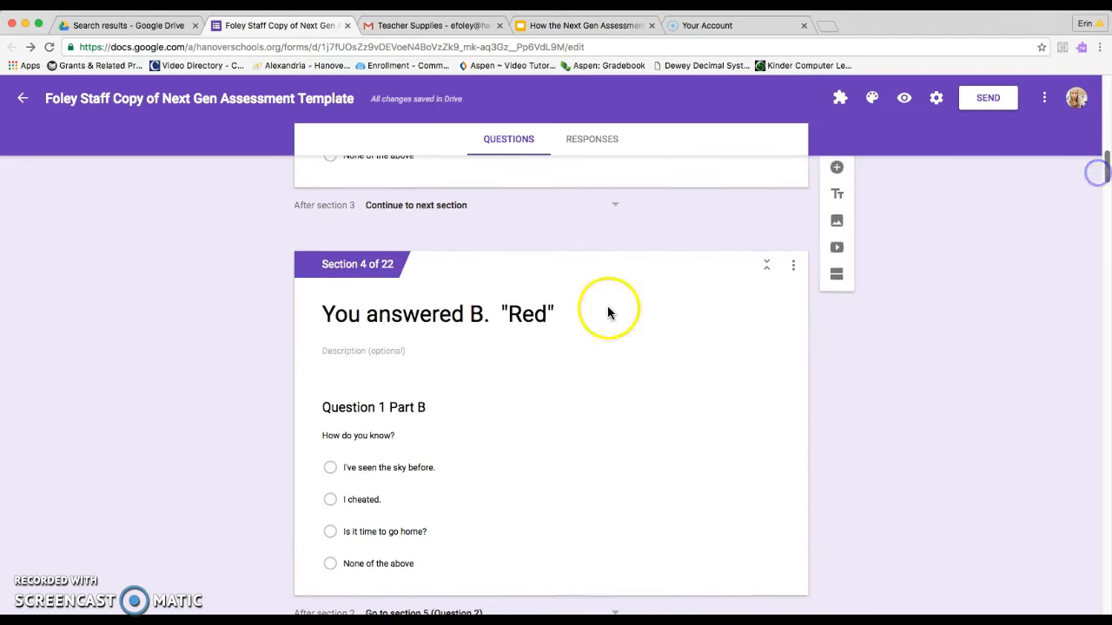
pyautogui.click(477, 314)
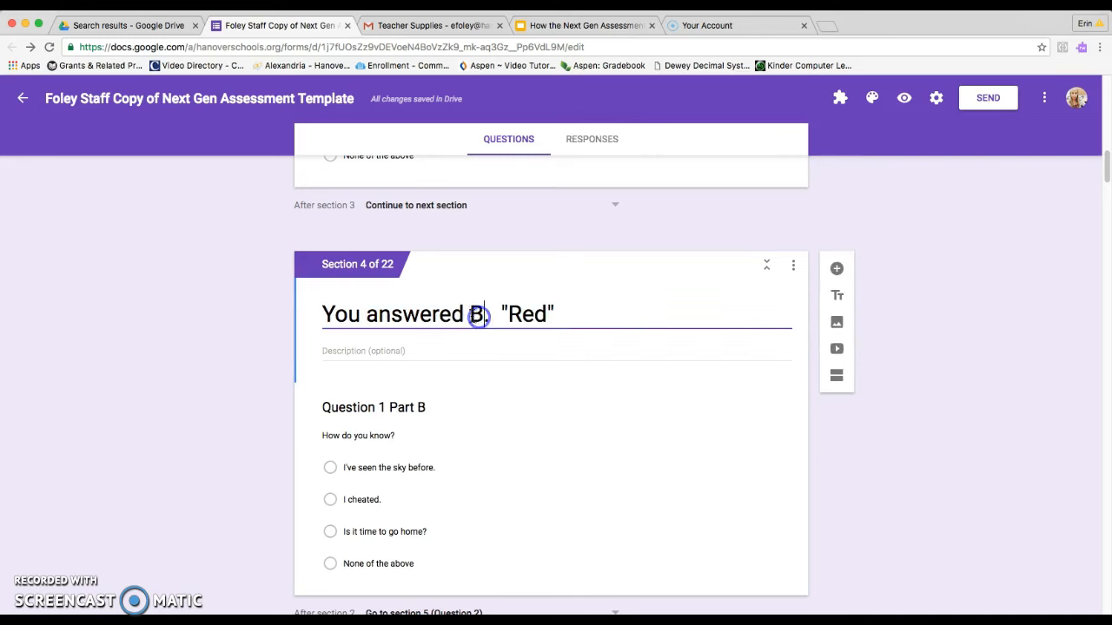
pyautogui.write('C')
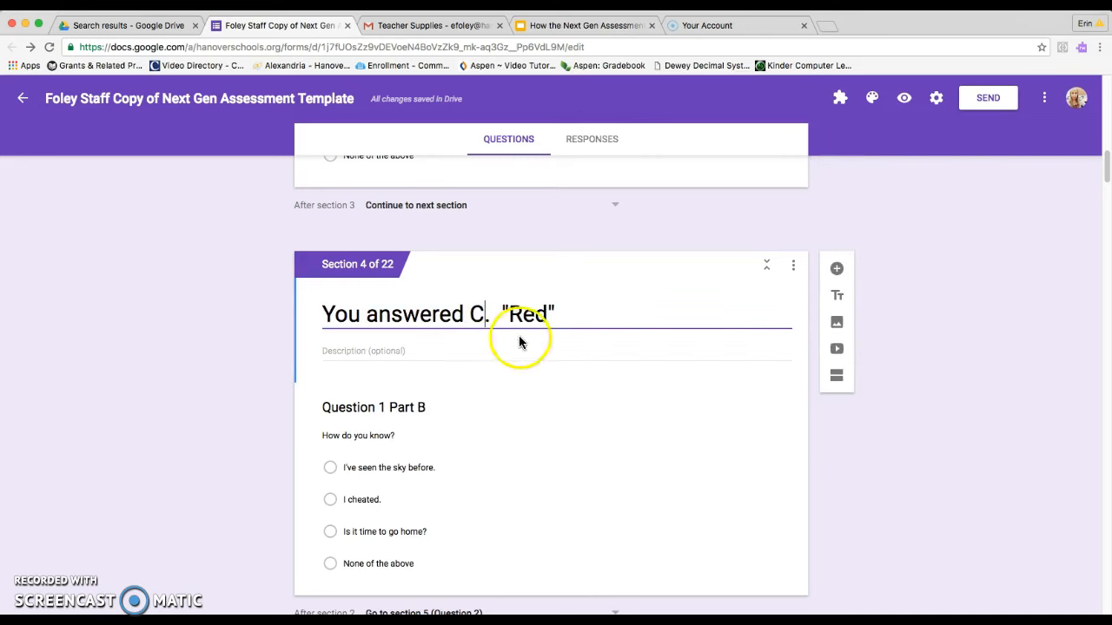
pyautogui.write('B')
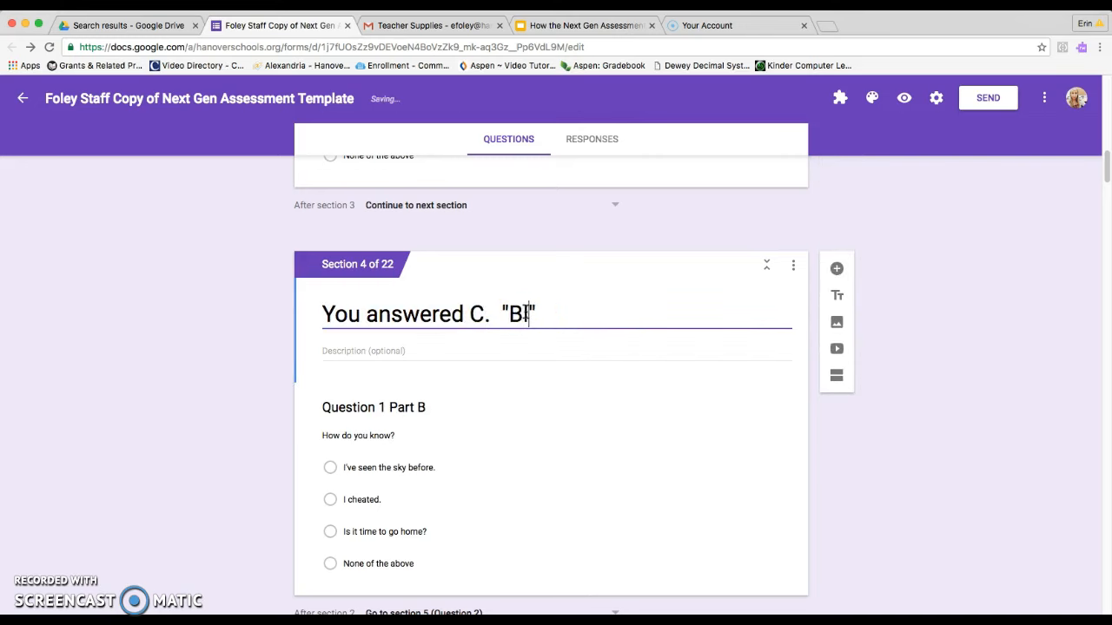
pyautogui.write('lue')
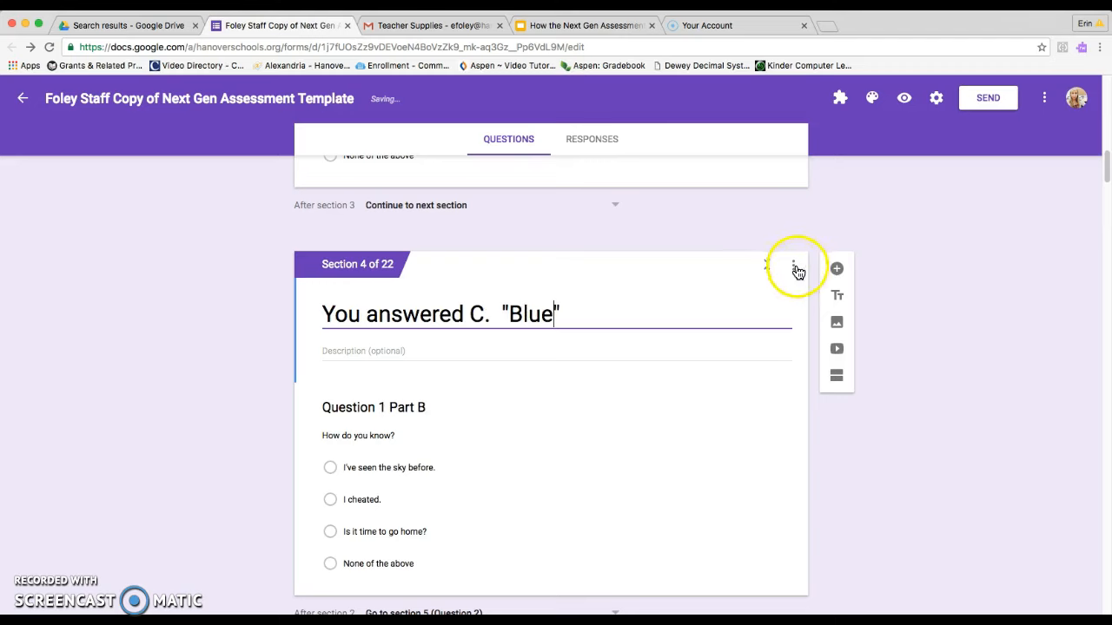
pyautogui.click(792, 264)
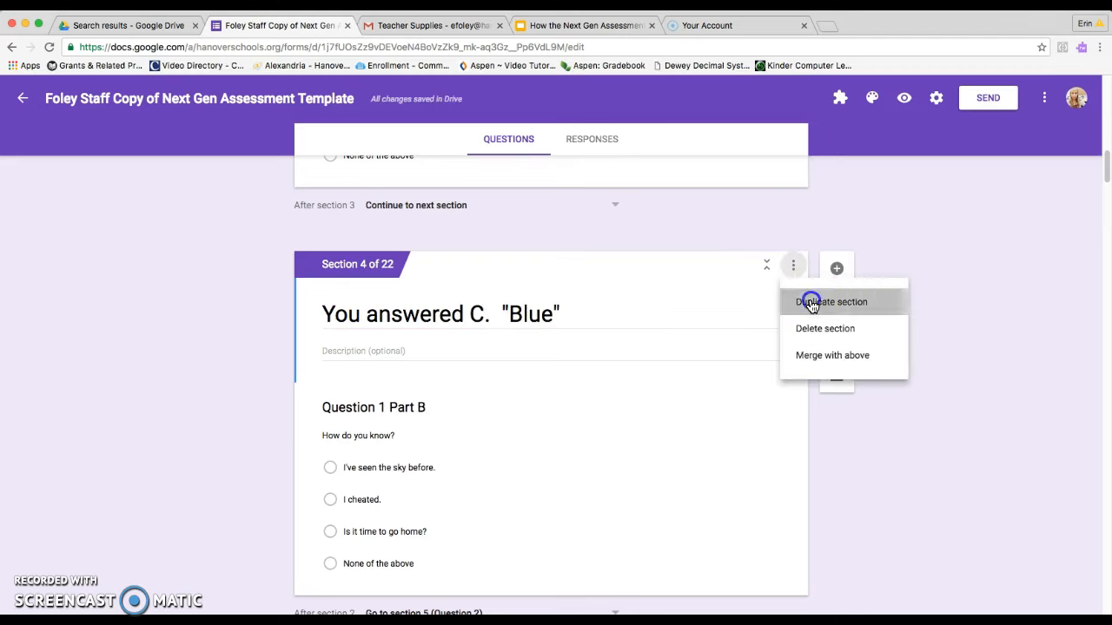
# Duplicate the Blue section and retitle the copy You answered D. "Green"
pyautogui.click(831, 301)
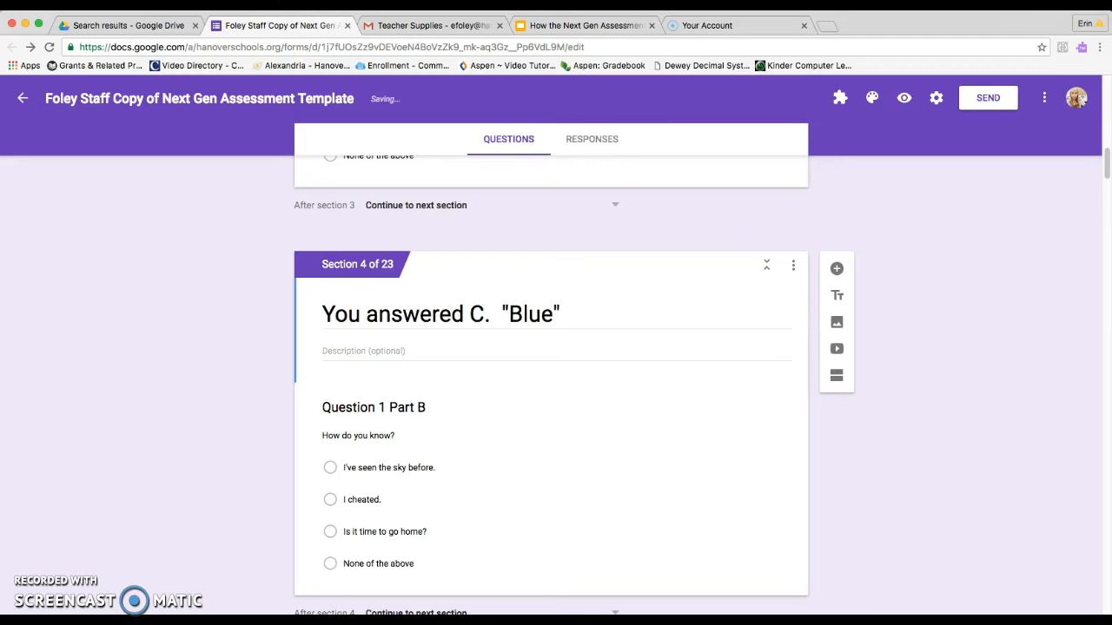
pyautogui.scroll(-3)
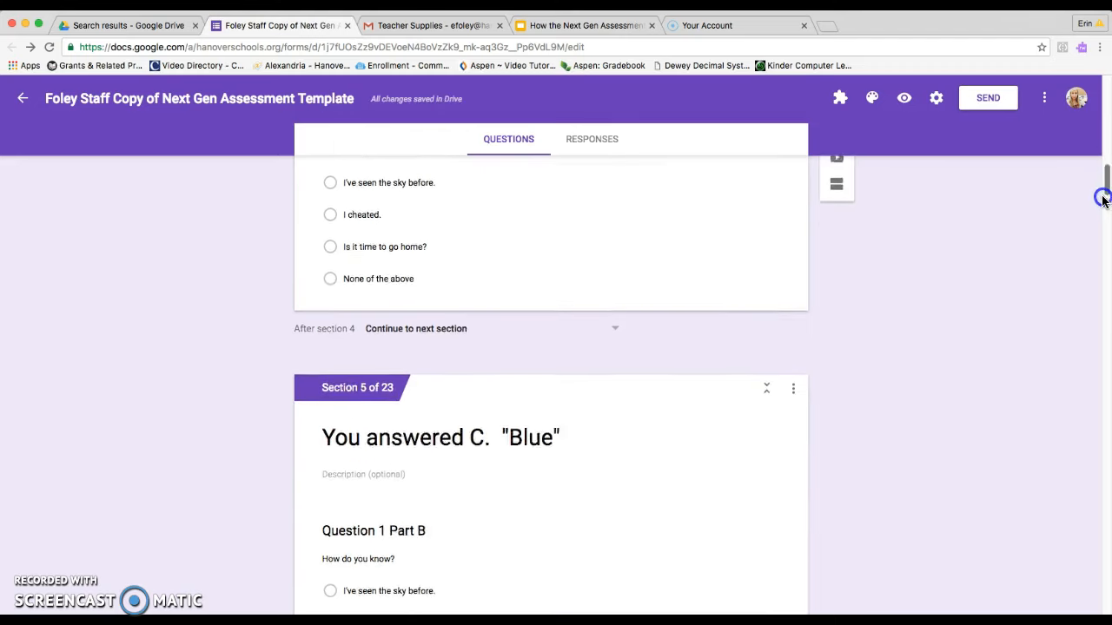
pyautogui.scroll(-3)
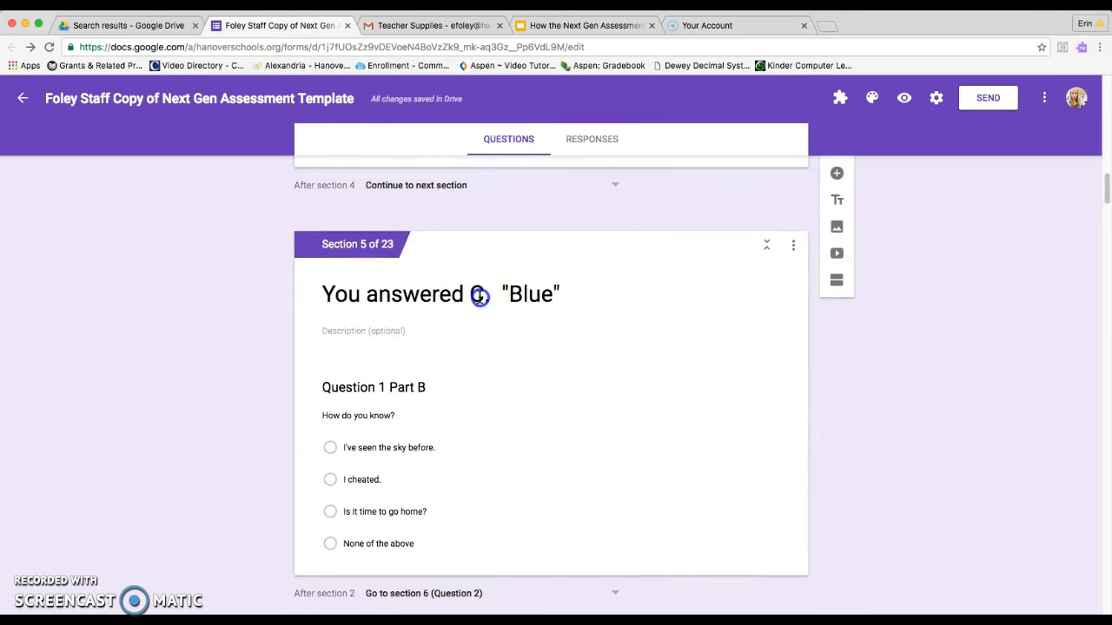
pyautogui.click(480, 294)
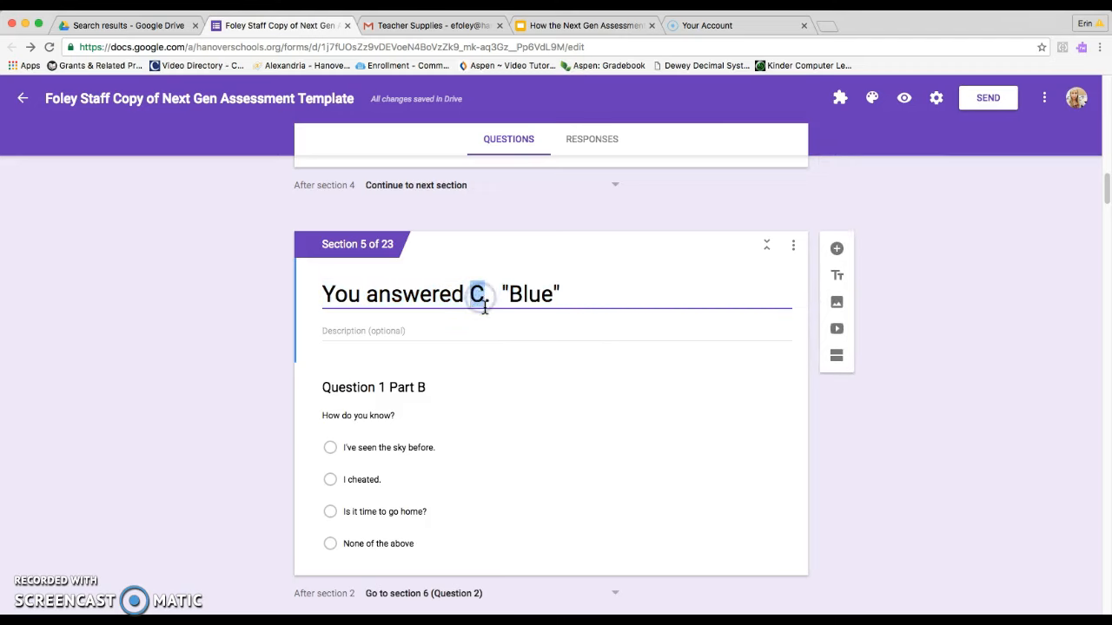
pyautogui.write('D.  "Gr"')
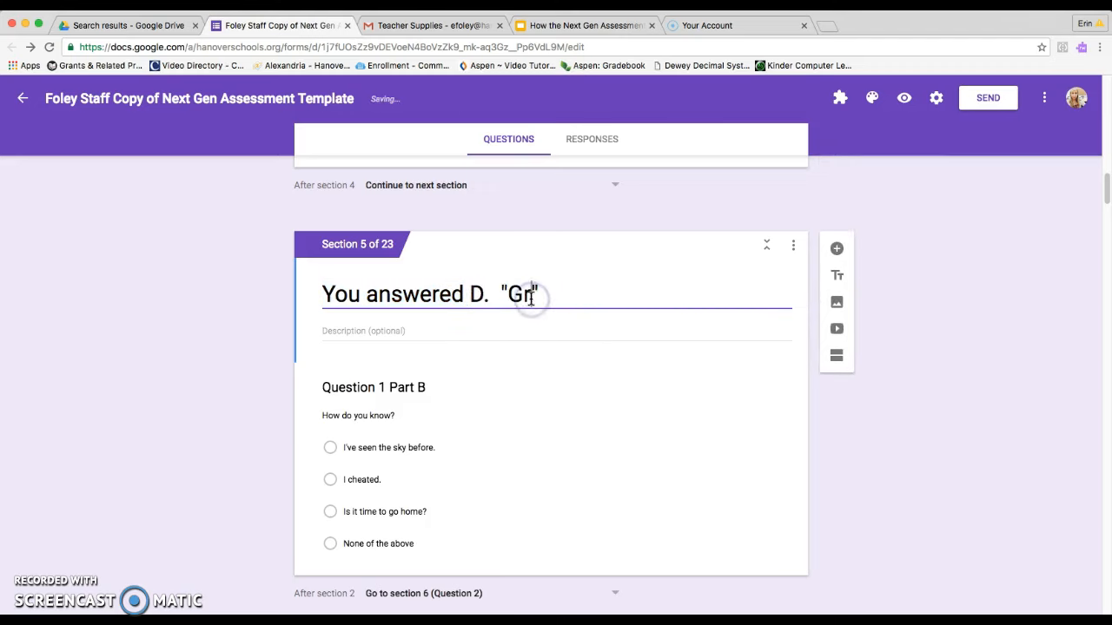
pyautogui.write('een')
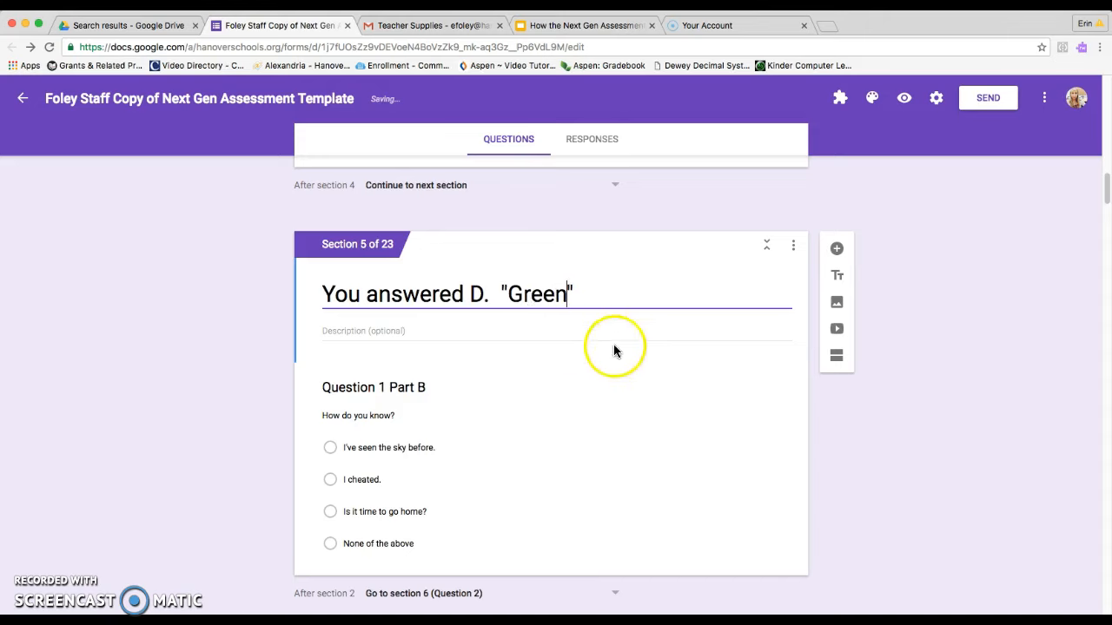
pyautogui.moveTo(1093, 208)
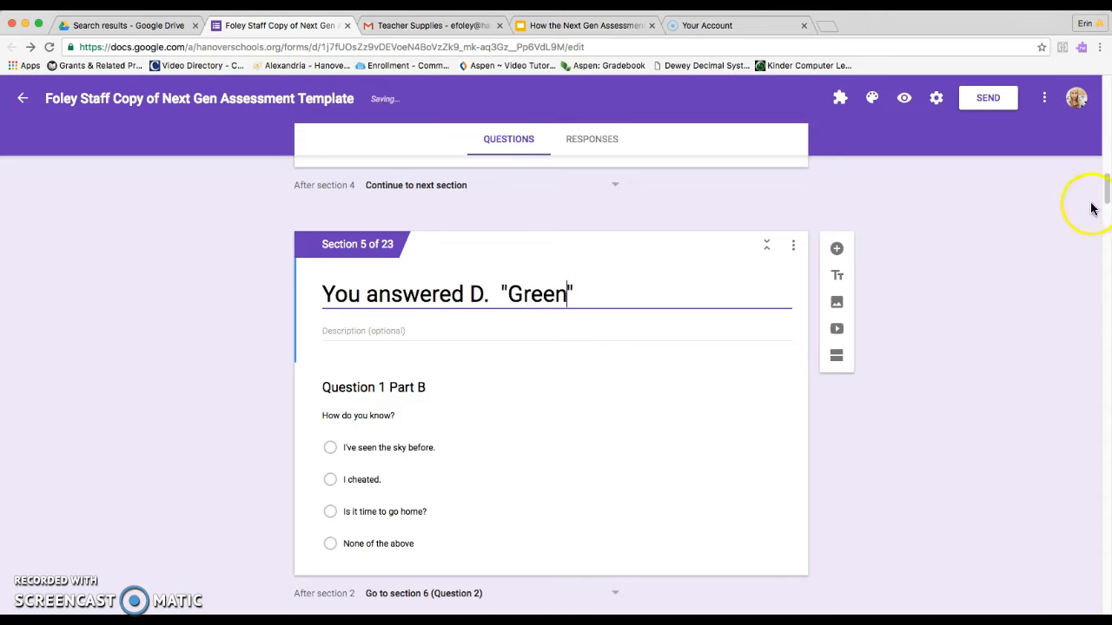
pyautogui.scroll(-3)
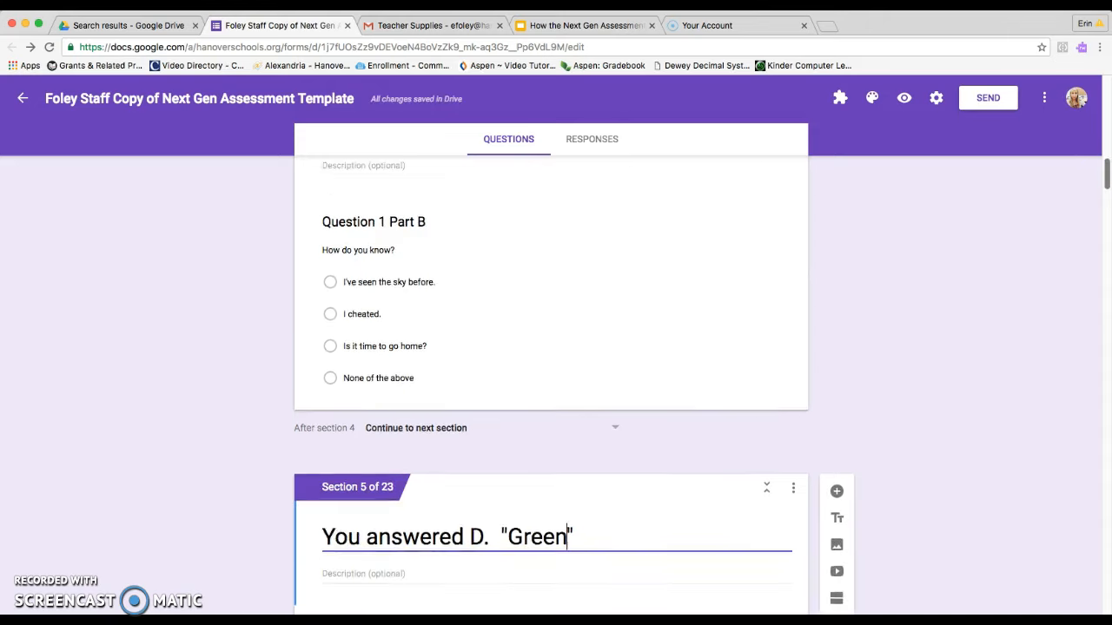
pyautogui.scroll(3)
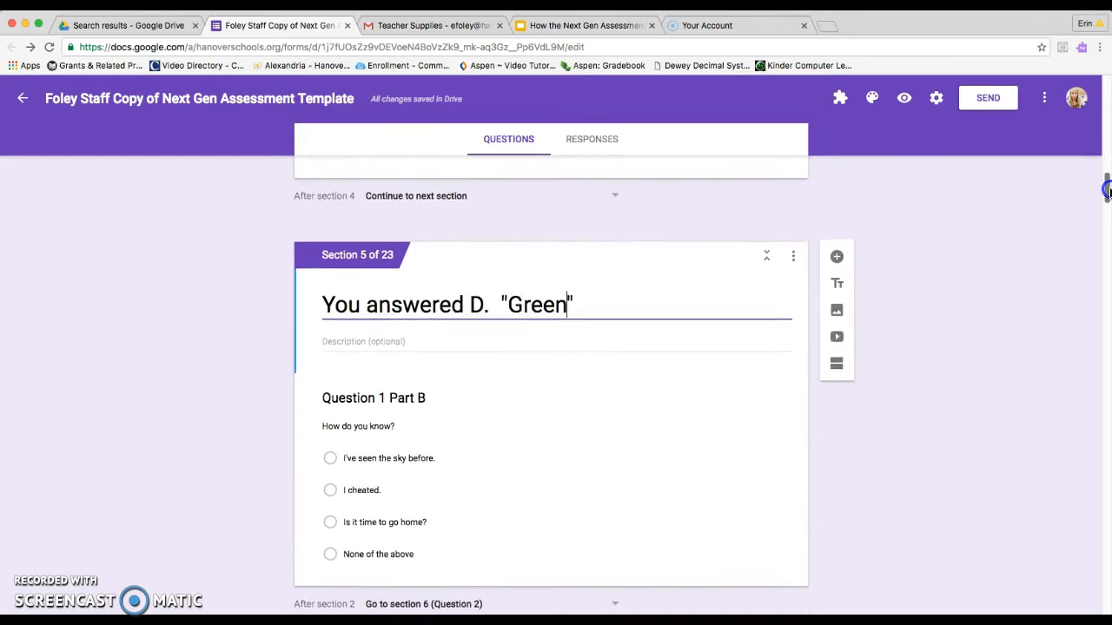
pyautogui.scroll(-3)
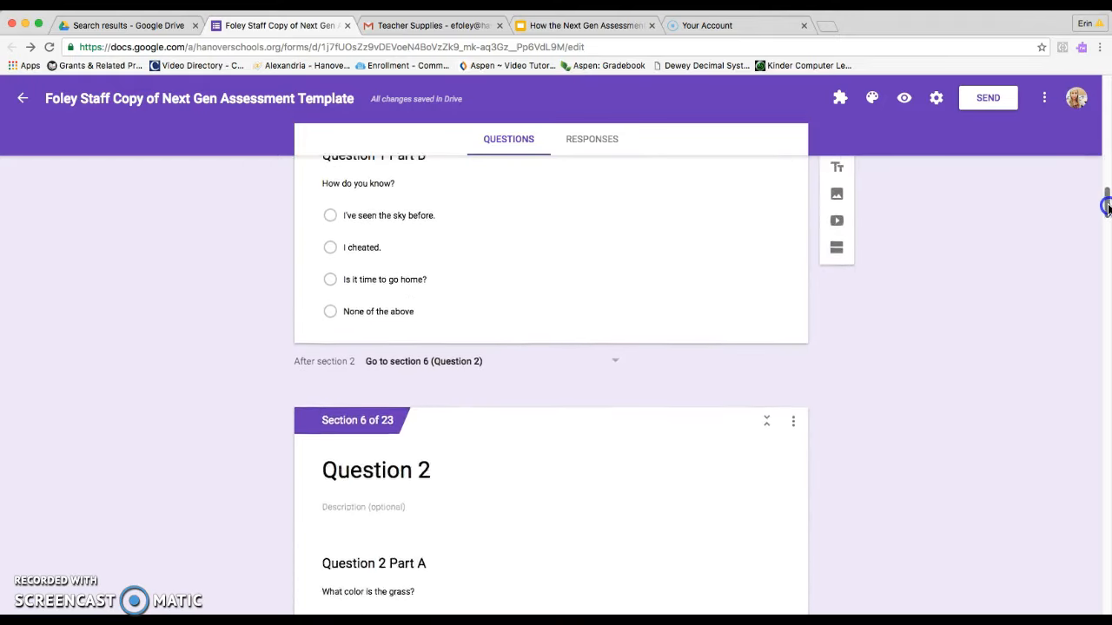
pyautogui.scroll(-3)
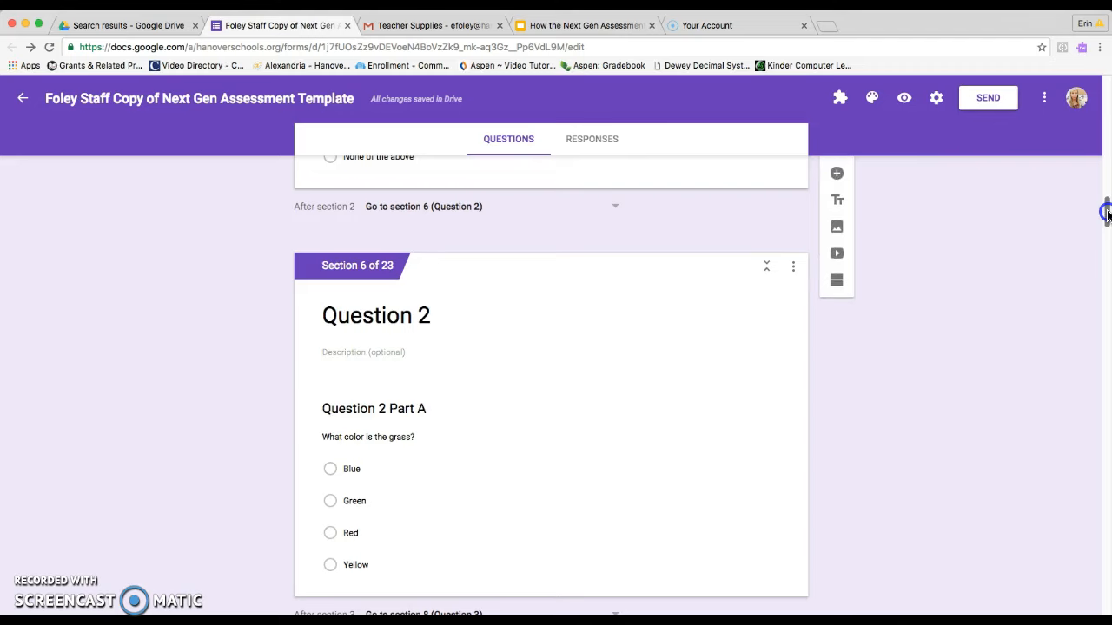
pyautogui.scroll(-3)
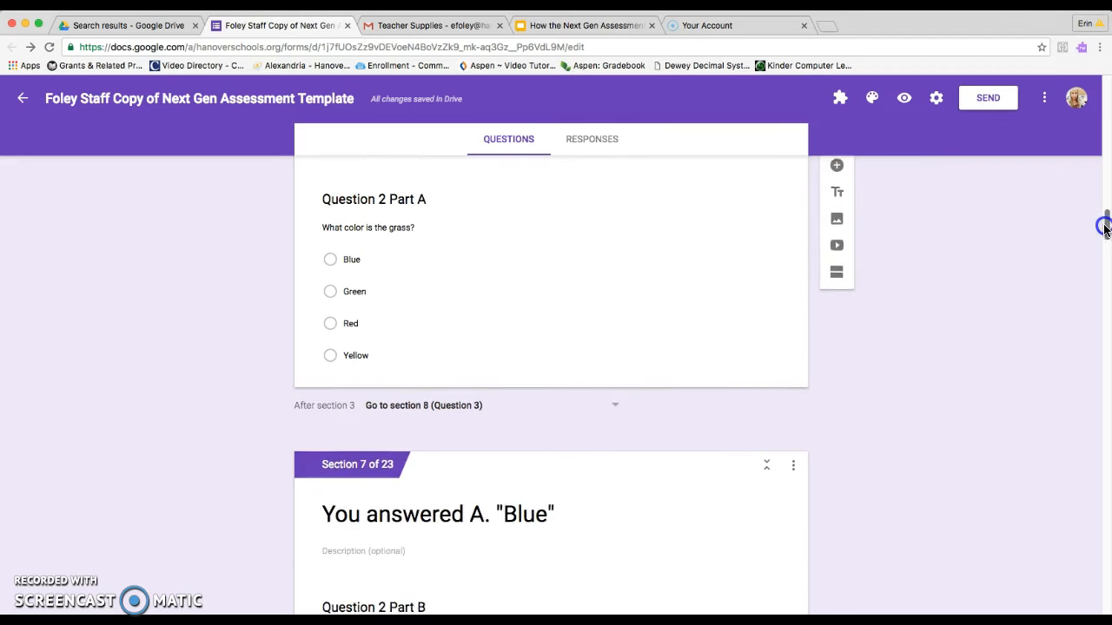
pyautogui.scroll(-3)
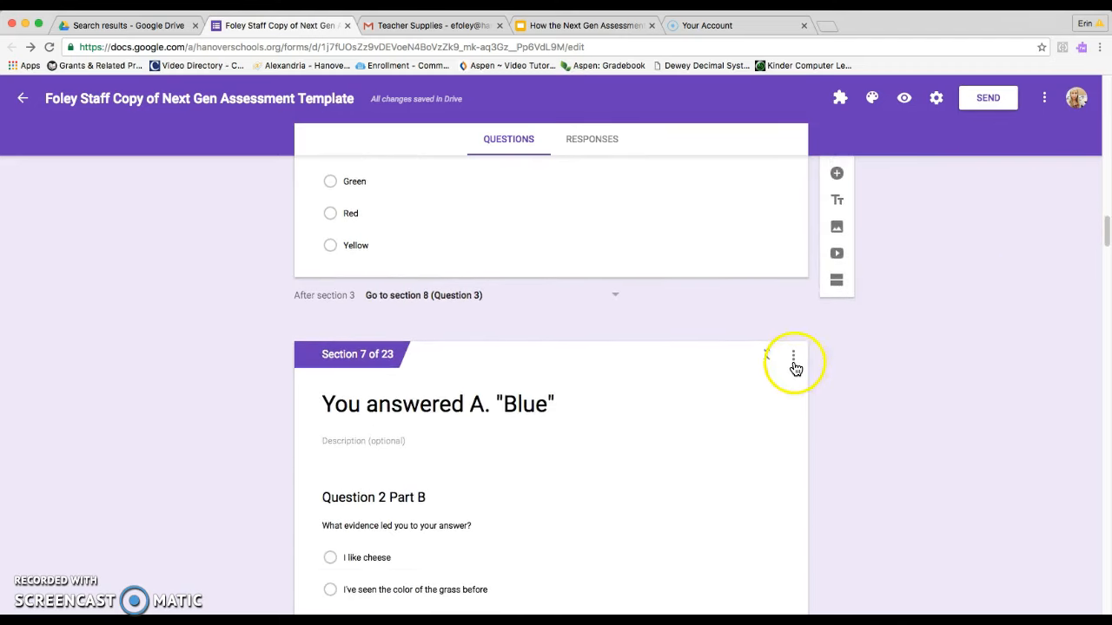
pyautogui.moveTo(514, 528)
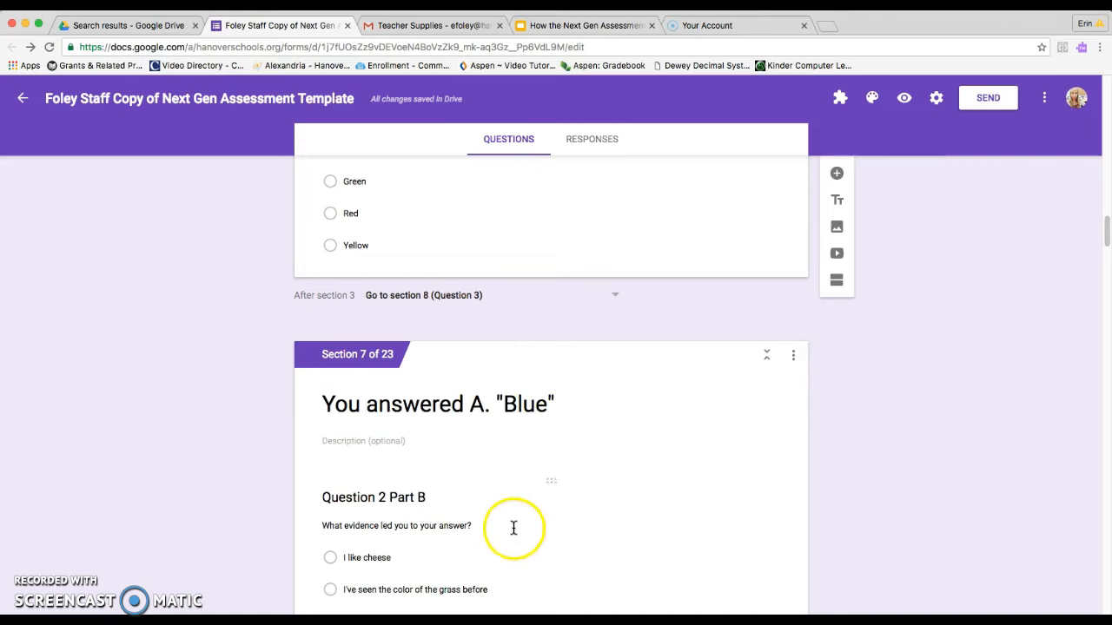
pyautogui.click(792, 354)
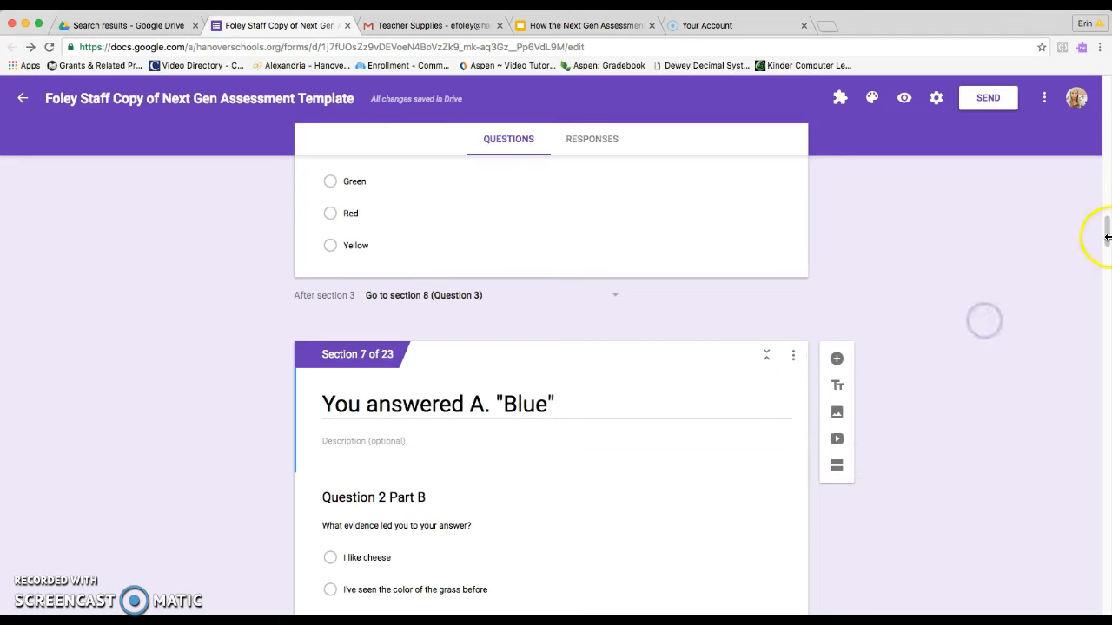
pyautogui.scroll(3)
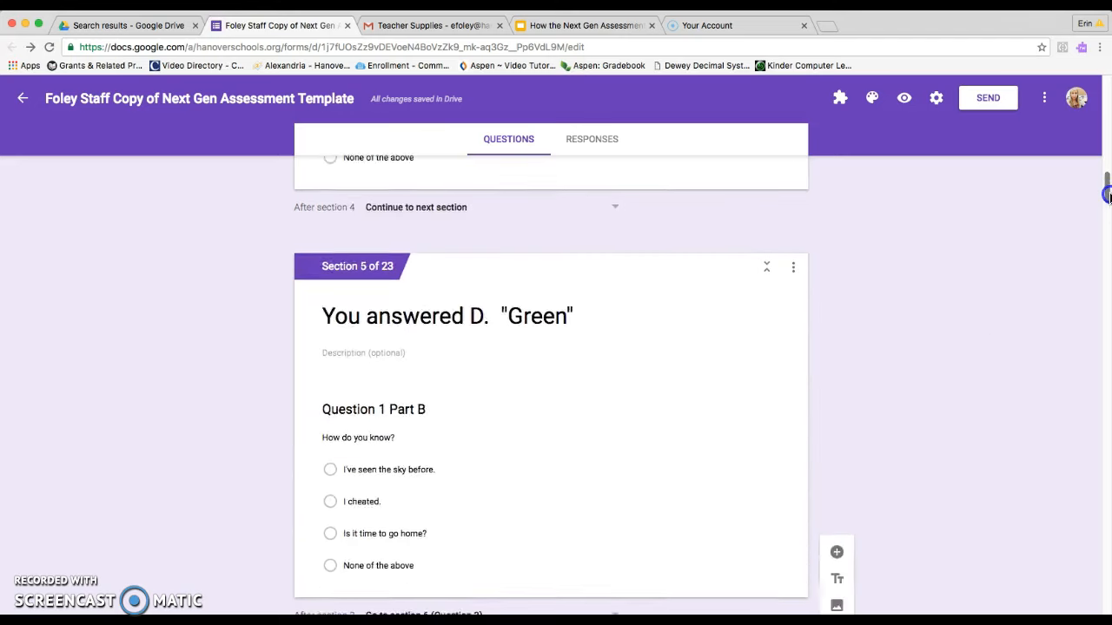
pyautogui.scroll(3)
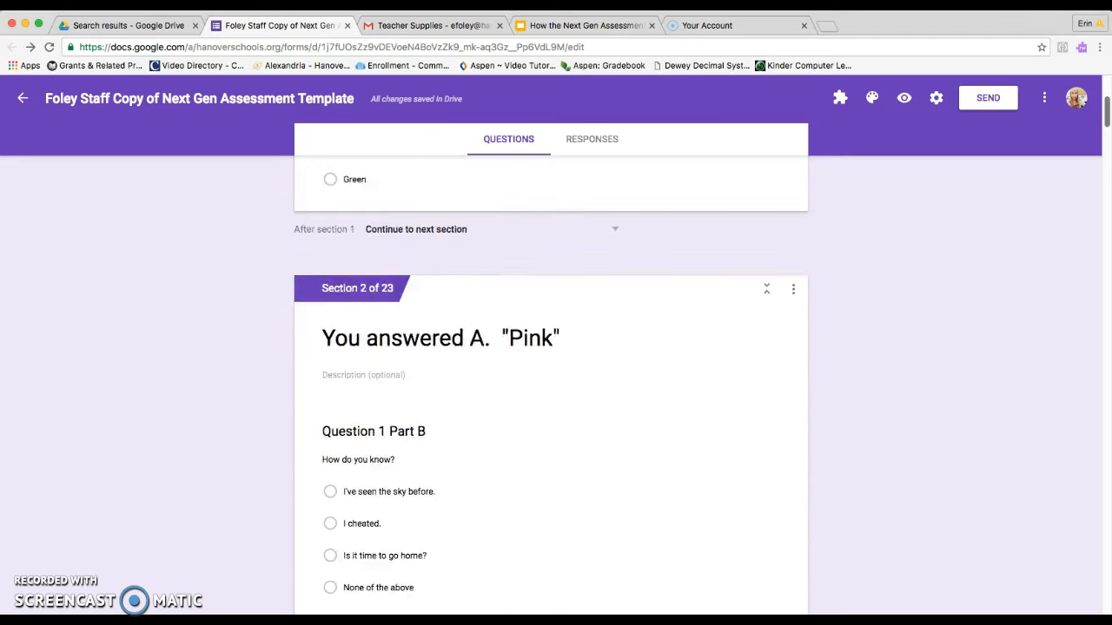
# Turn on Go to section based on answer for Question 1 Part A
pyautogui.scroll(3)
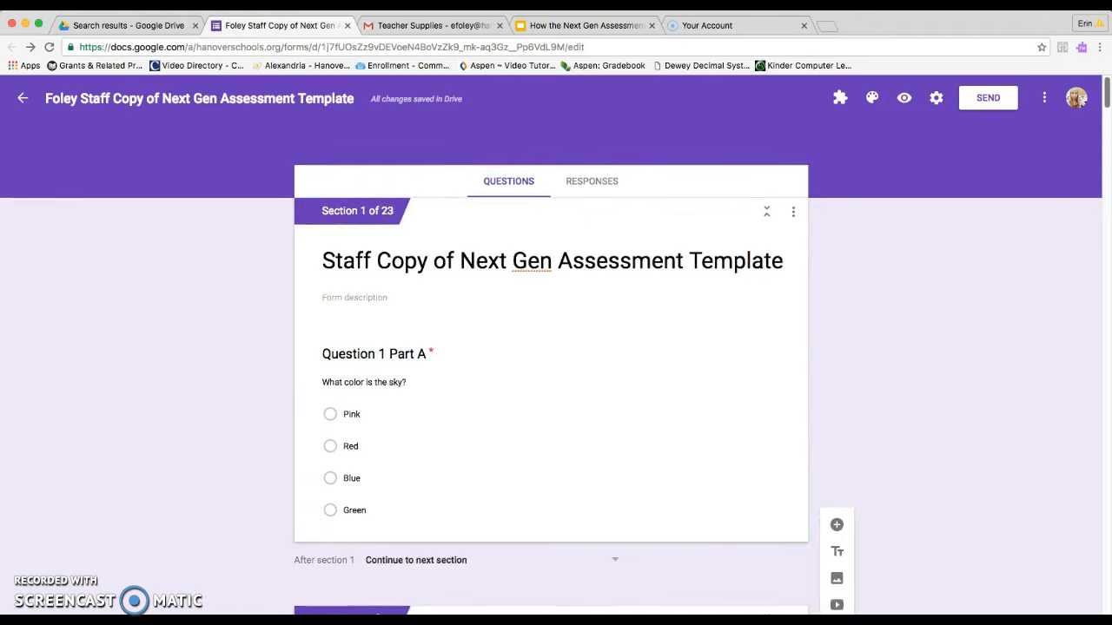
pyautogui.moveTo(812, 517)
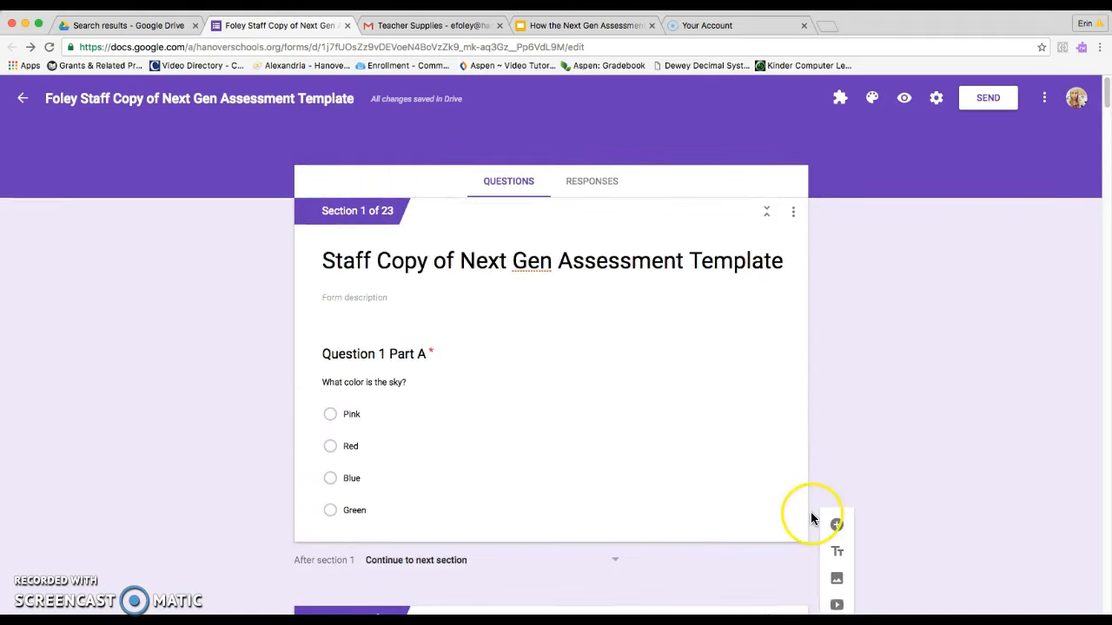
pyautogui.moveTo(797, 503)
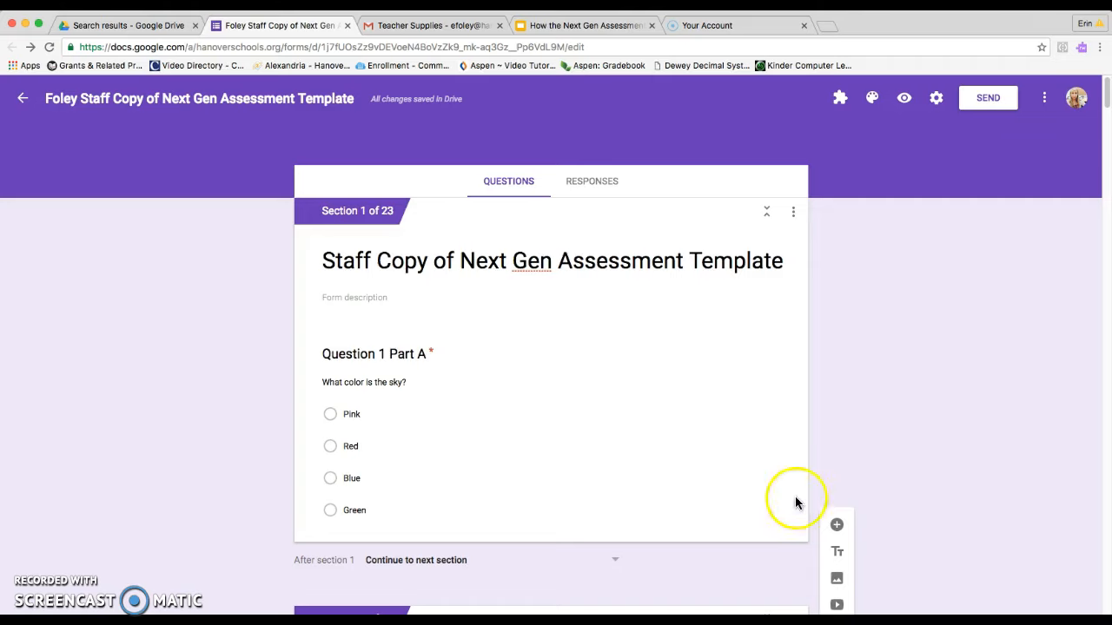
pyautogui.moveTo(750, 534)
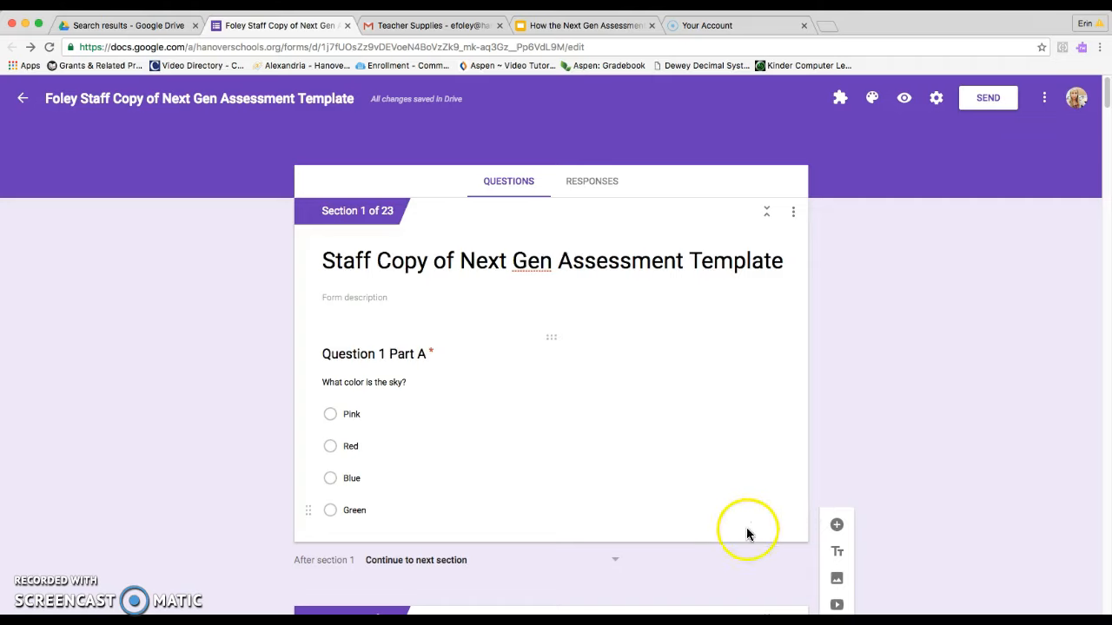
pyautogui.moveTo(1103, 95)
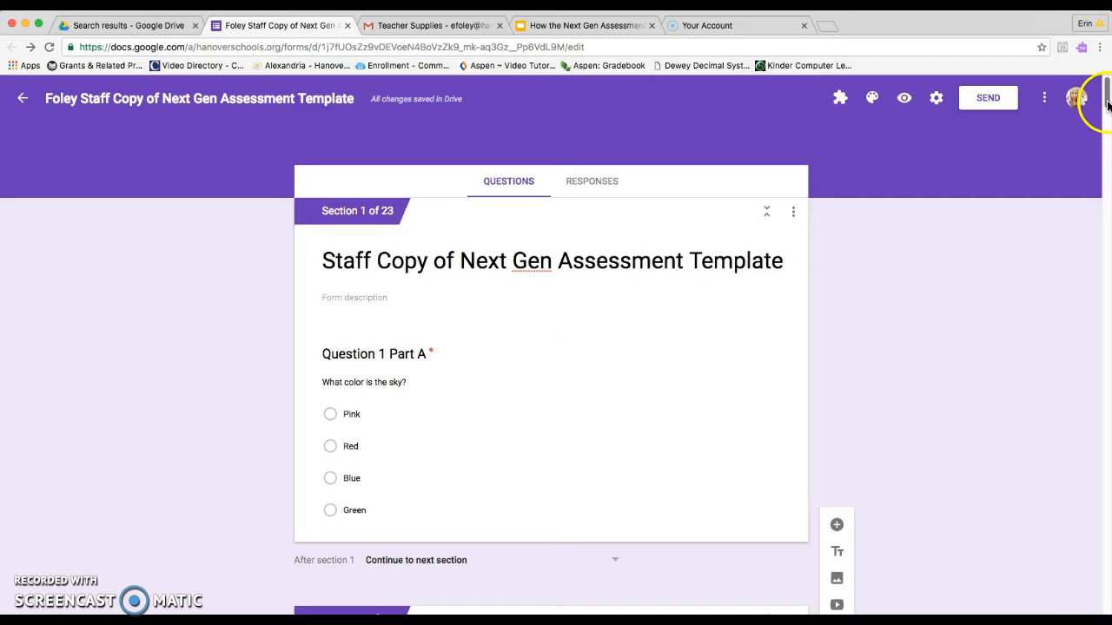
pyautogui.scroll(-3)
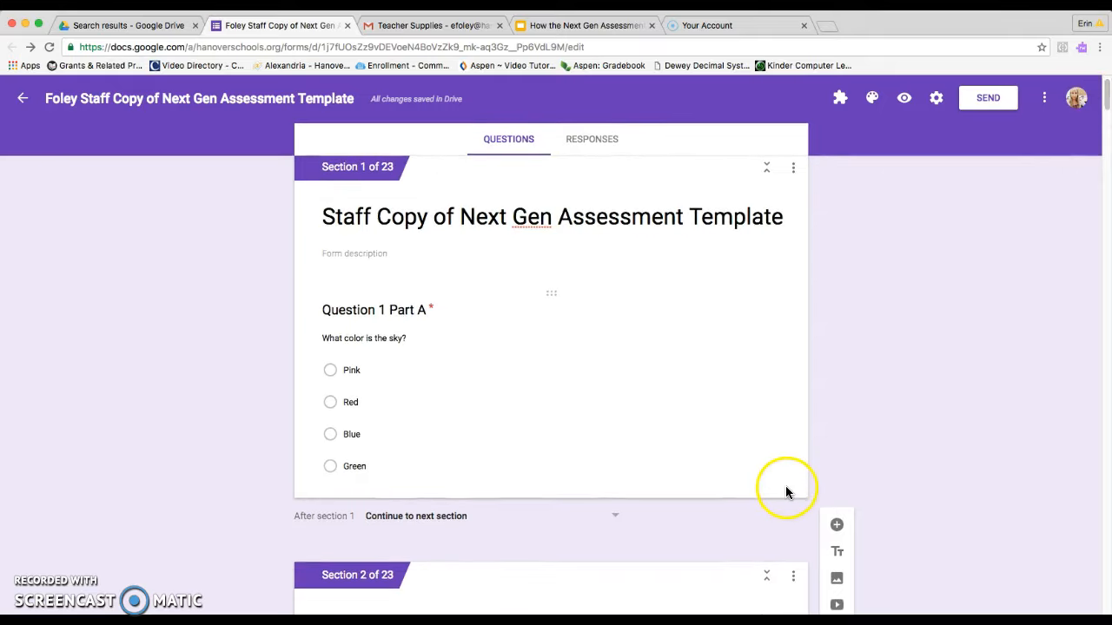
pyautogui.moveTo(781, 491)
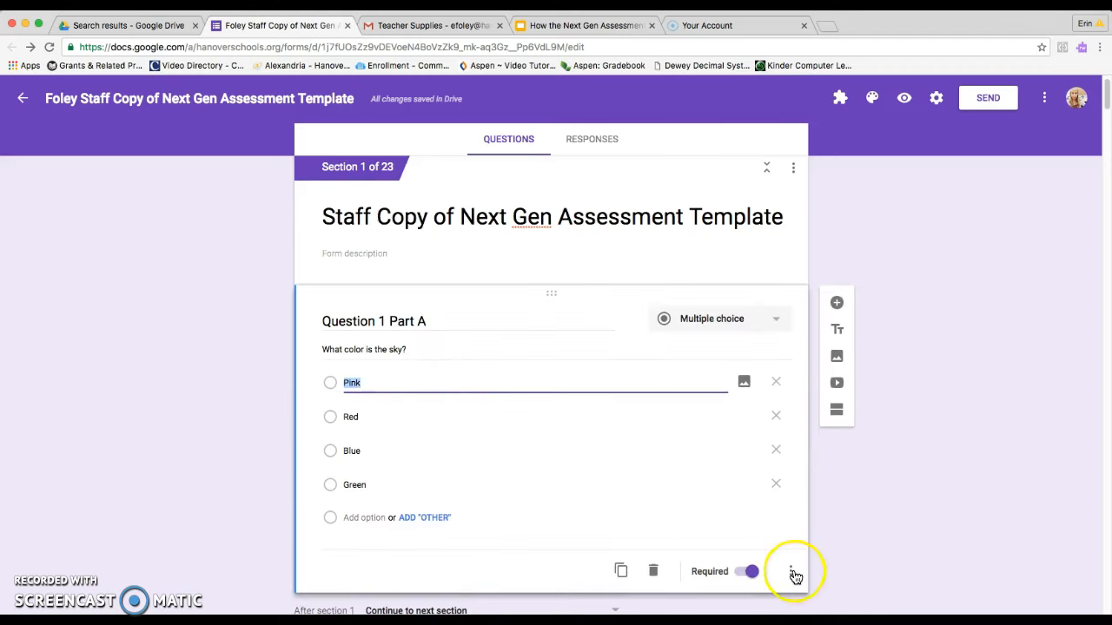
pyautogui.click(793, 571)
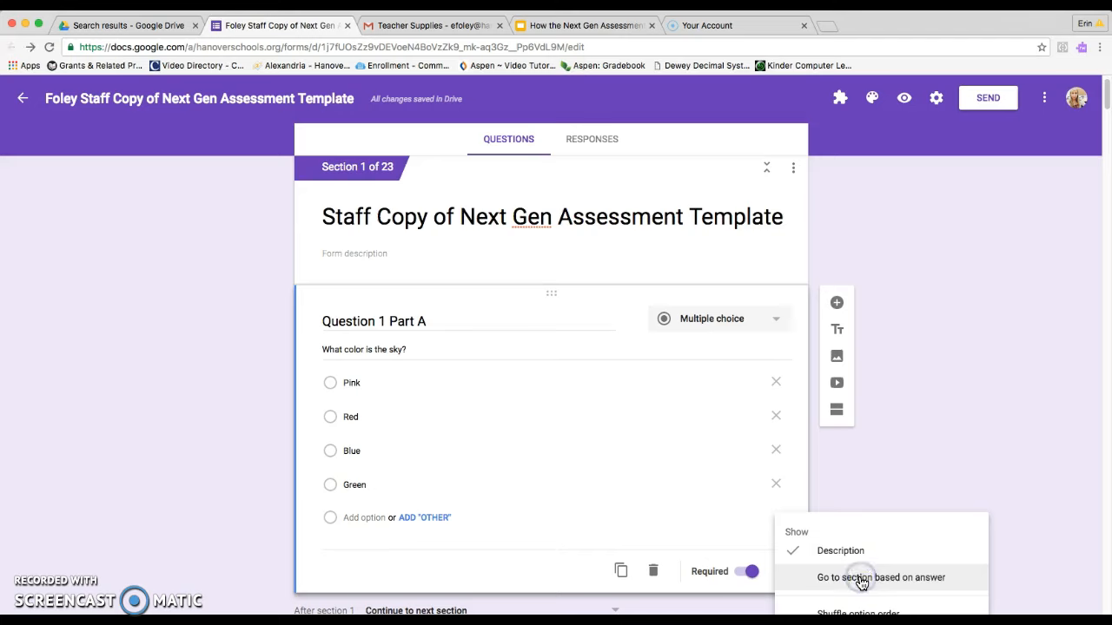
pyautogui.click(880, 577)
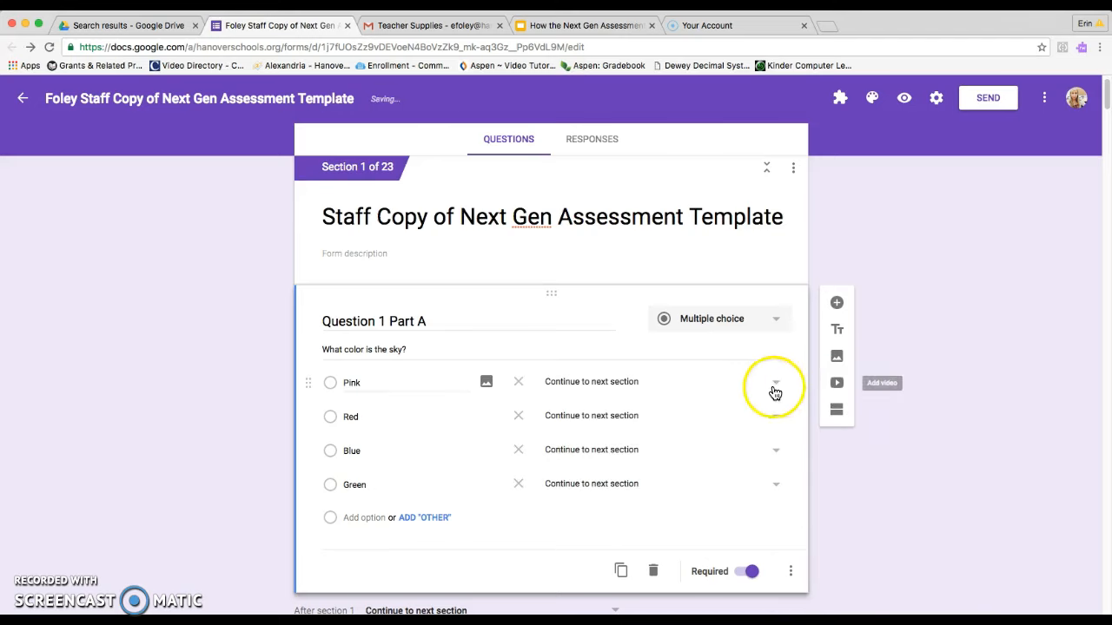
pyautogui.moveTo(568, 406)
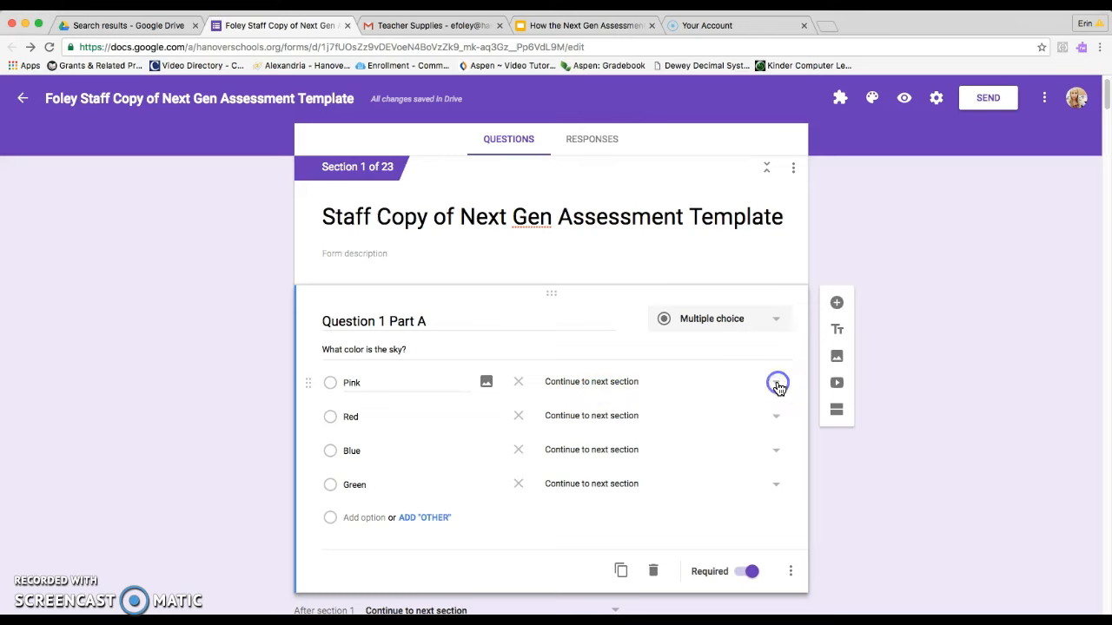
# Route Pink answers to section 2 and Red answers to section 3
pyautogui.click(774, 382)
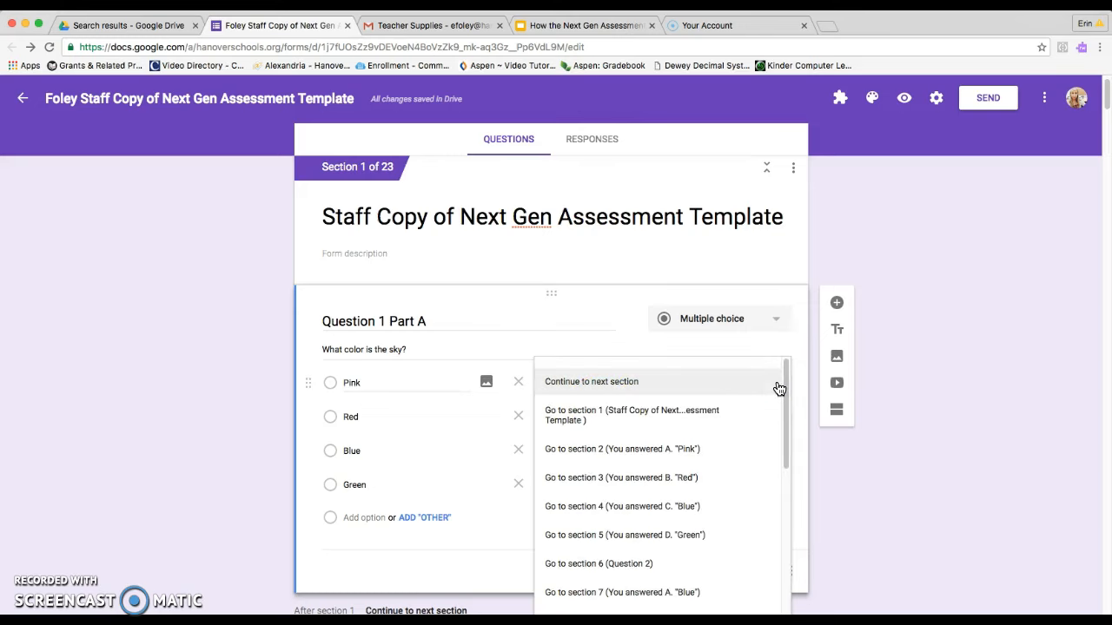
pyautogui.moveTo(689, 455)
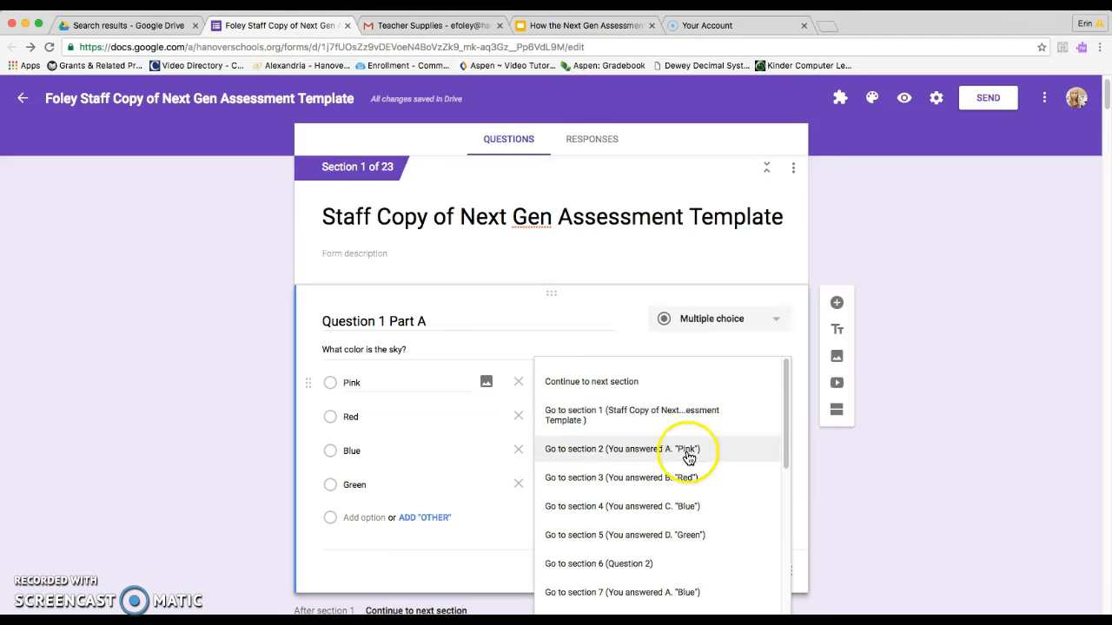
pyautogui.click(687, 449)
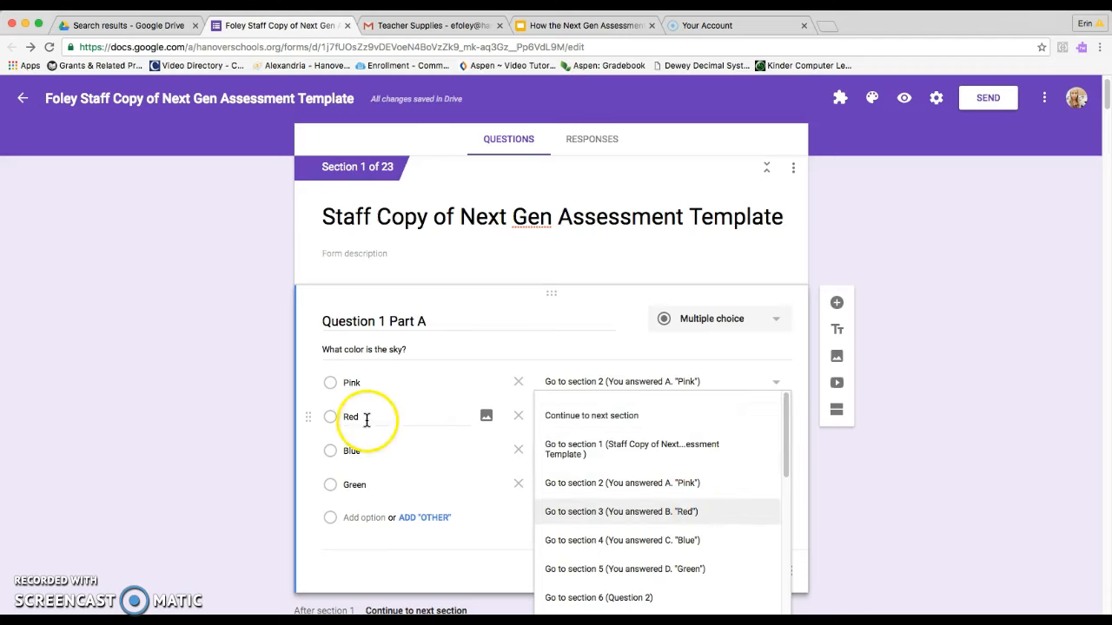
pyautogui.click(591, 415)
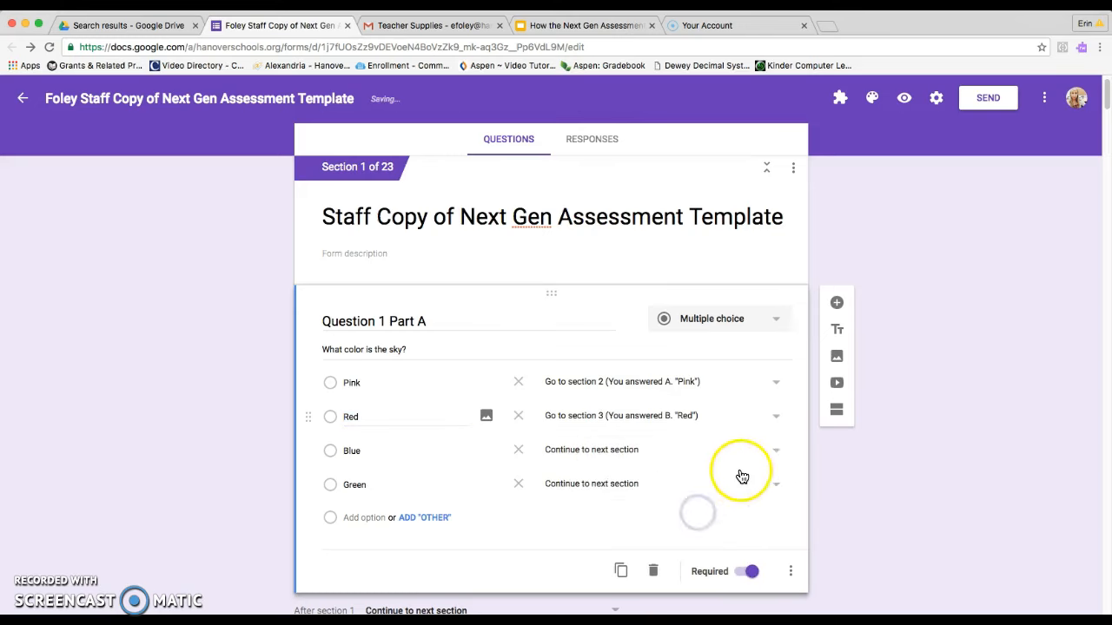
# Route Blue answers to section 4 and Green answers to section 5
pyautogui.click(743, 449)
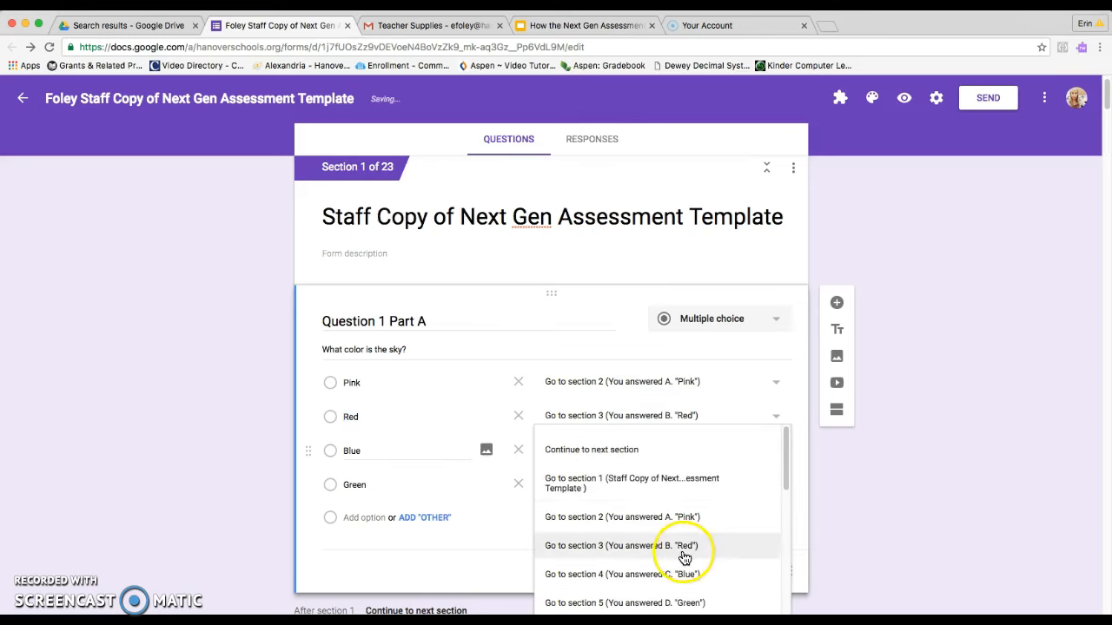
pyautogui.click(622, 574)
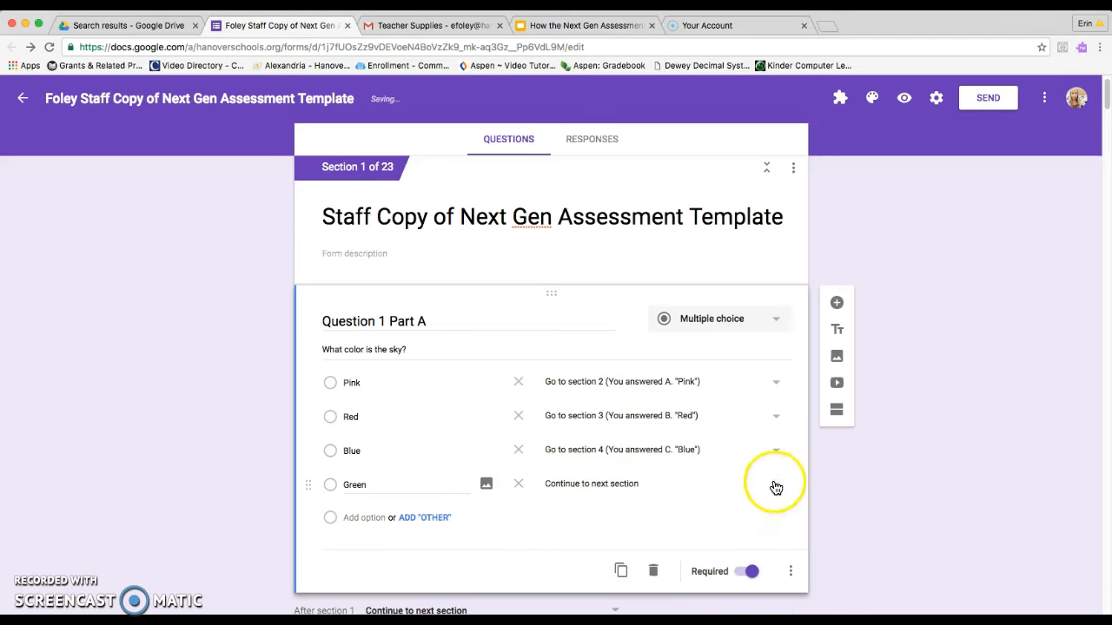
pyautogui.click(774, 450)
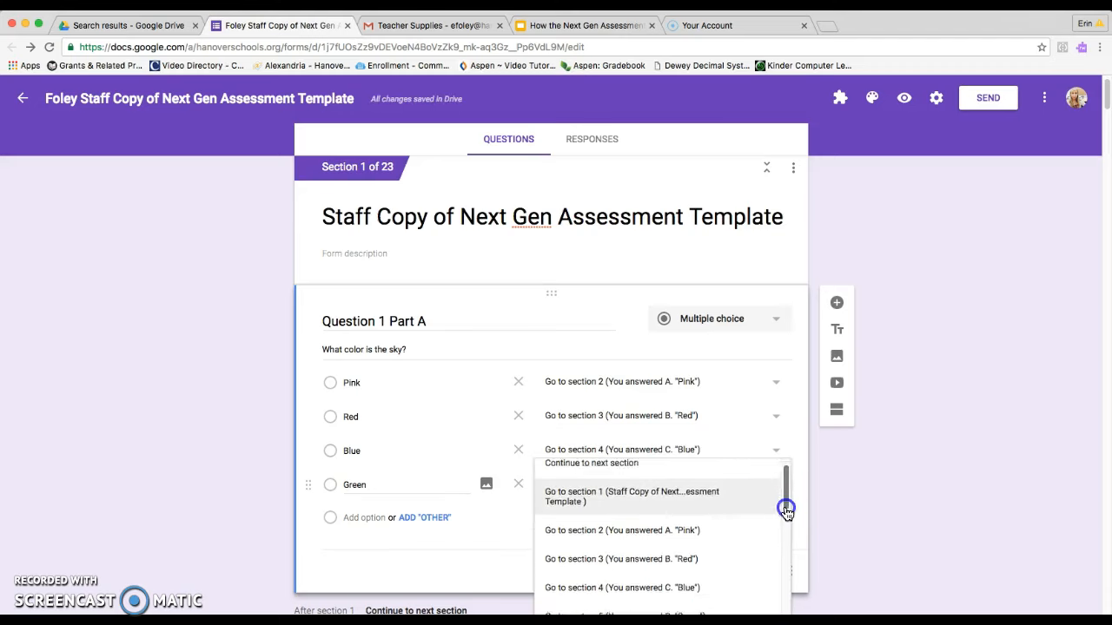
pyautogui.scroll(-3)
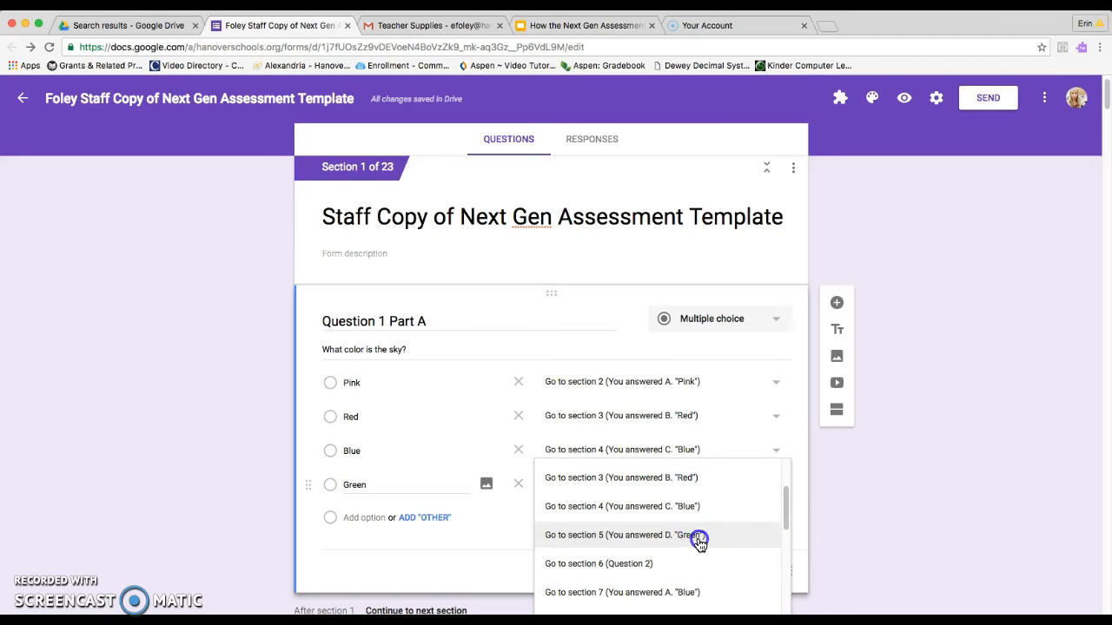
pyautogui.click(621, 535)
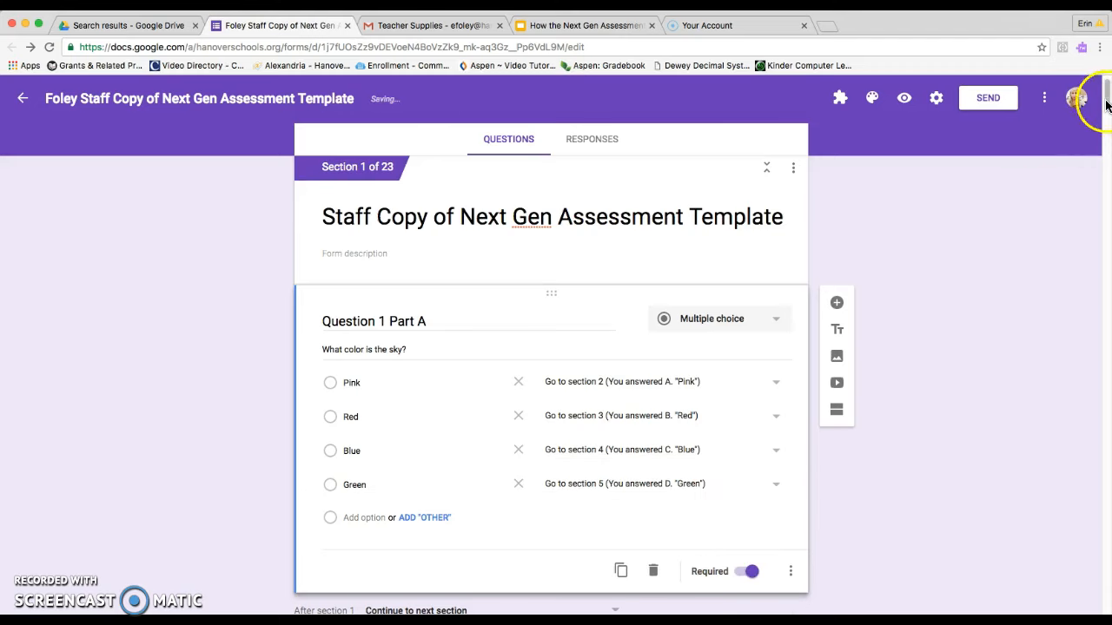
# Set the Pink and Red Part B sections to continue to section 6, Question 2
pyautogui.scroll(-3)
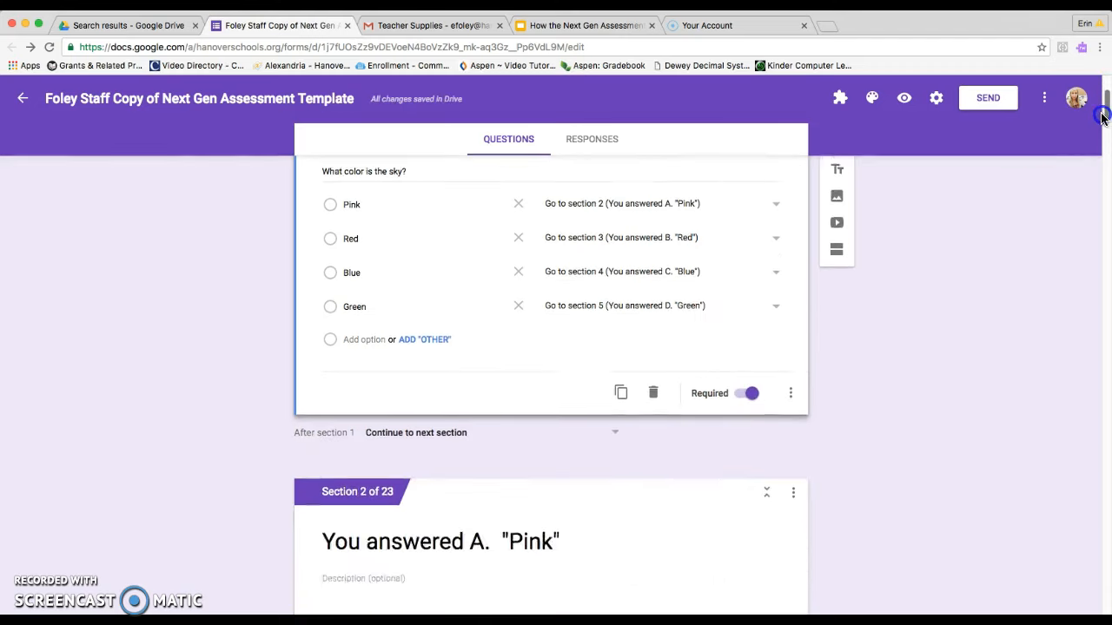
pyautogui.scroll(-3)
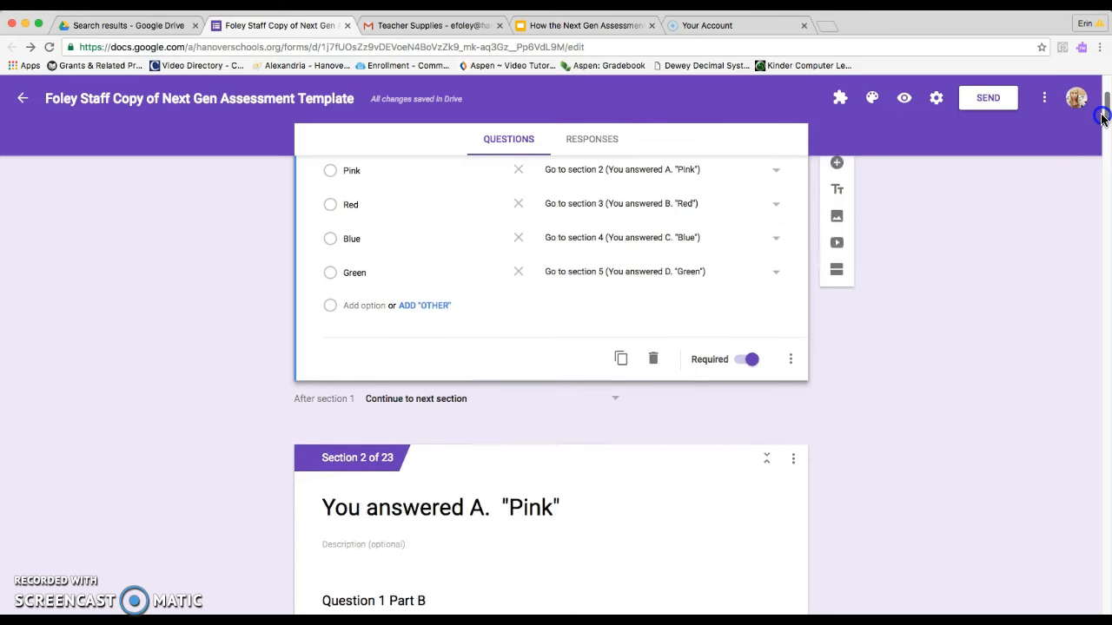
pyautogui.scroll(3)
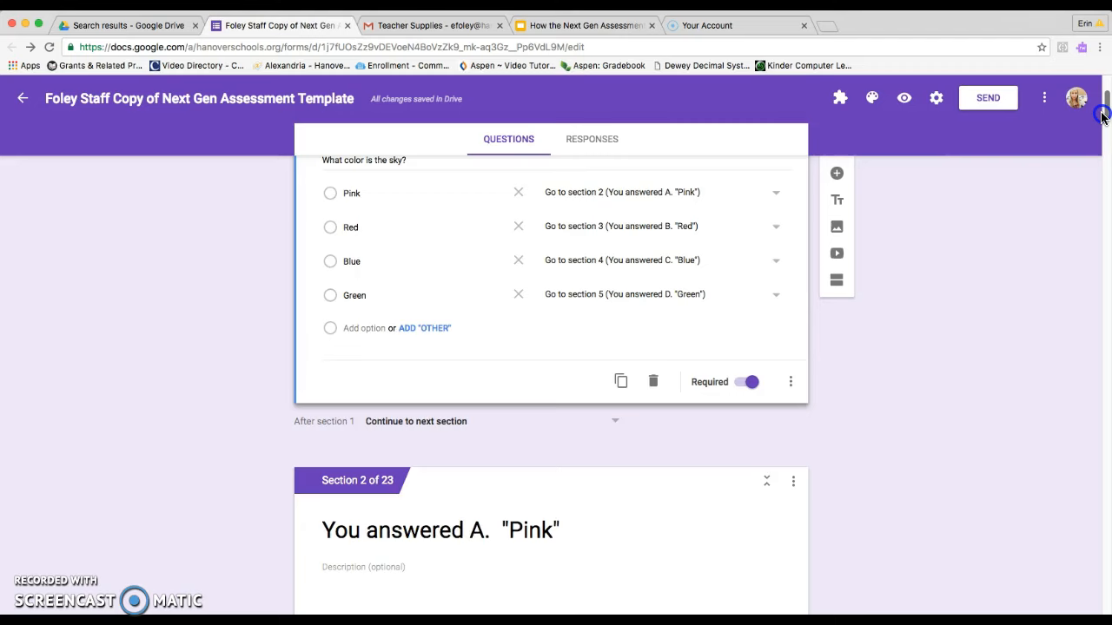
pyautogui.scroll(-3)
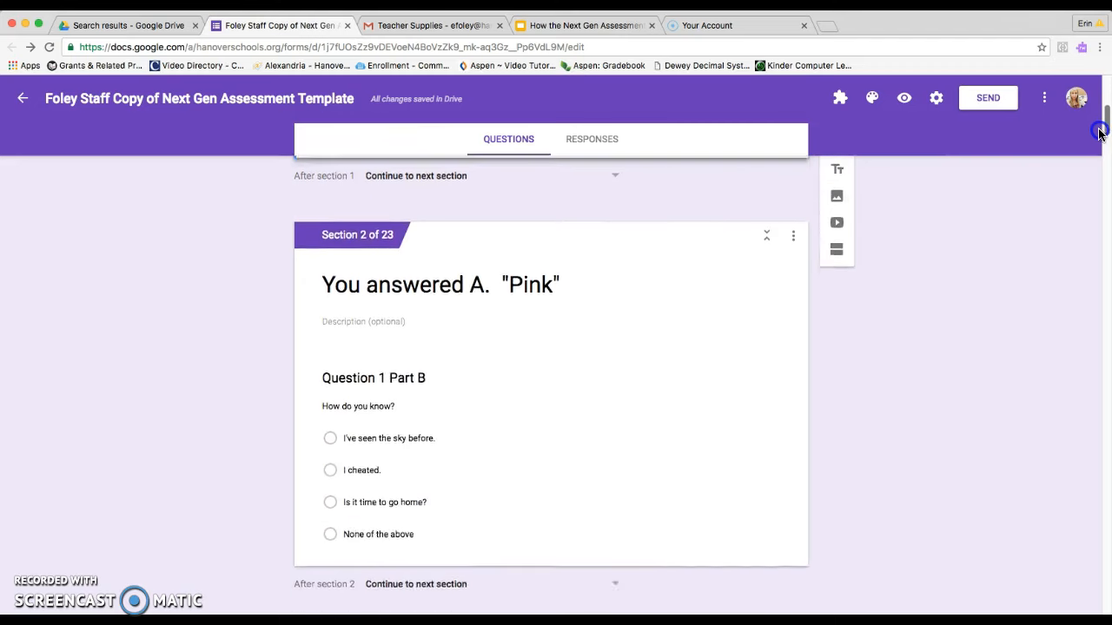
pyautogui.scroll(-3)
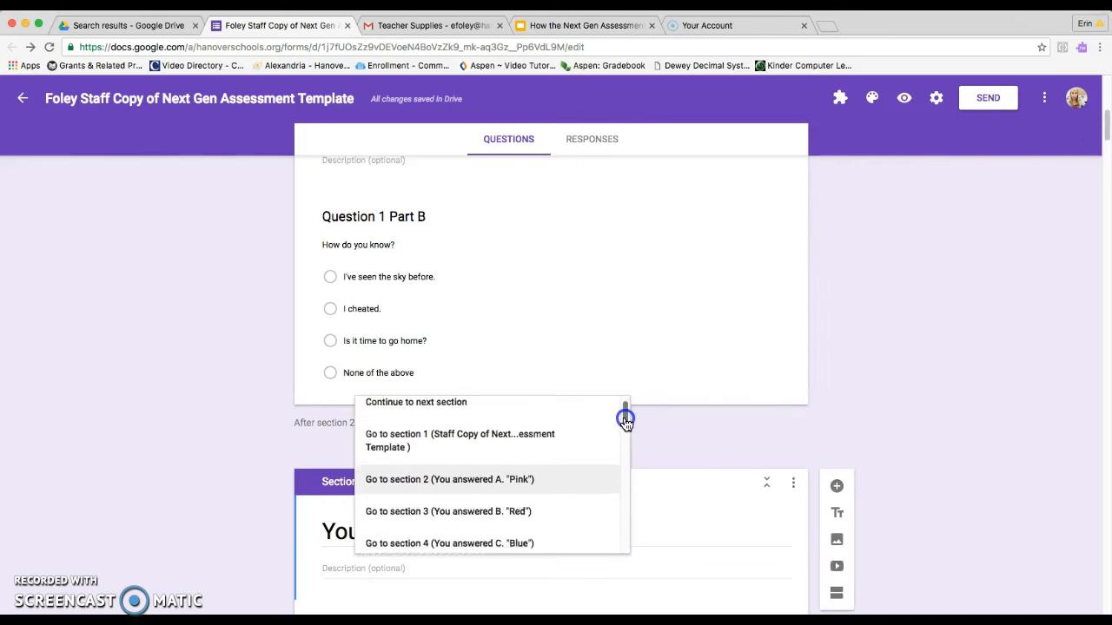
pyautogui.scroll(-3)
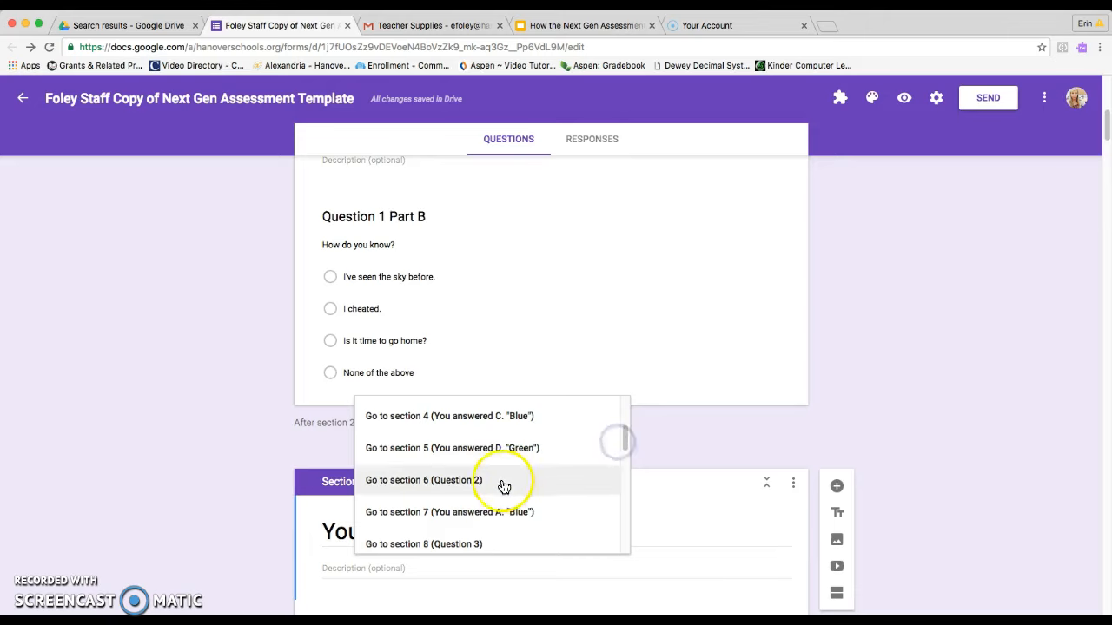
pyautogui.click(424, 480)
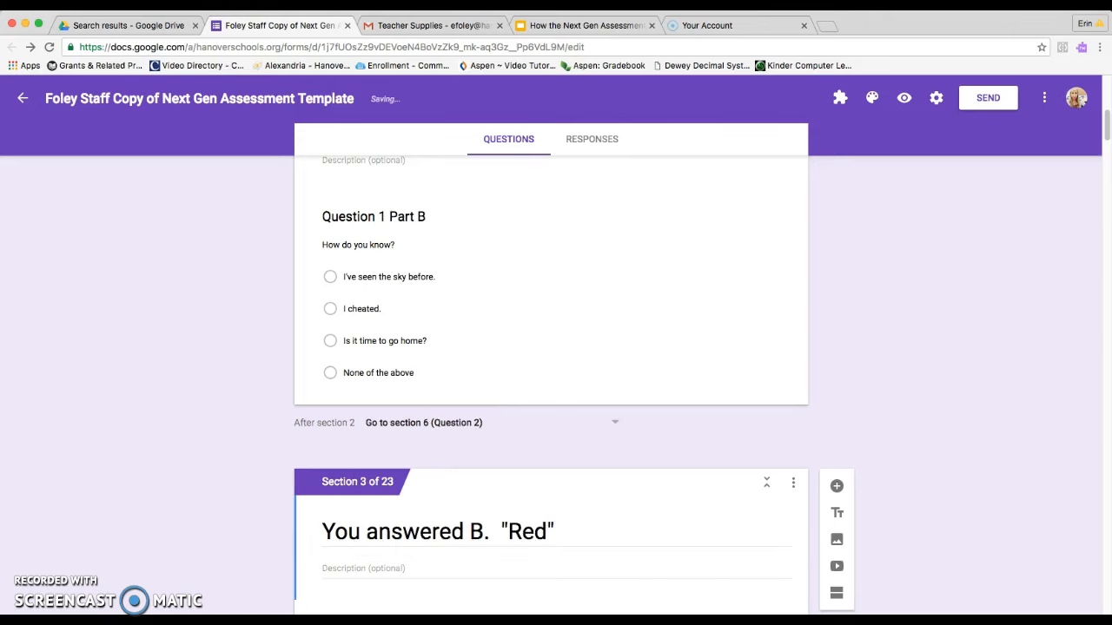
pyautogui.scroll(-3)
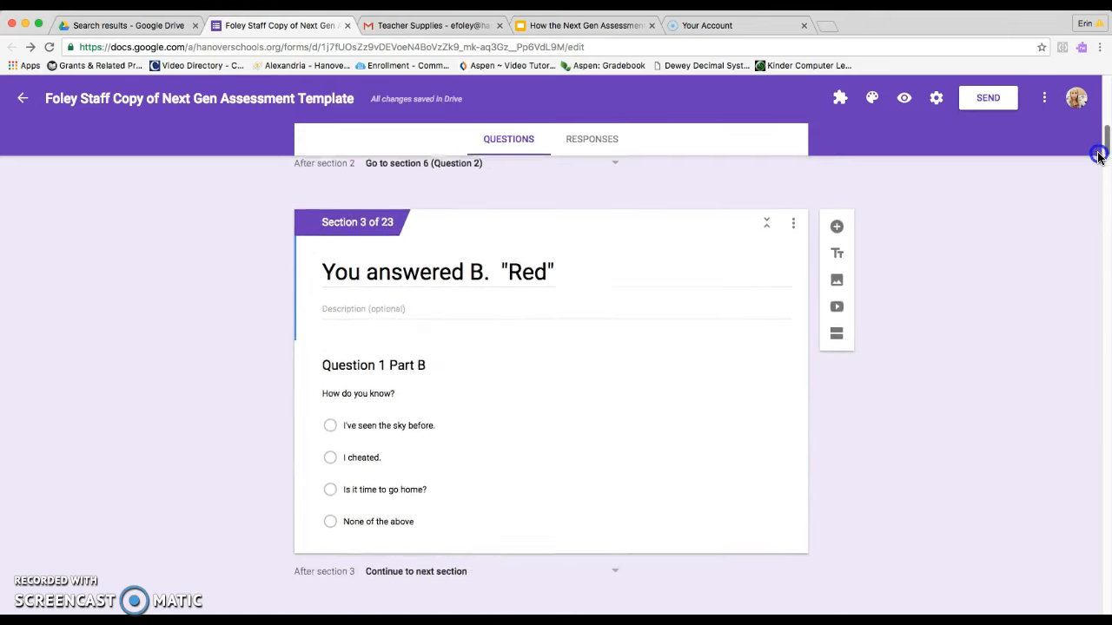
pyautogui.scroll(-3)
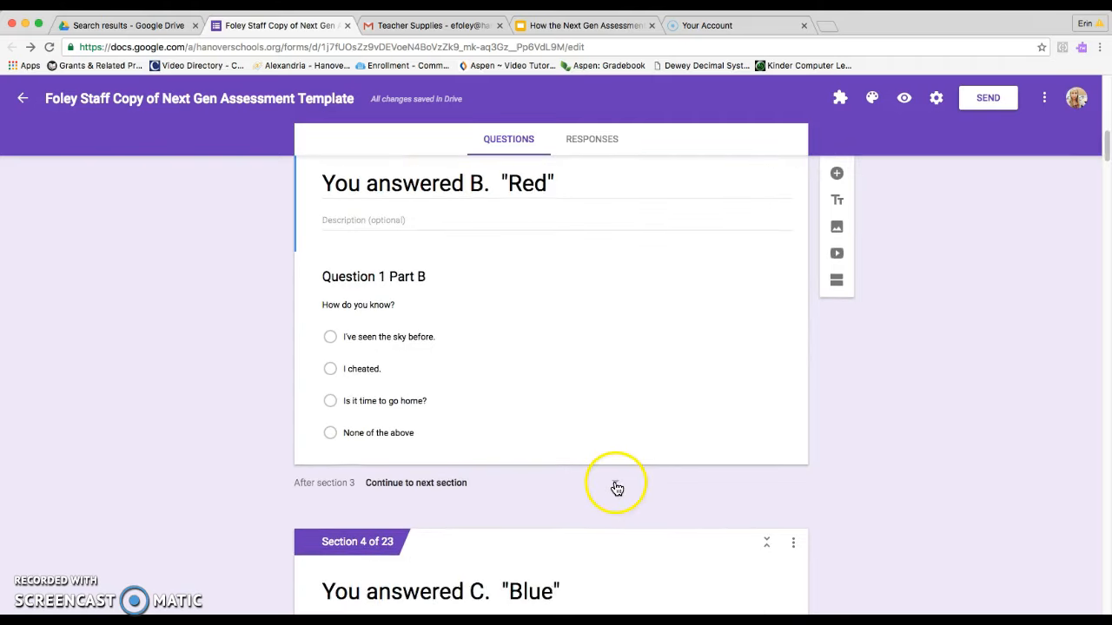
pyautogui.click(415, 483)
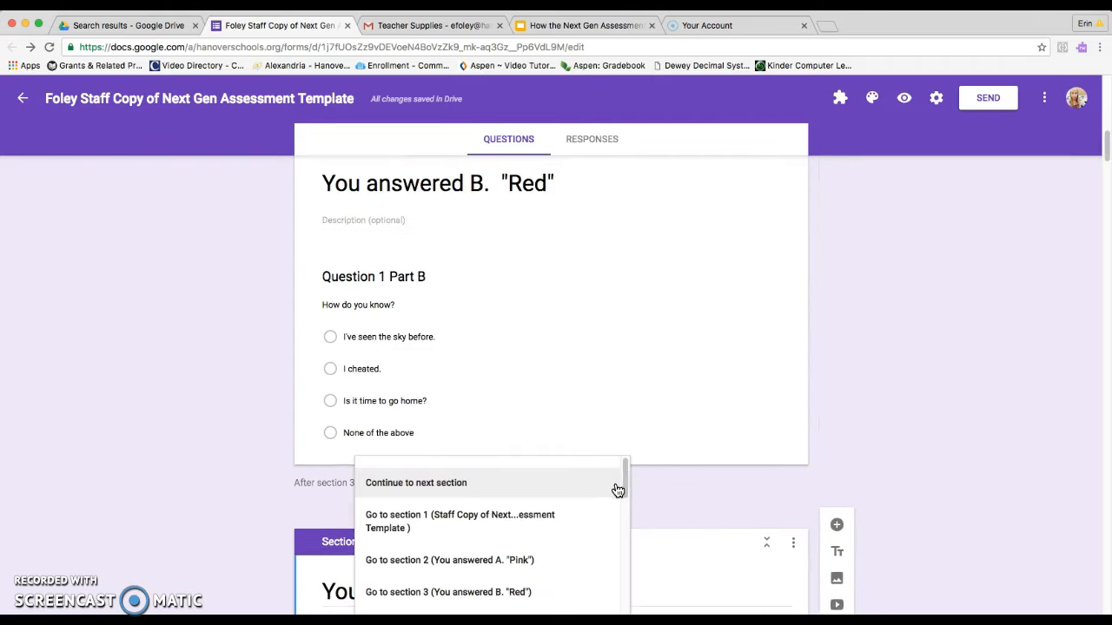
# Set the Blue and Green Part B sections to continue to section 6, Question 2
pyautogui.scroll(-3)
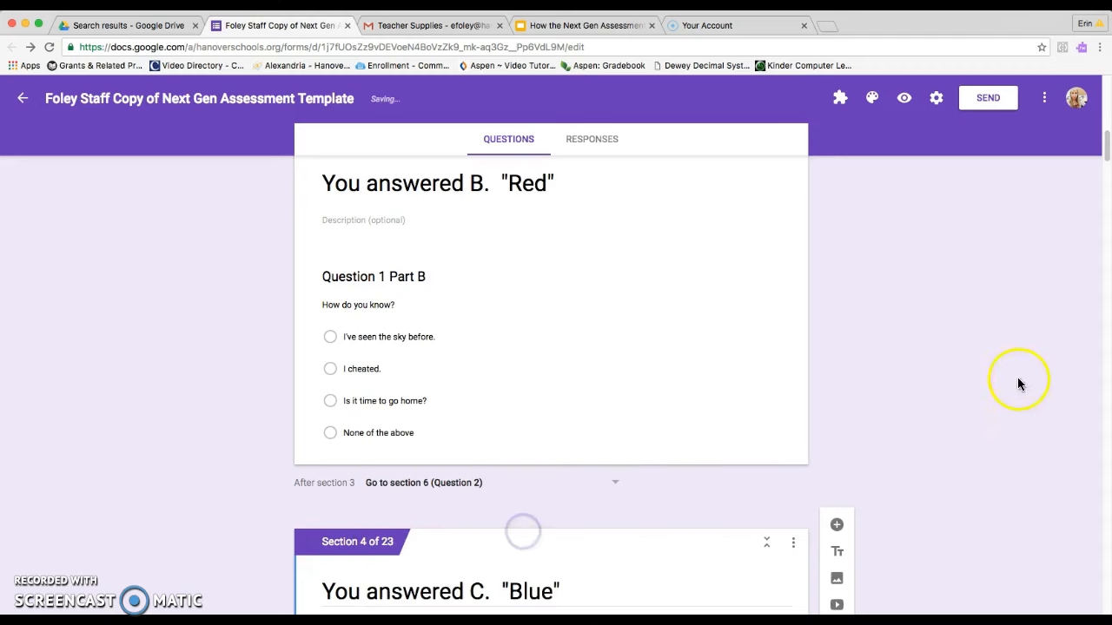
pyautogui.scroll(-3)
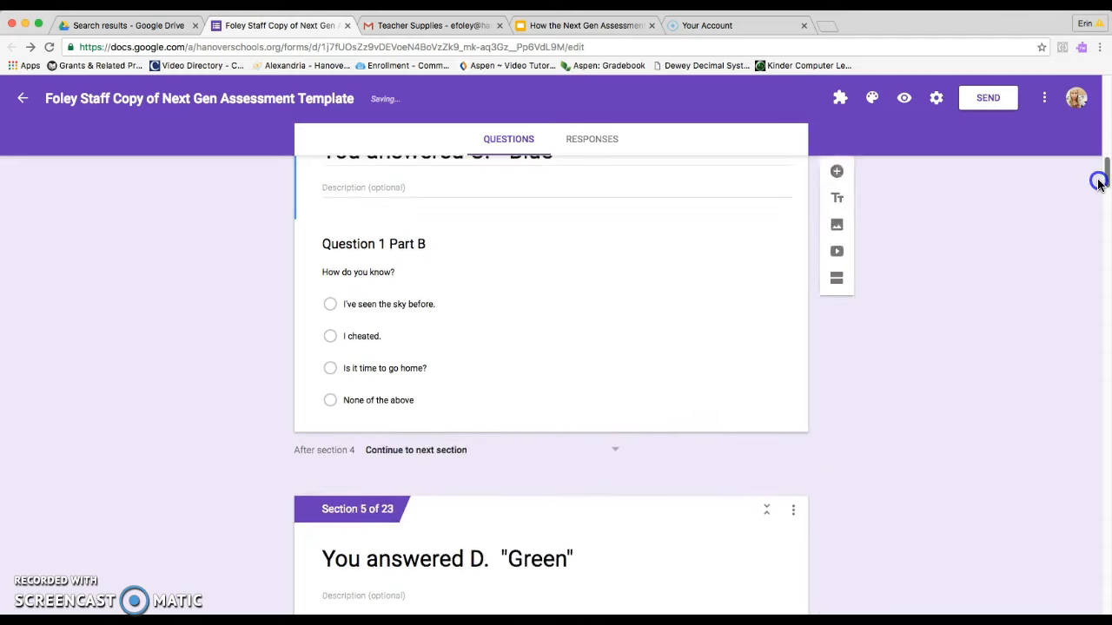
pyautogui.scroll(3)
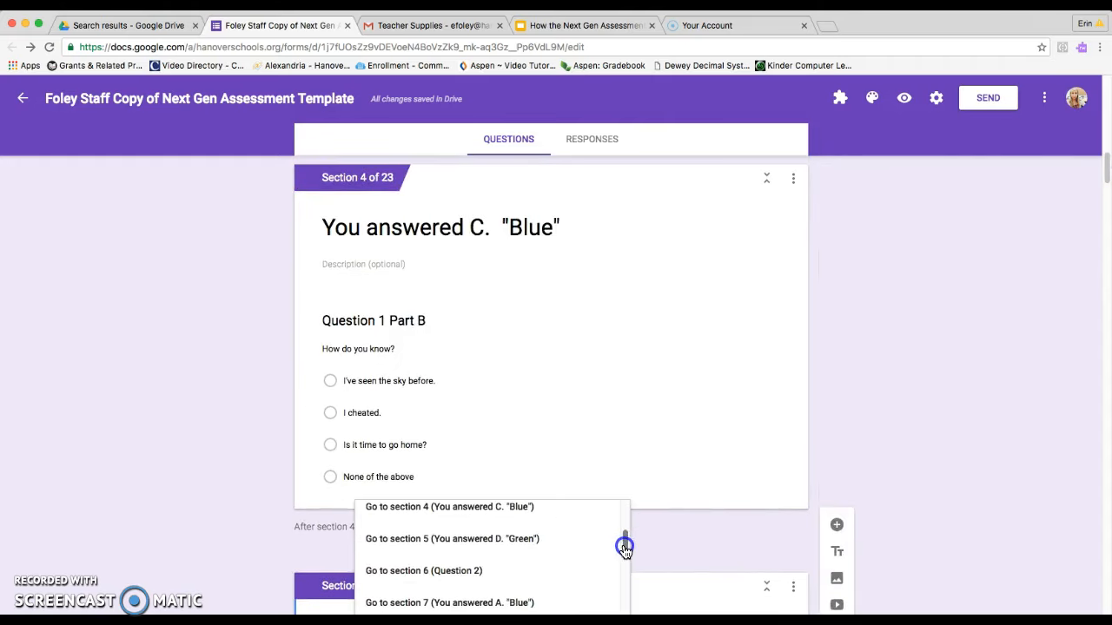
pyautogui.click(423, 571)
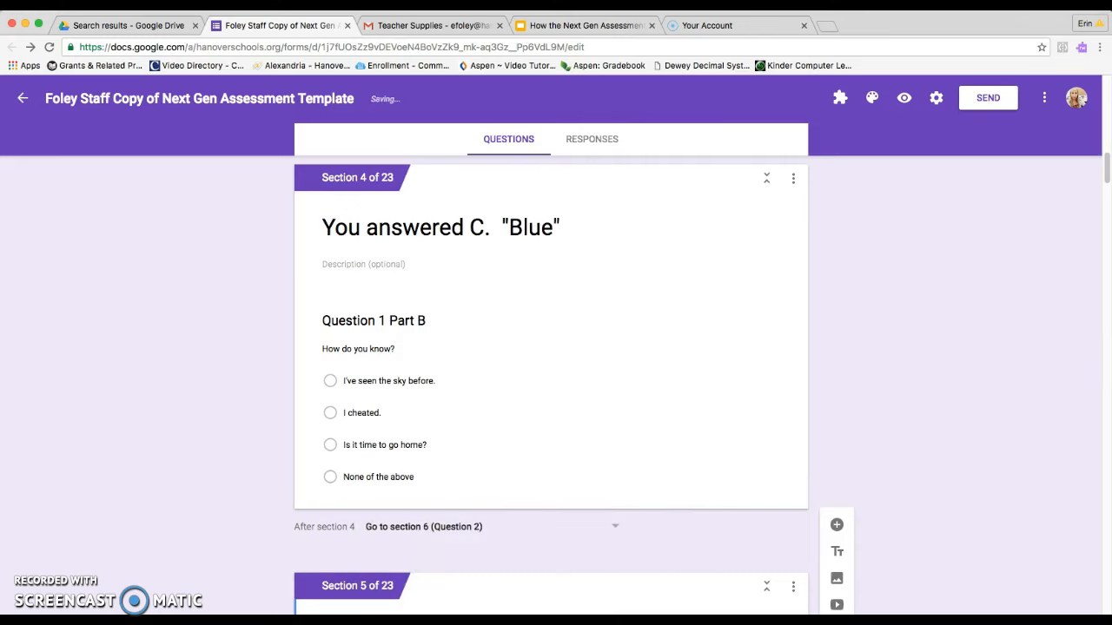
pyautogui.scroll(-3)
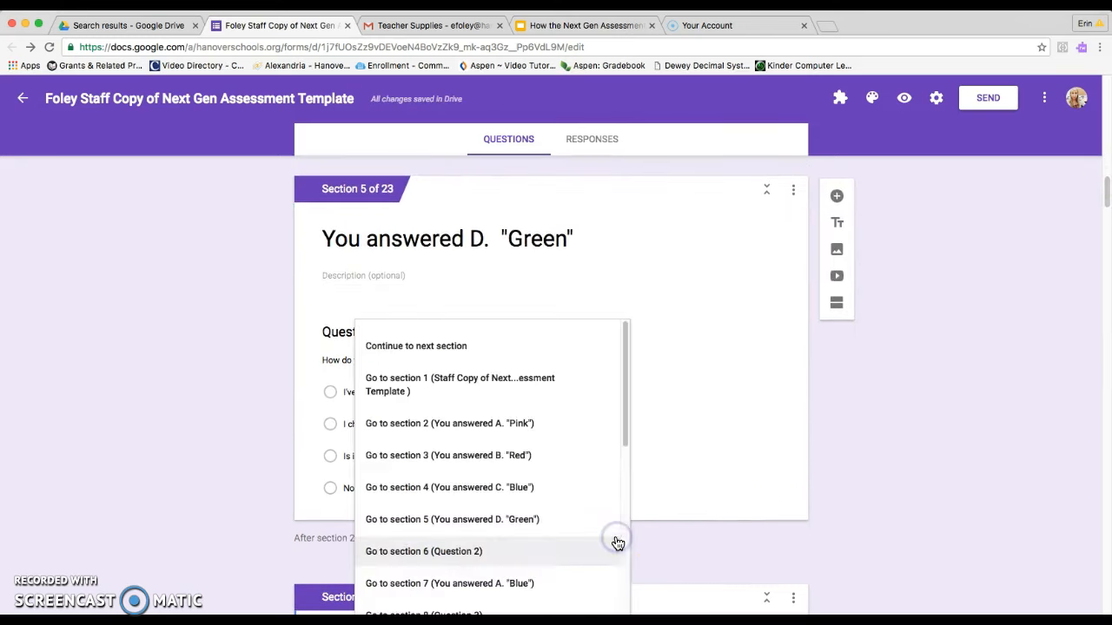
pyautogui.scroll(-3)
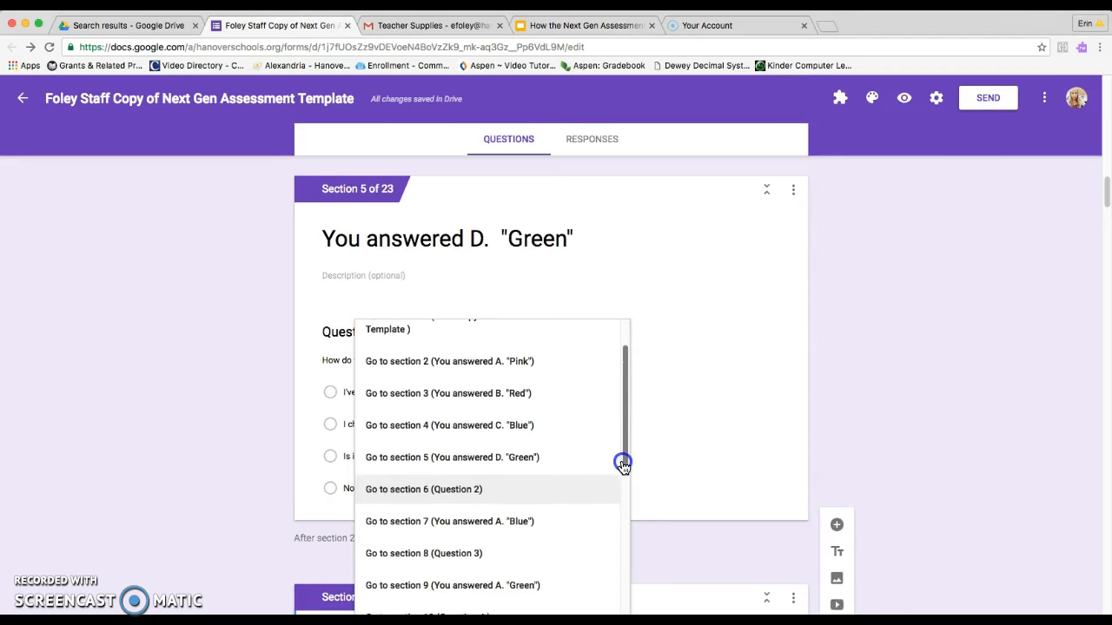
pyautogui.click(423, 489)
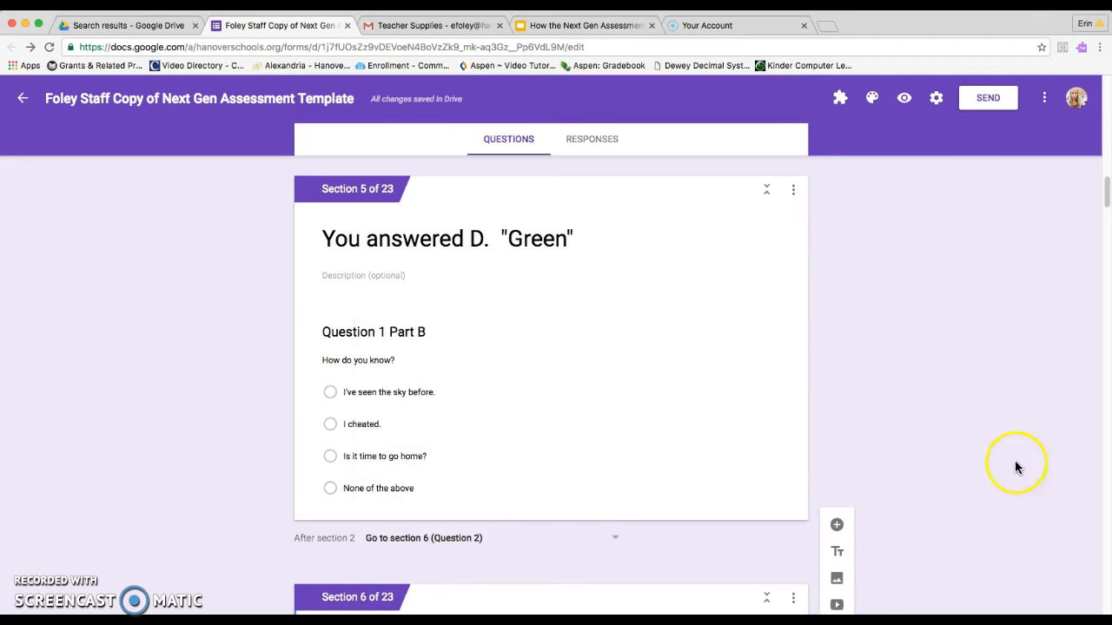
pyautogui.scroll(-3)
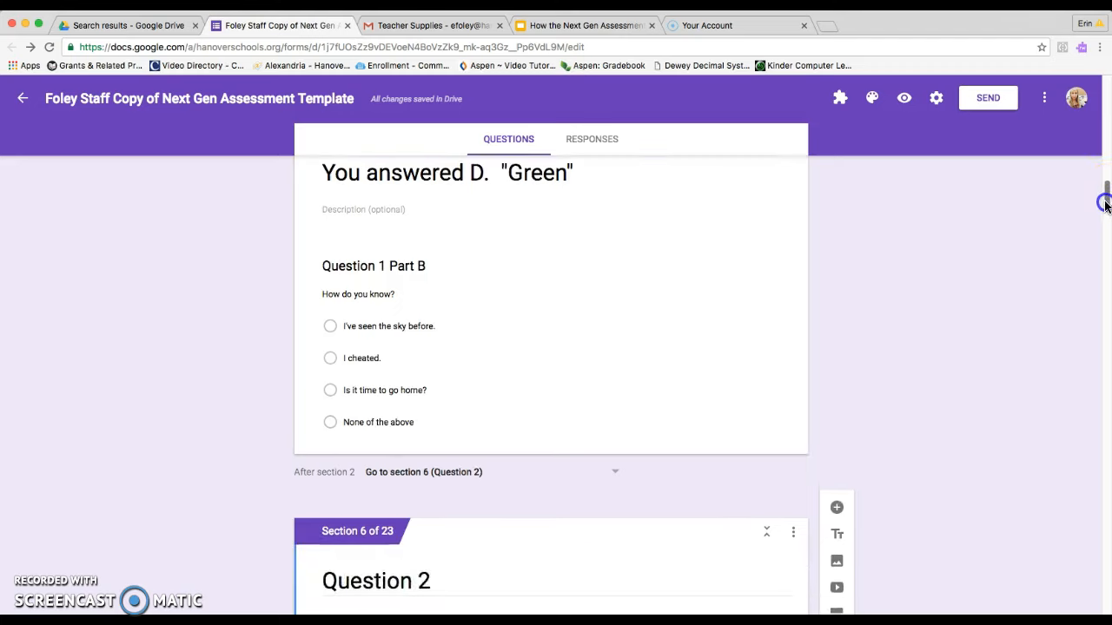
pyautogui.scroll(-3)
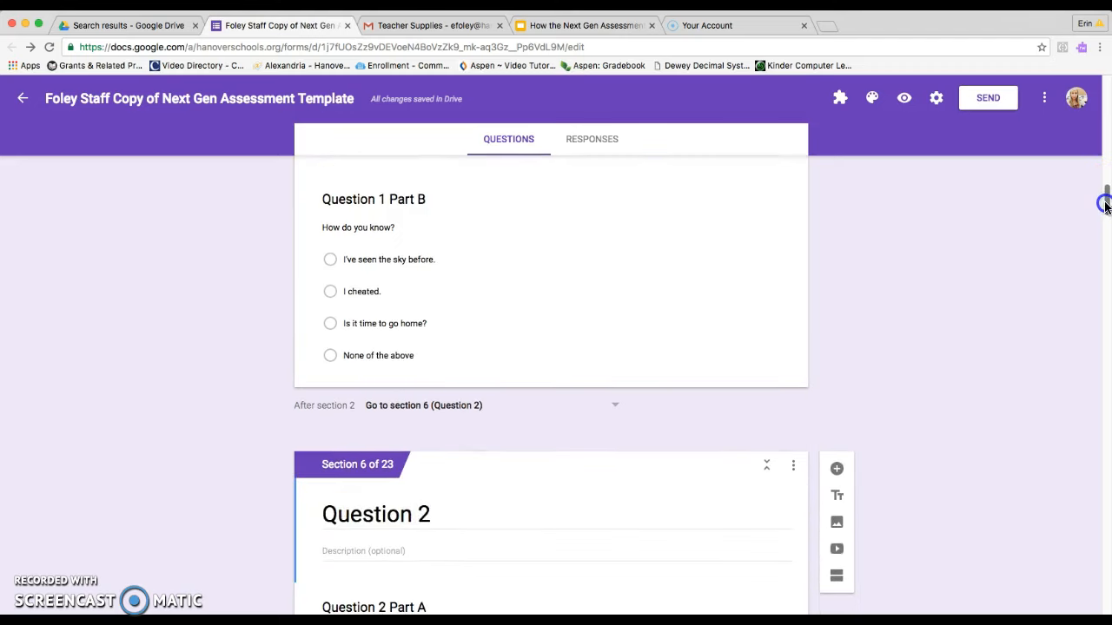
pyautogui.scroll(3)
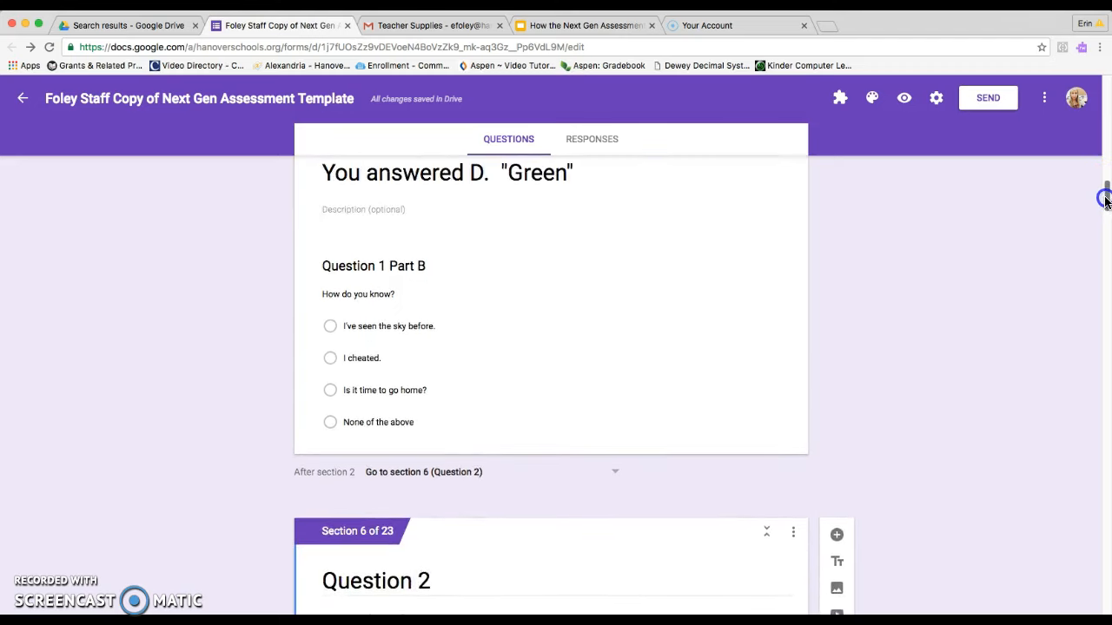
pyautogui.scroll(3)
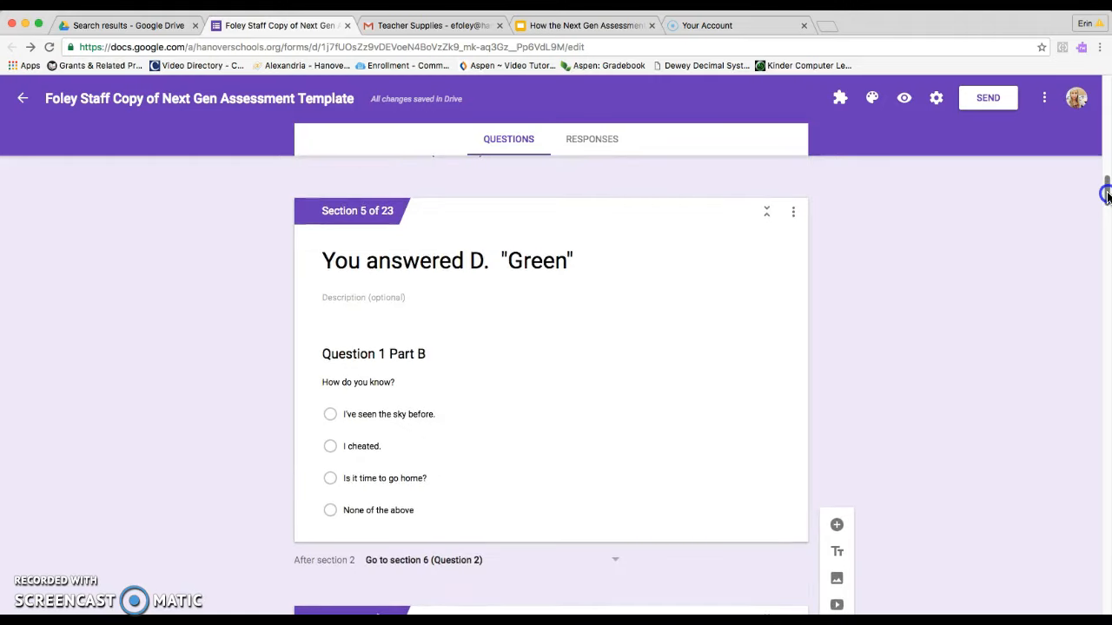